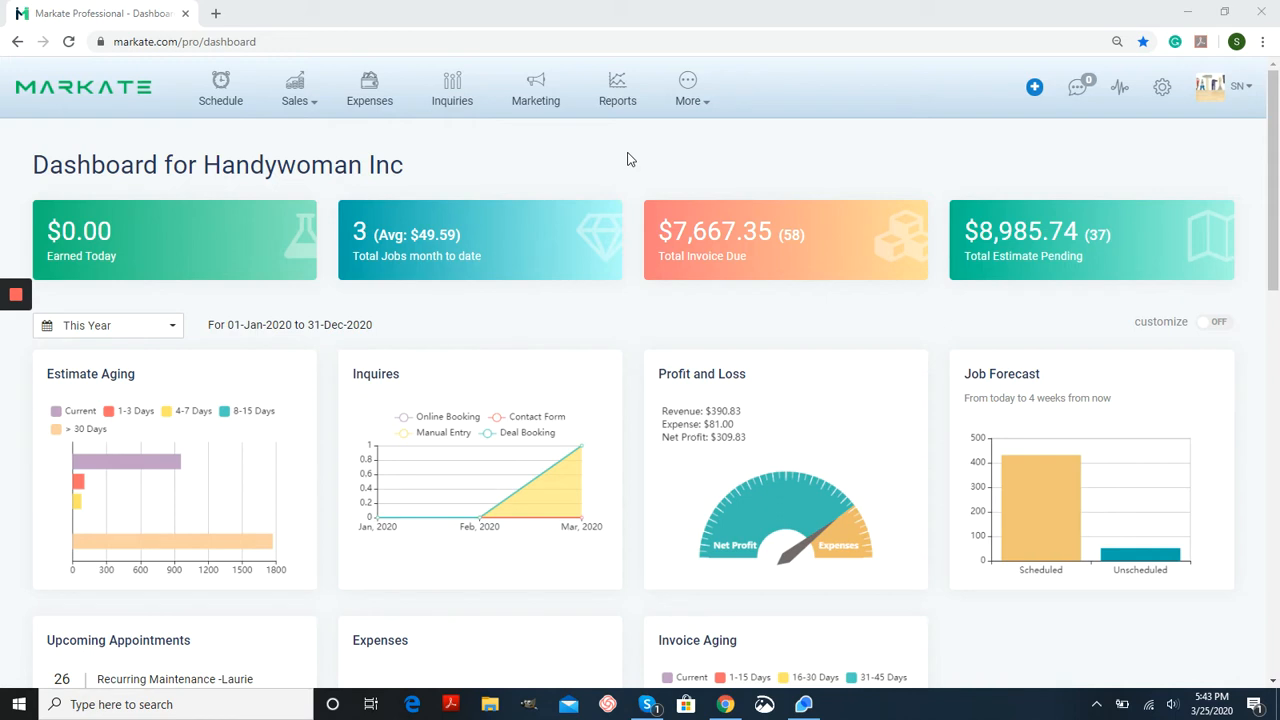
mouse_move(643, 155)
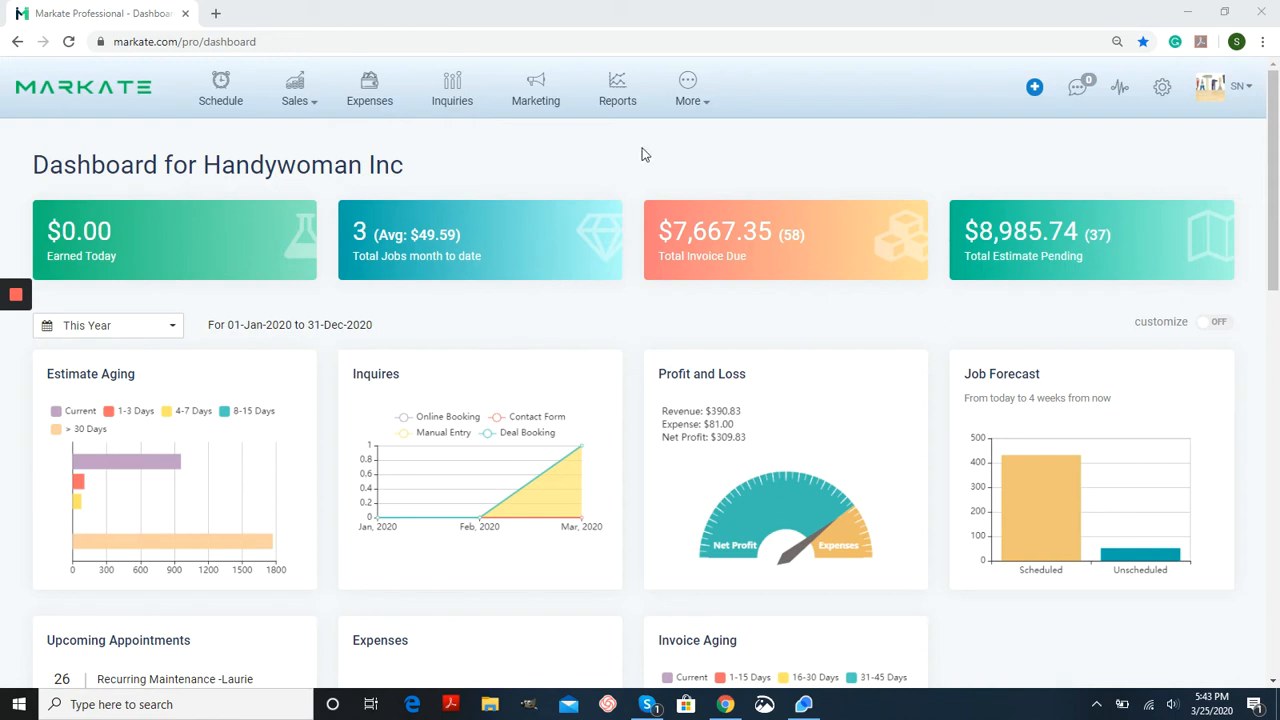
mouse_move(322, 96)
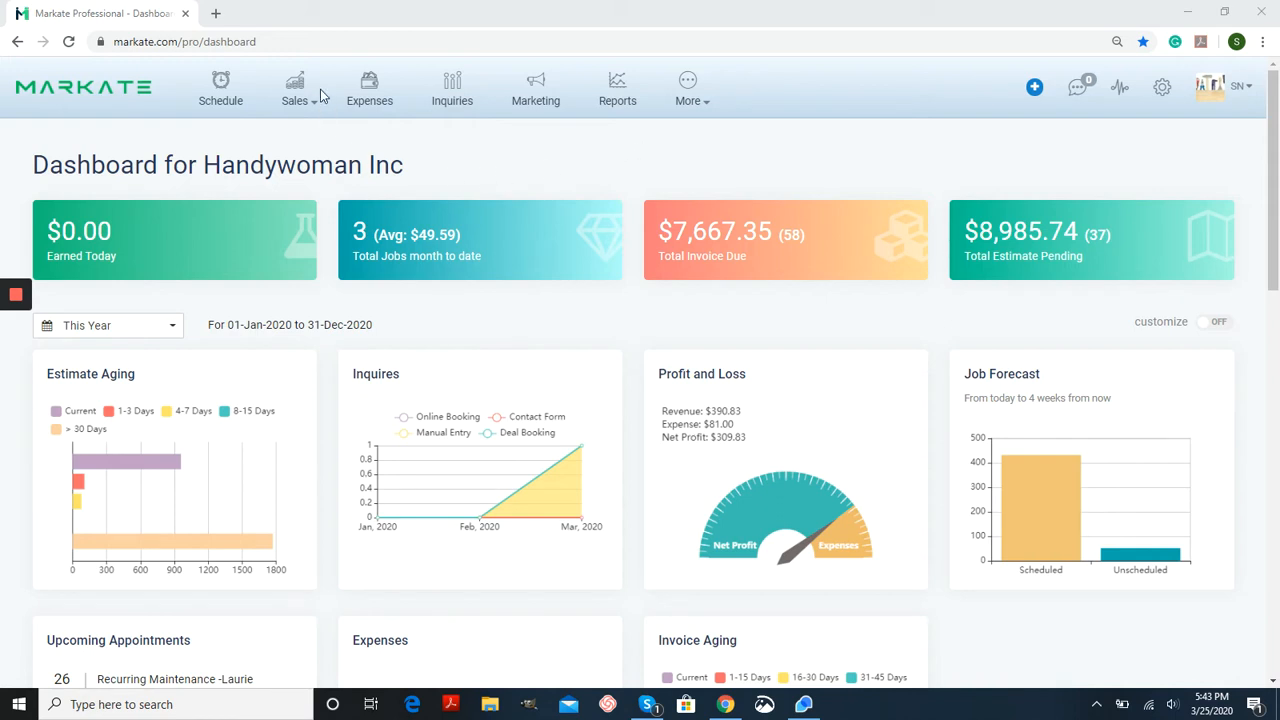
Open the Estimates settings page from Sales > Estimates, showing EST- numbering and three-week expiry.
click(336, 171)
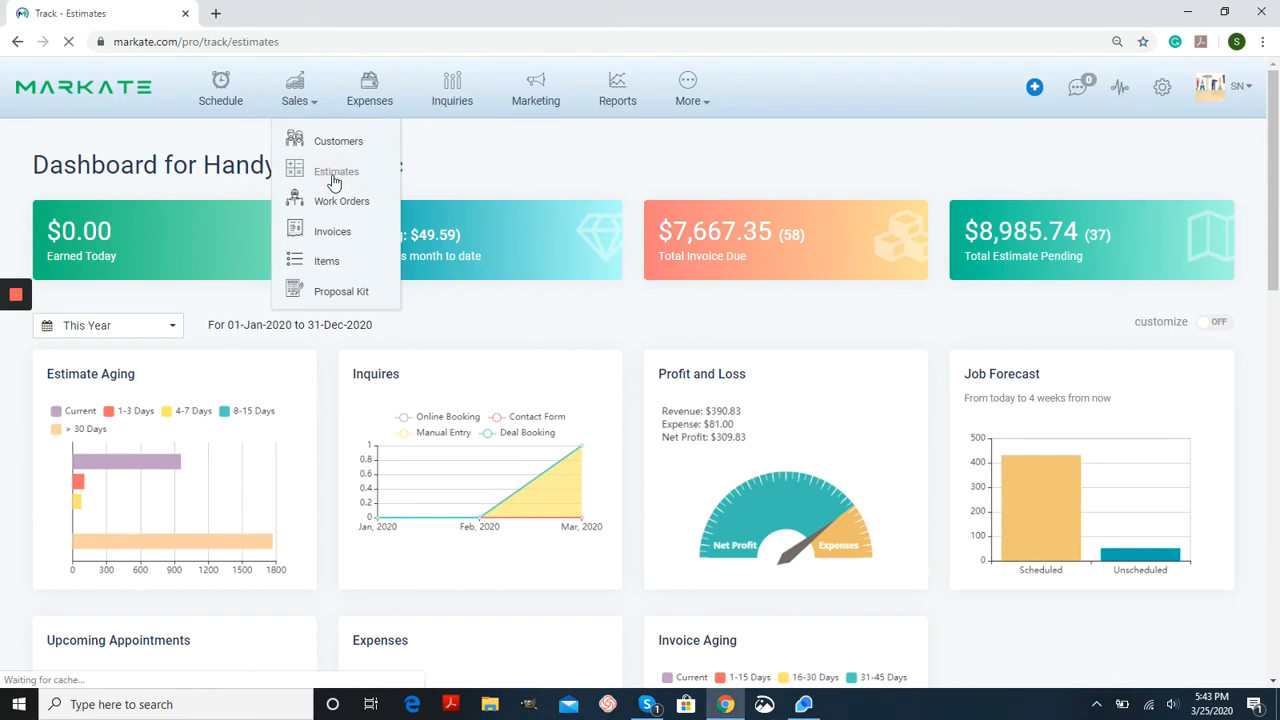
click(336, 171)
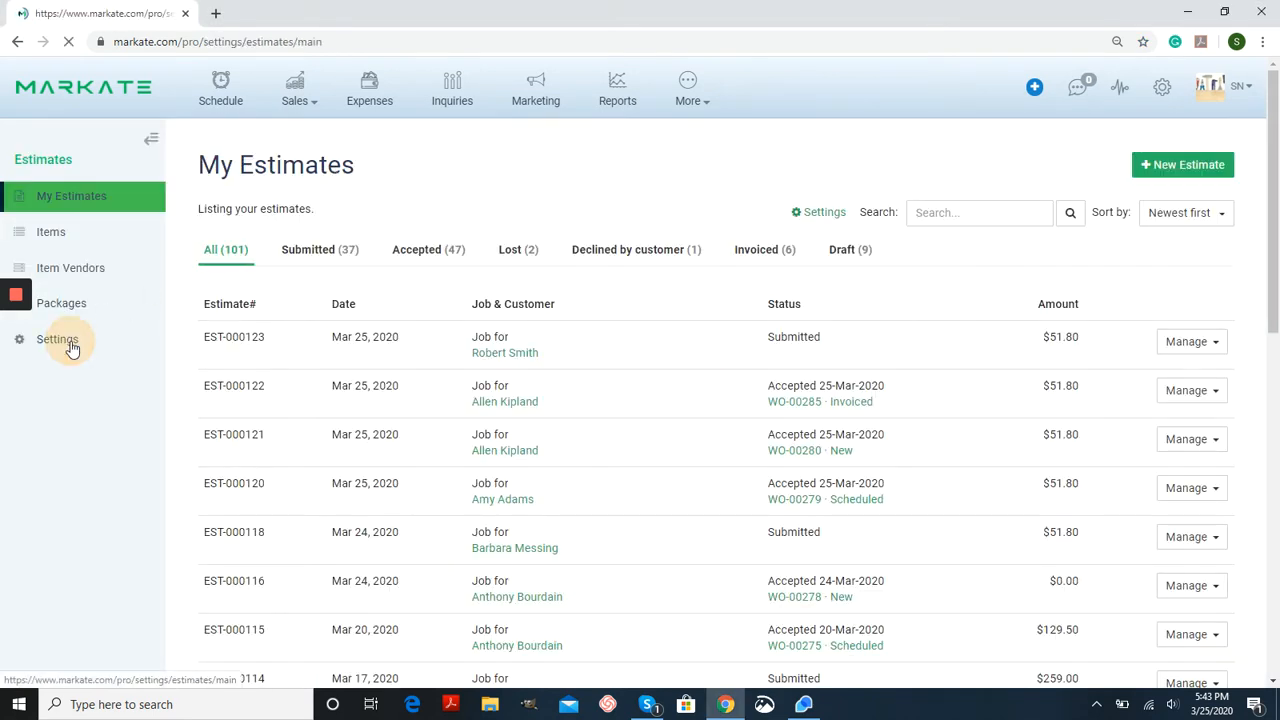
click(57, 338)
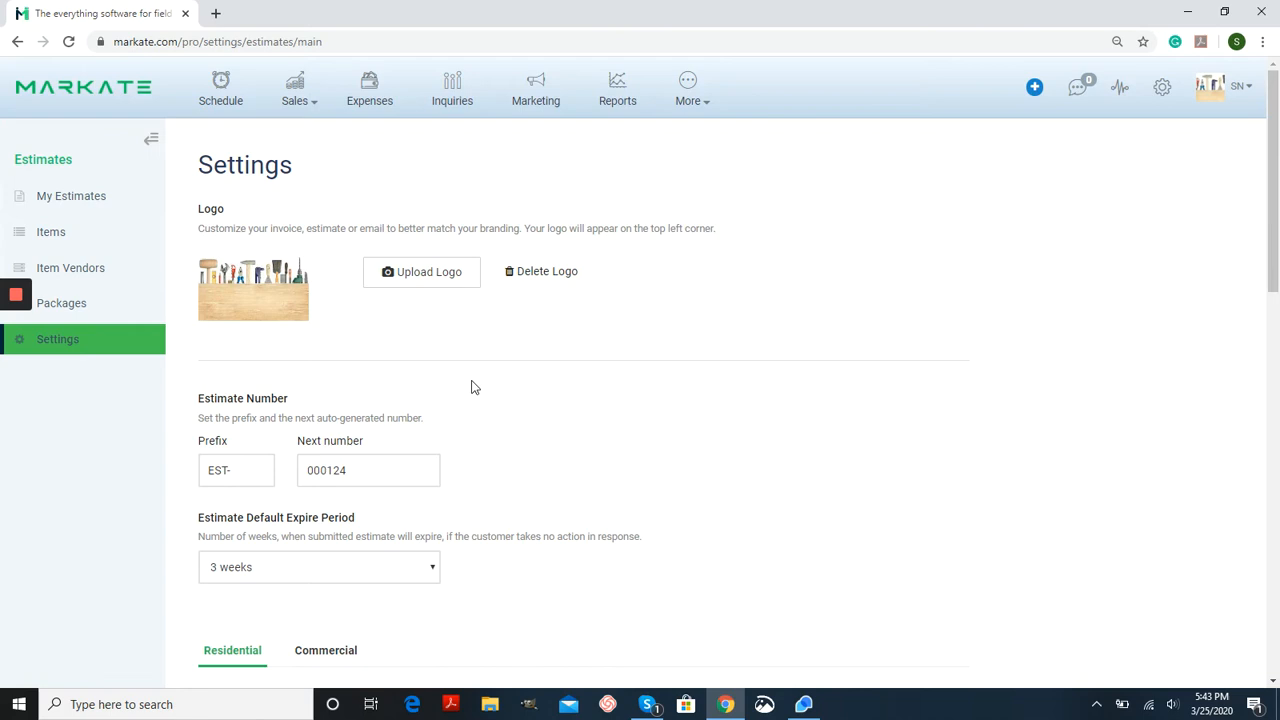
mouse_move(318, 333)
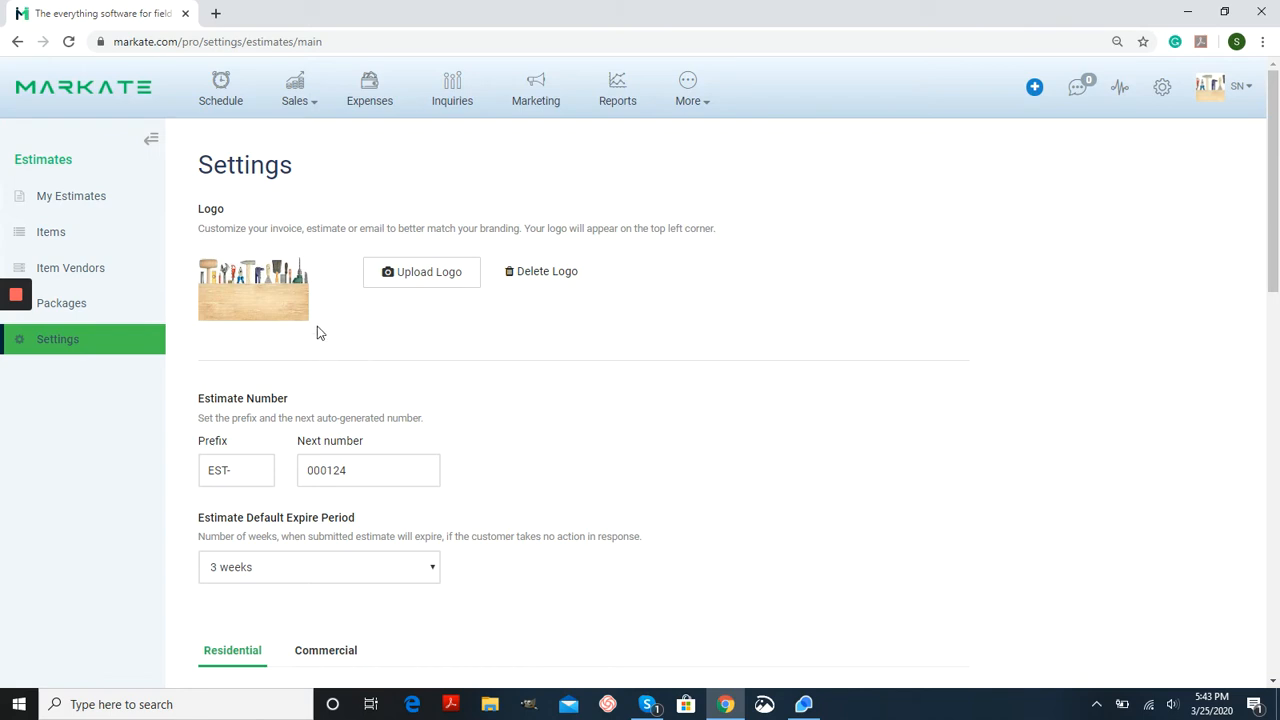
mouse_move(409, 300)
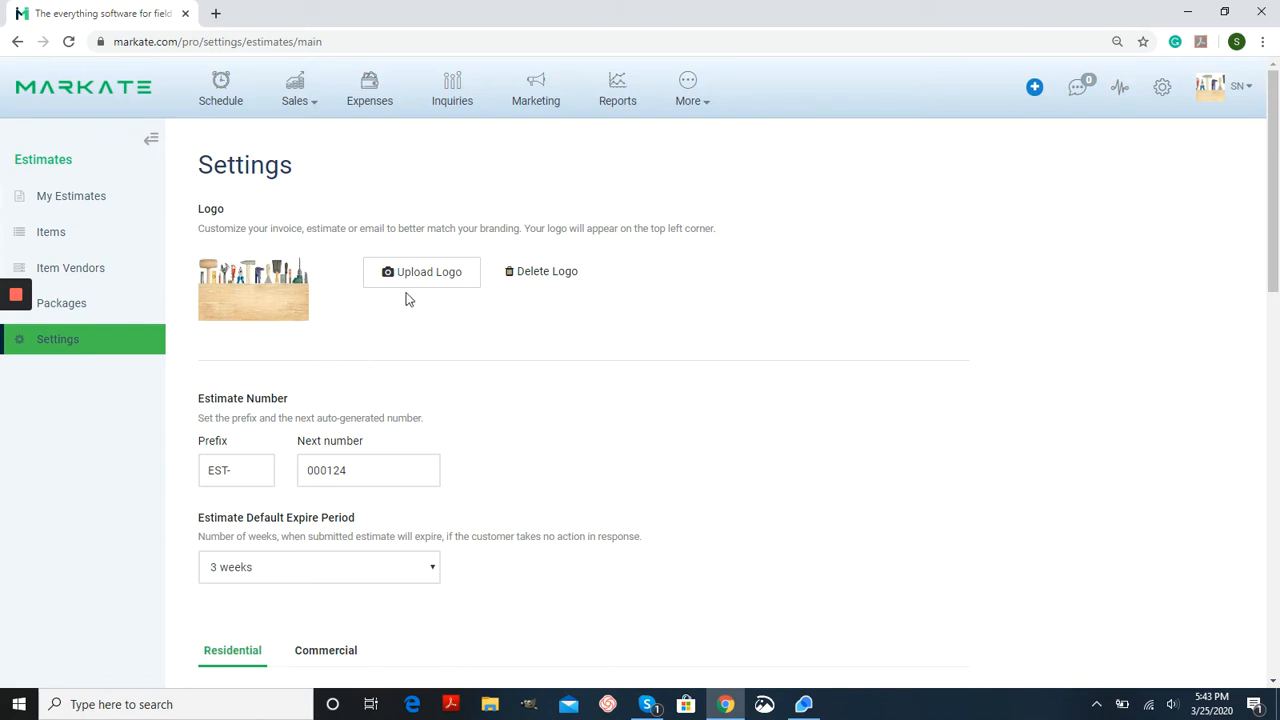
mouse_move(659, 323)
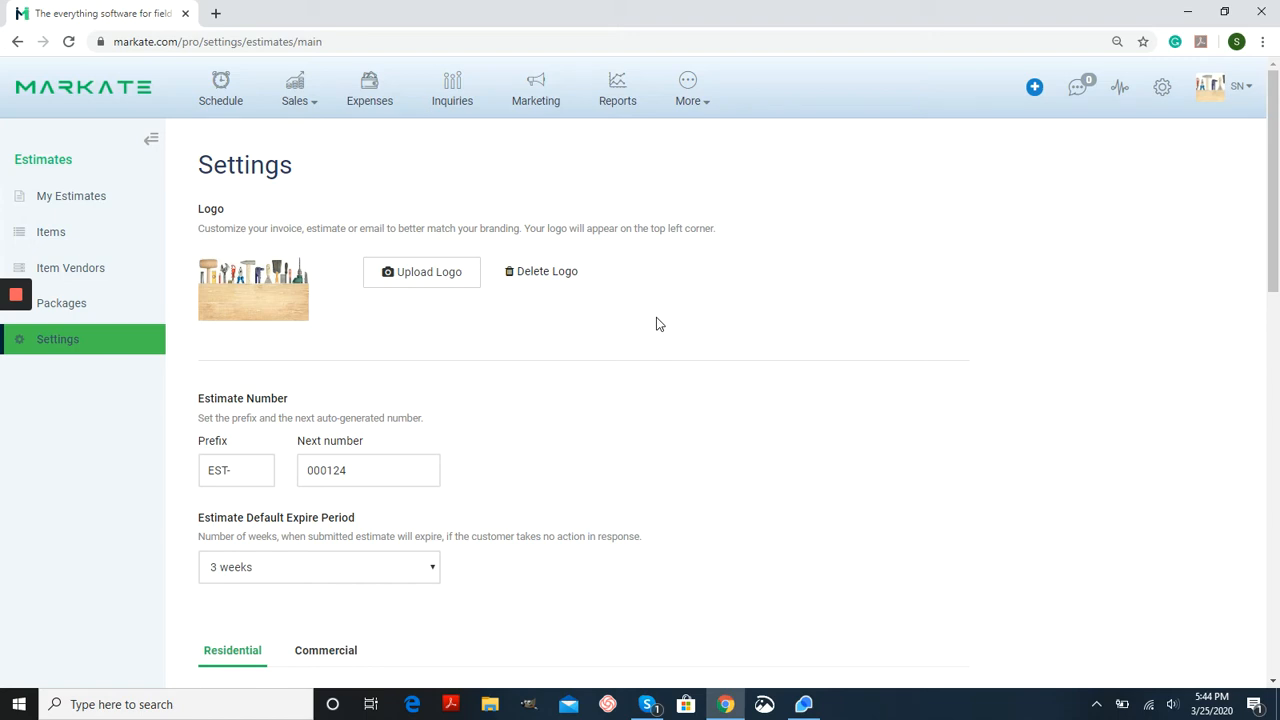
scroll(down, 3)
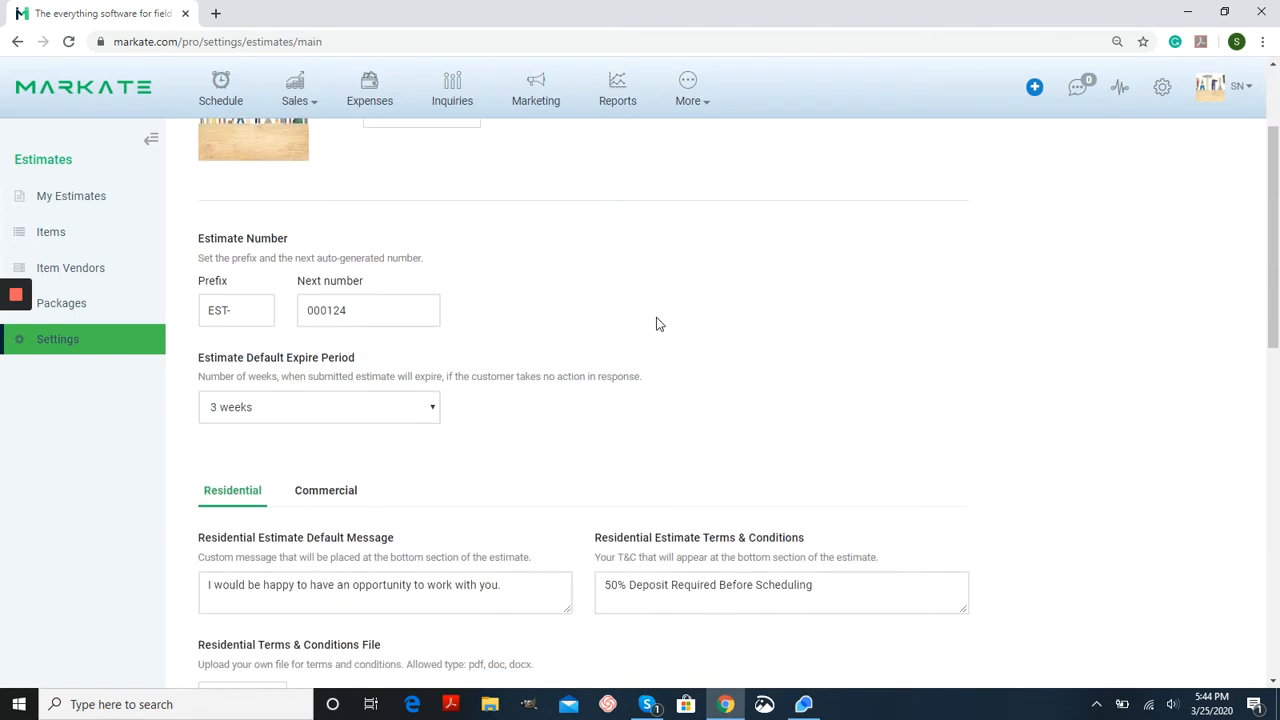
mouse_move(330, 374)
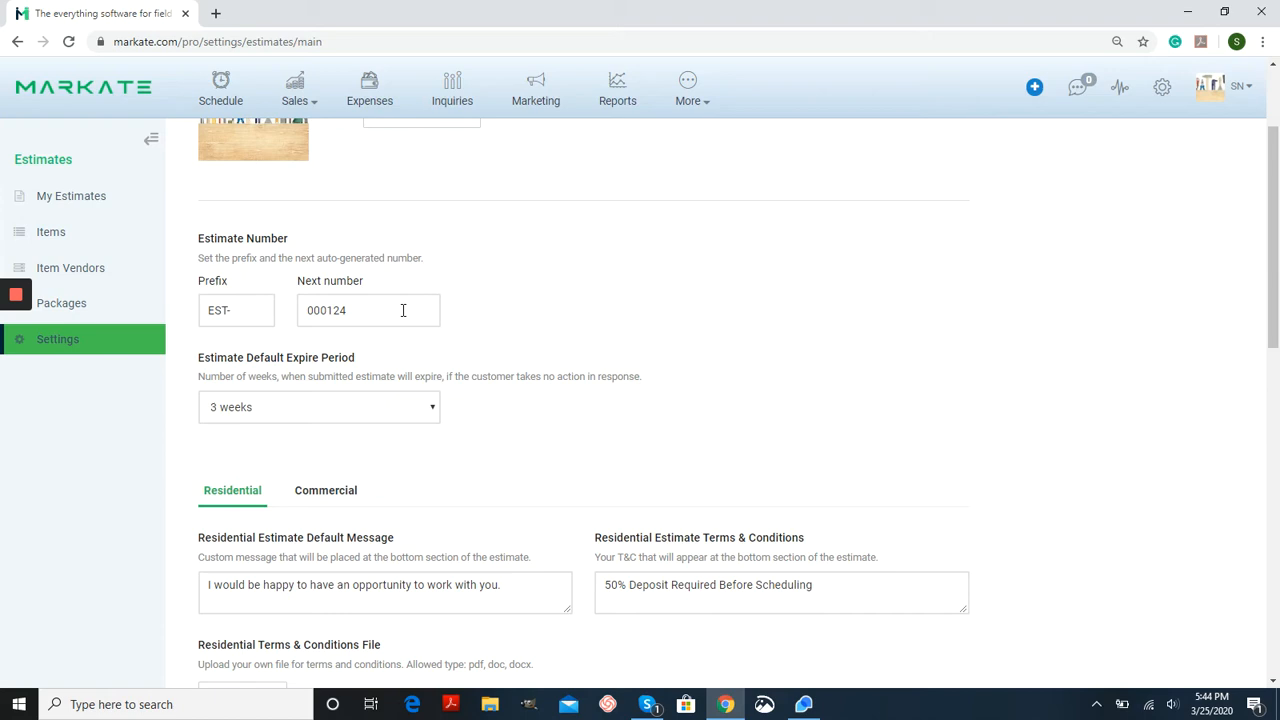
scroll(down, 3)
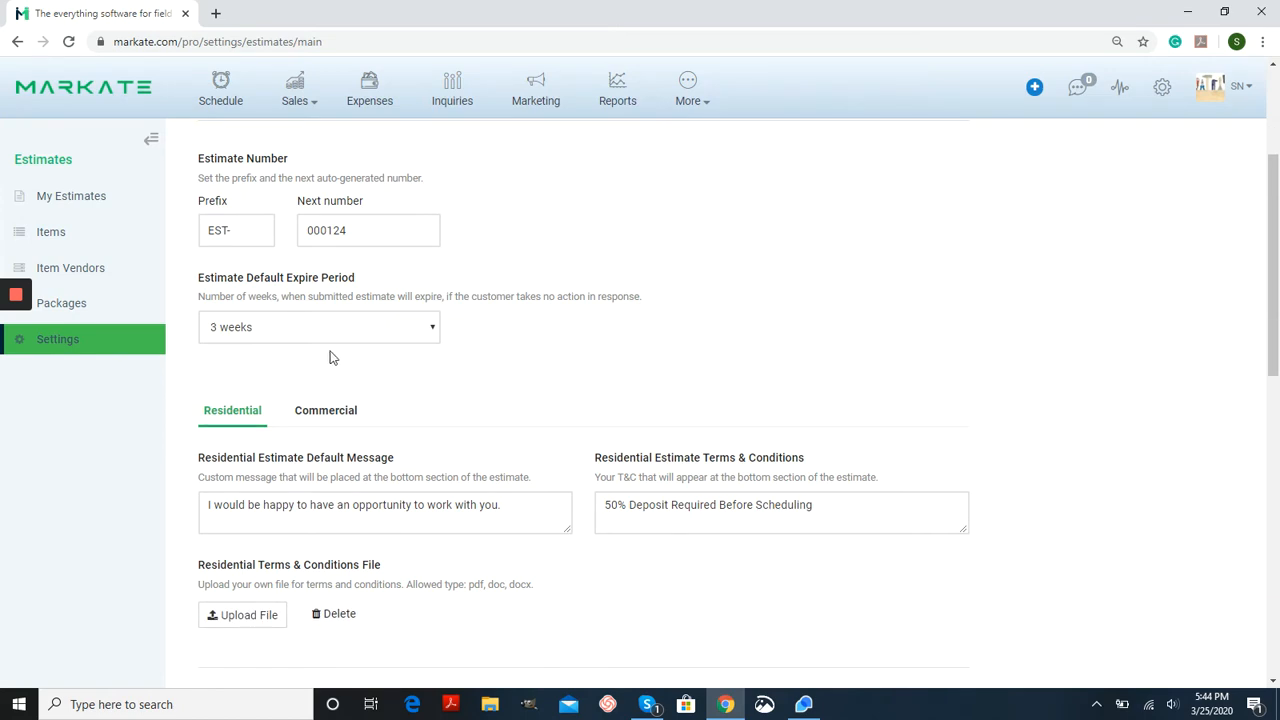
scroll(up, 3)
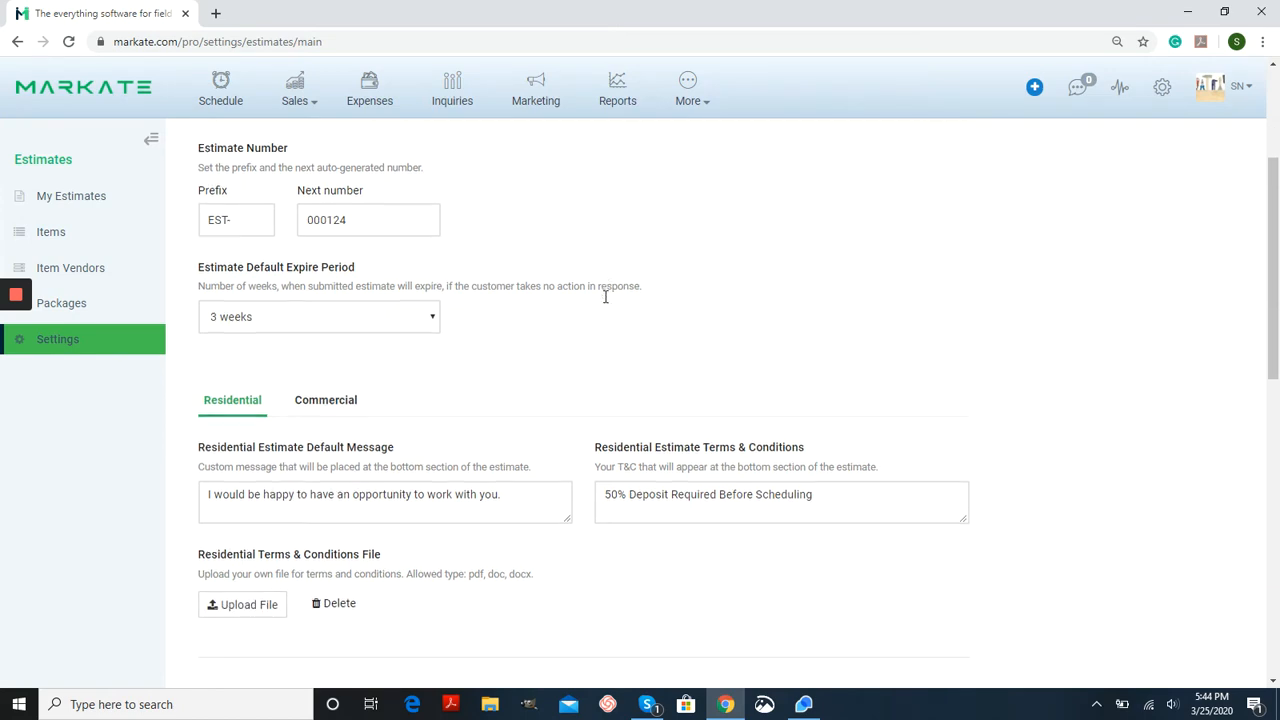
scroll(down, 3)
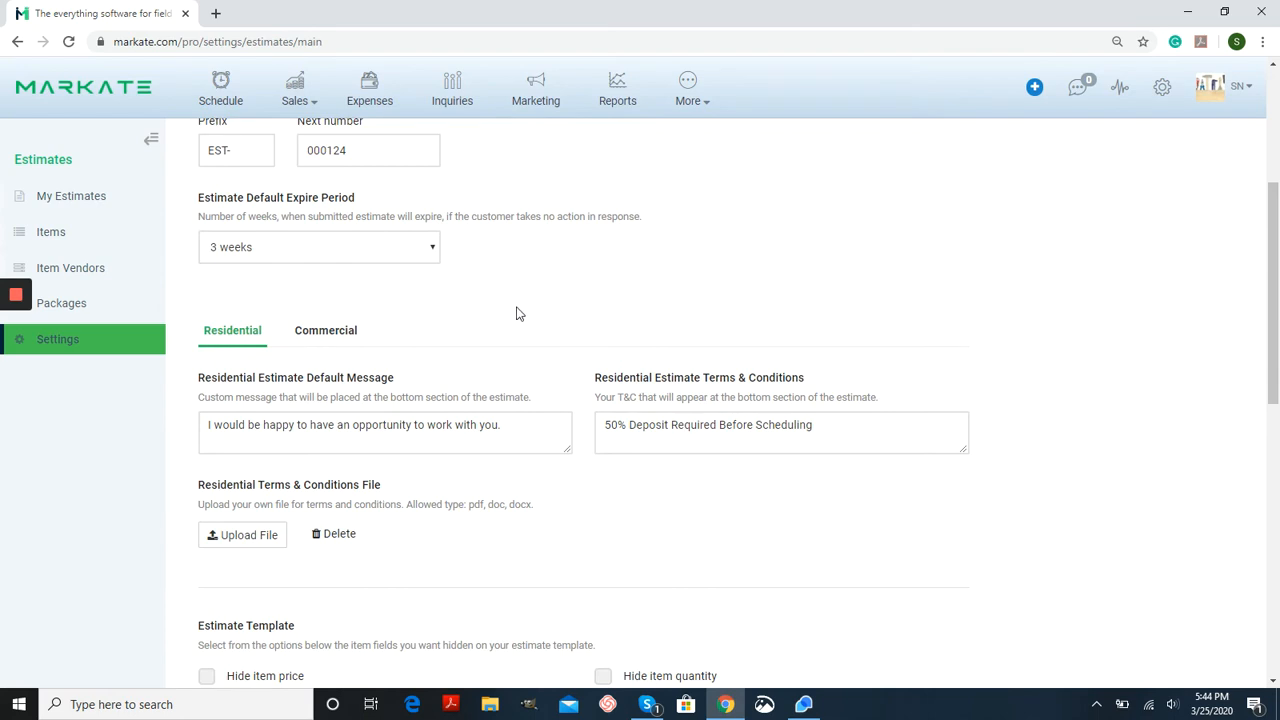
mouse_move(232, 338)
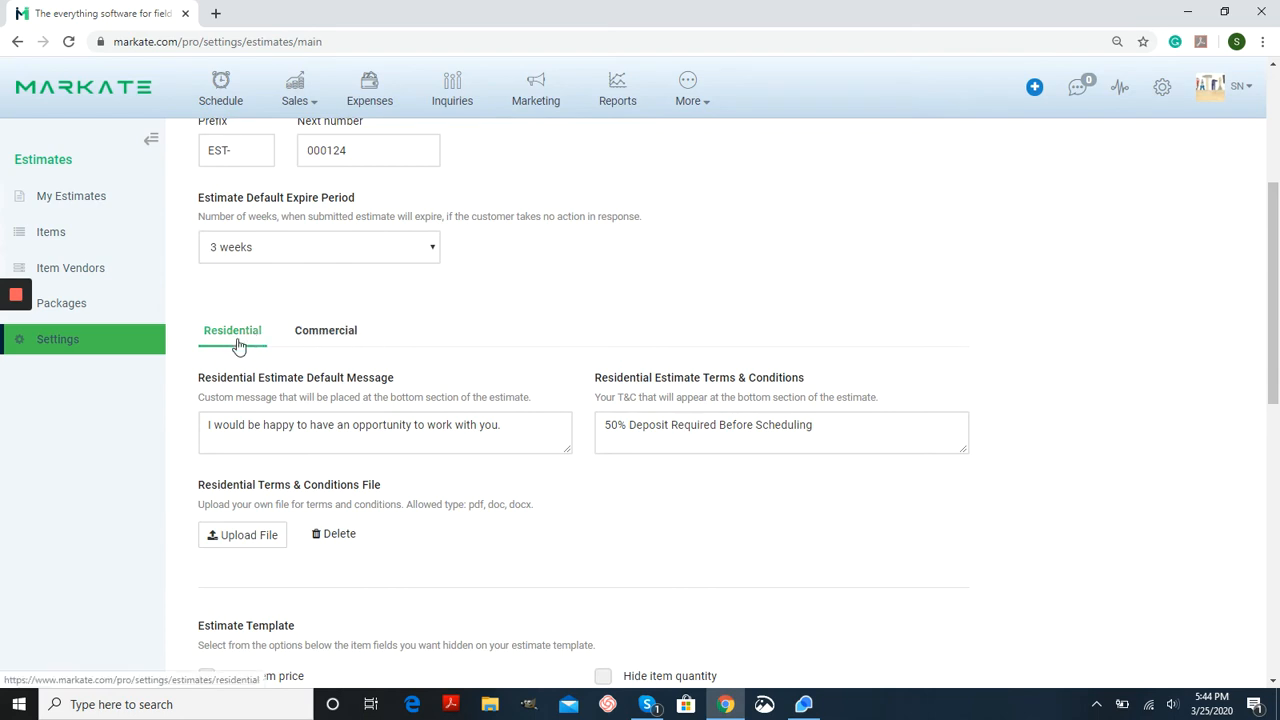
scroll(down, 3)
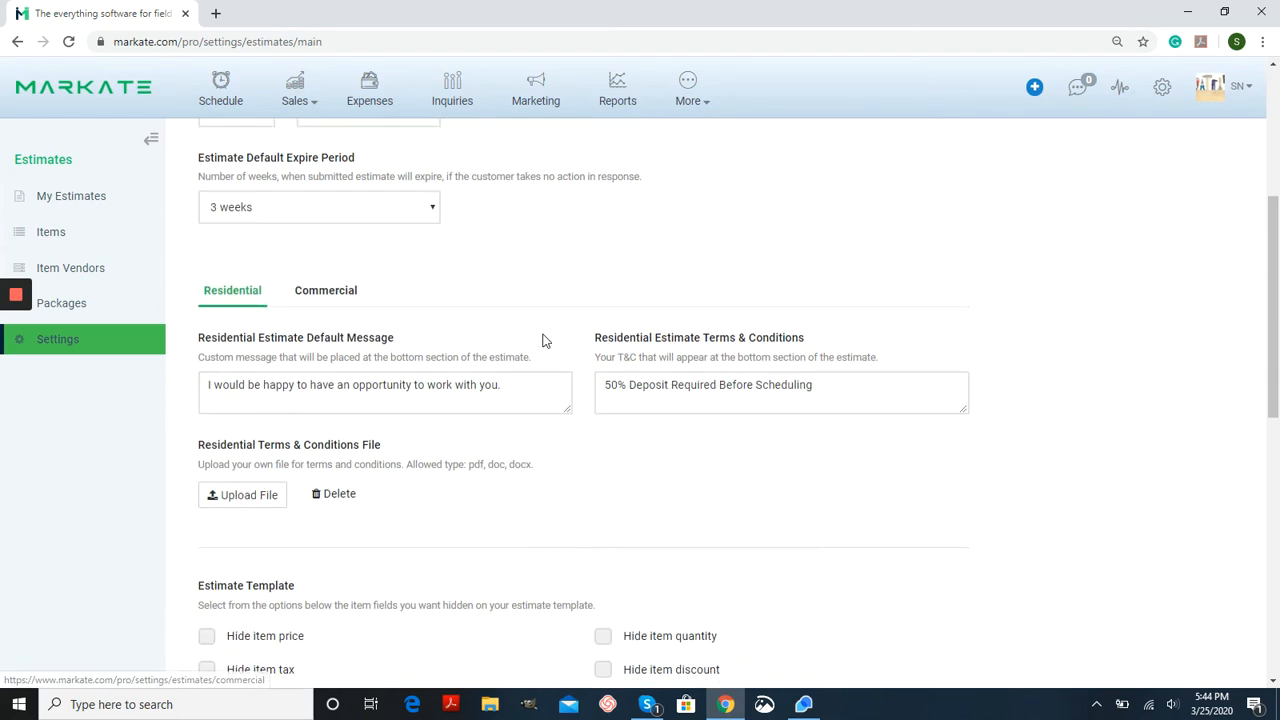
scroll(down, 3)
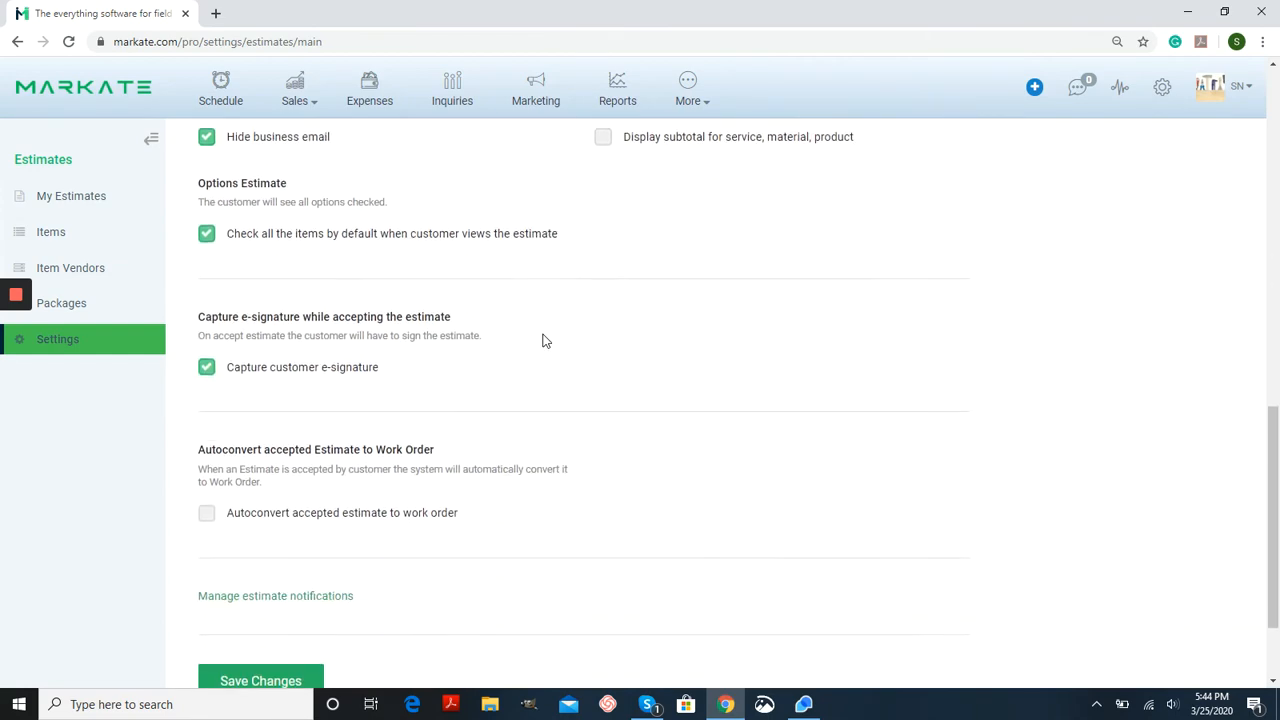
scroll(up, 3)
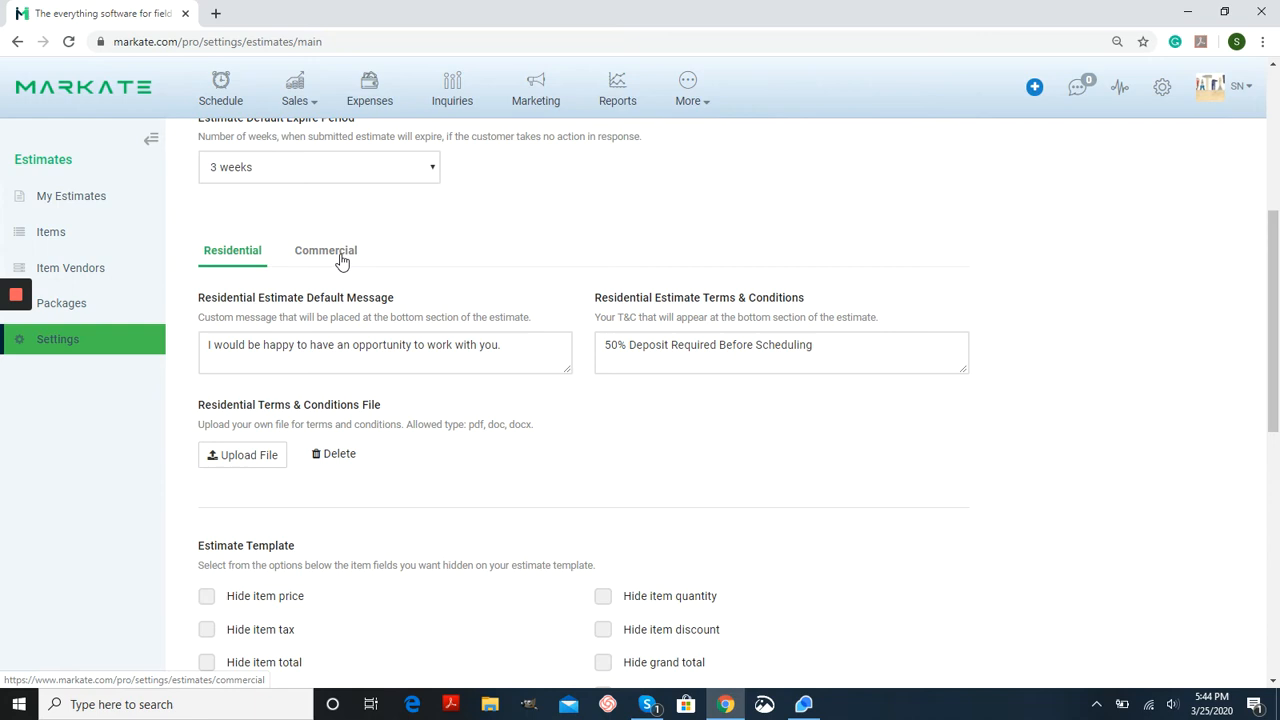
click(325, 250)
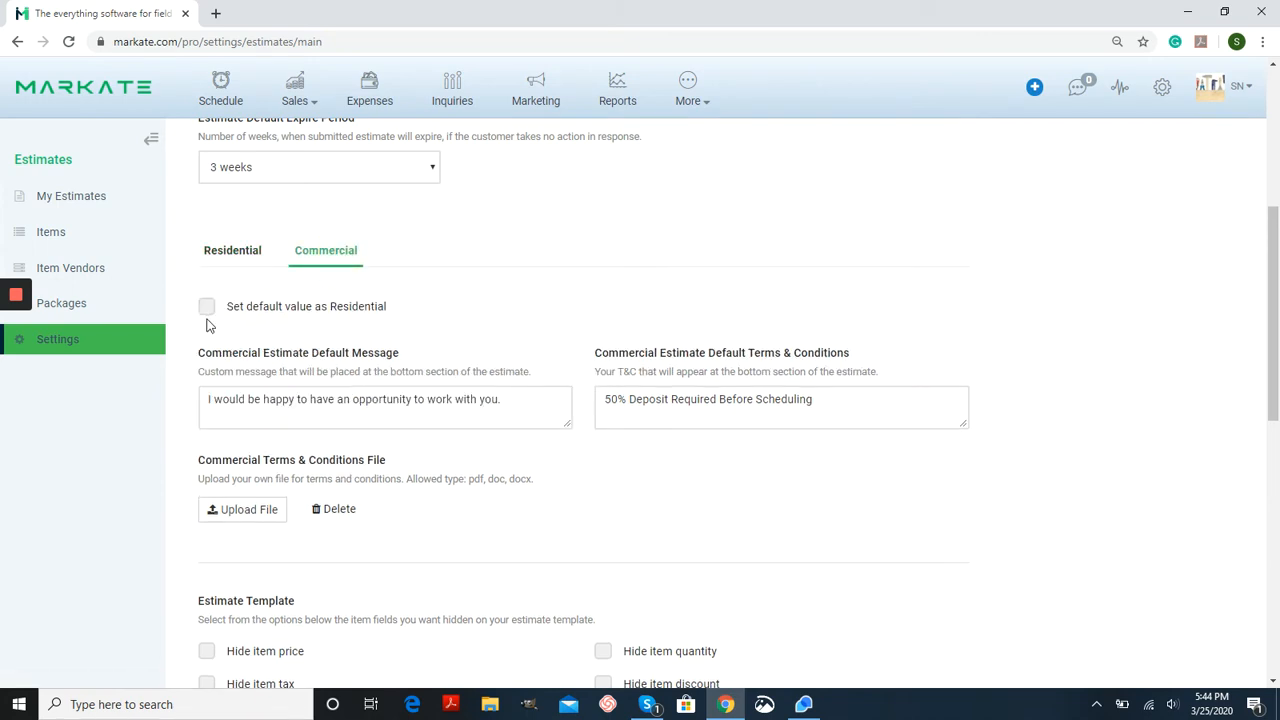
mouse_move(500, 463)
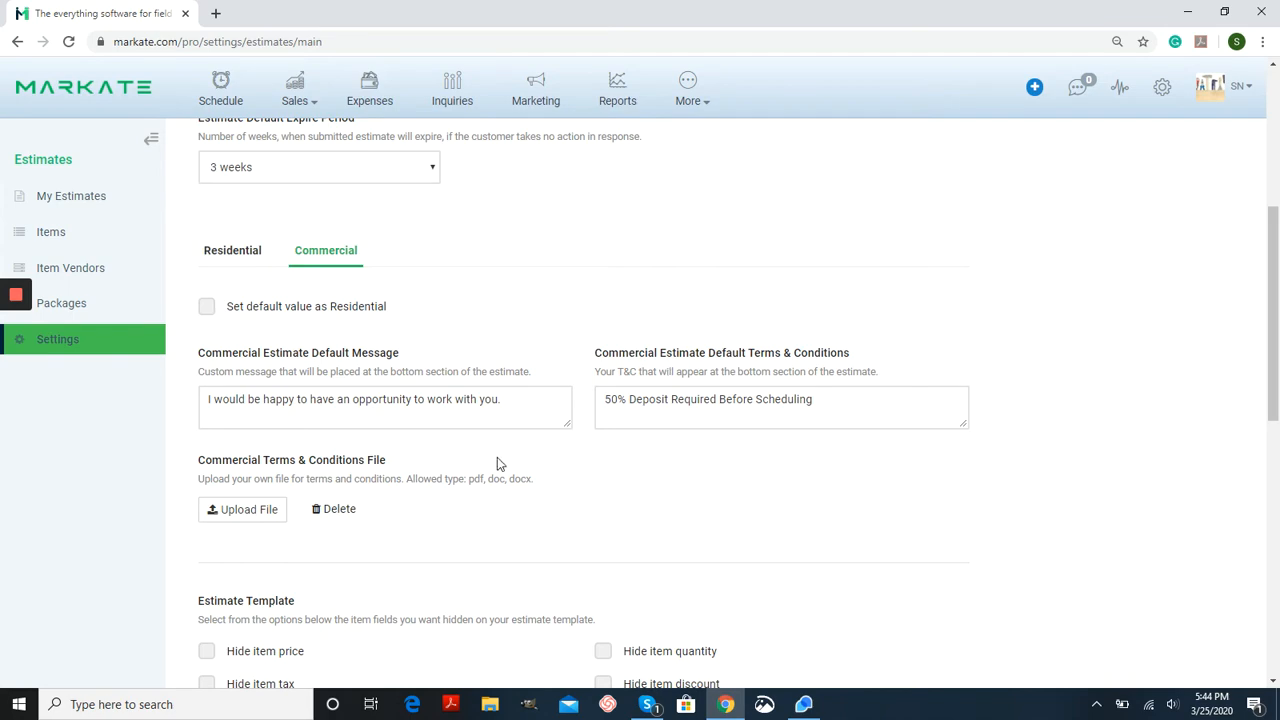
scroll(down, 3)
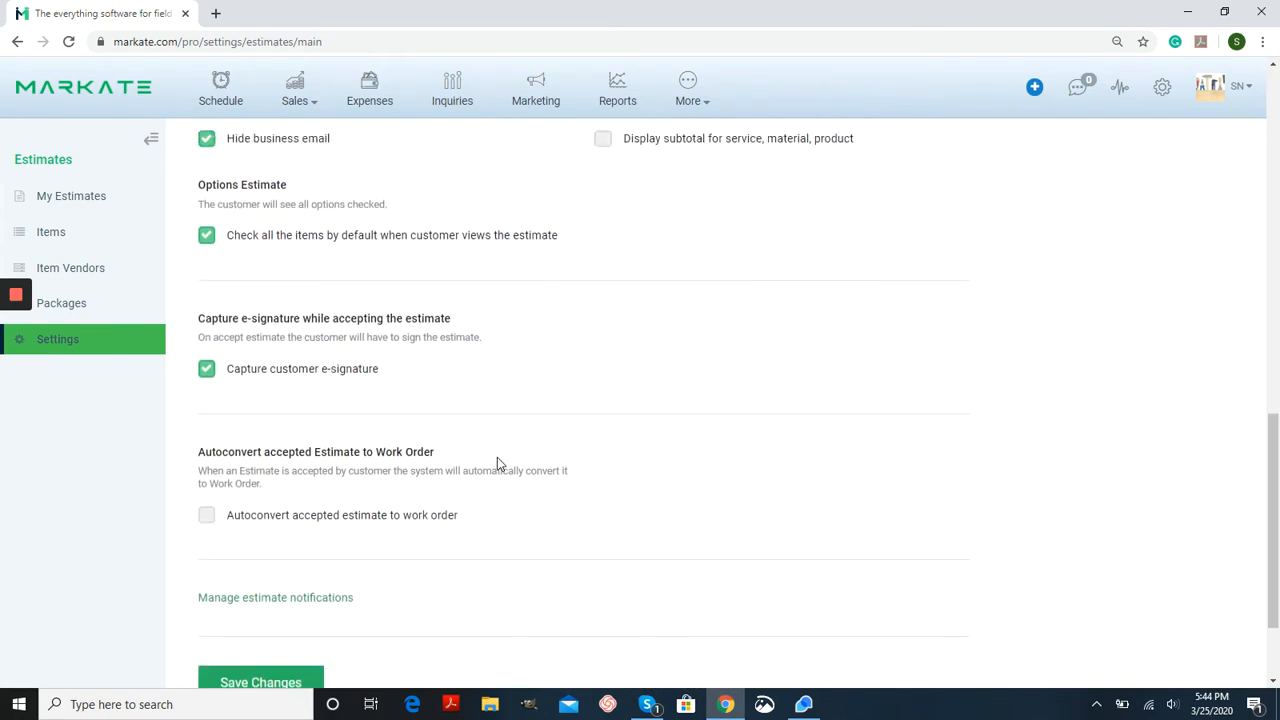
scroll(up, 3)
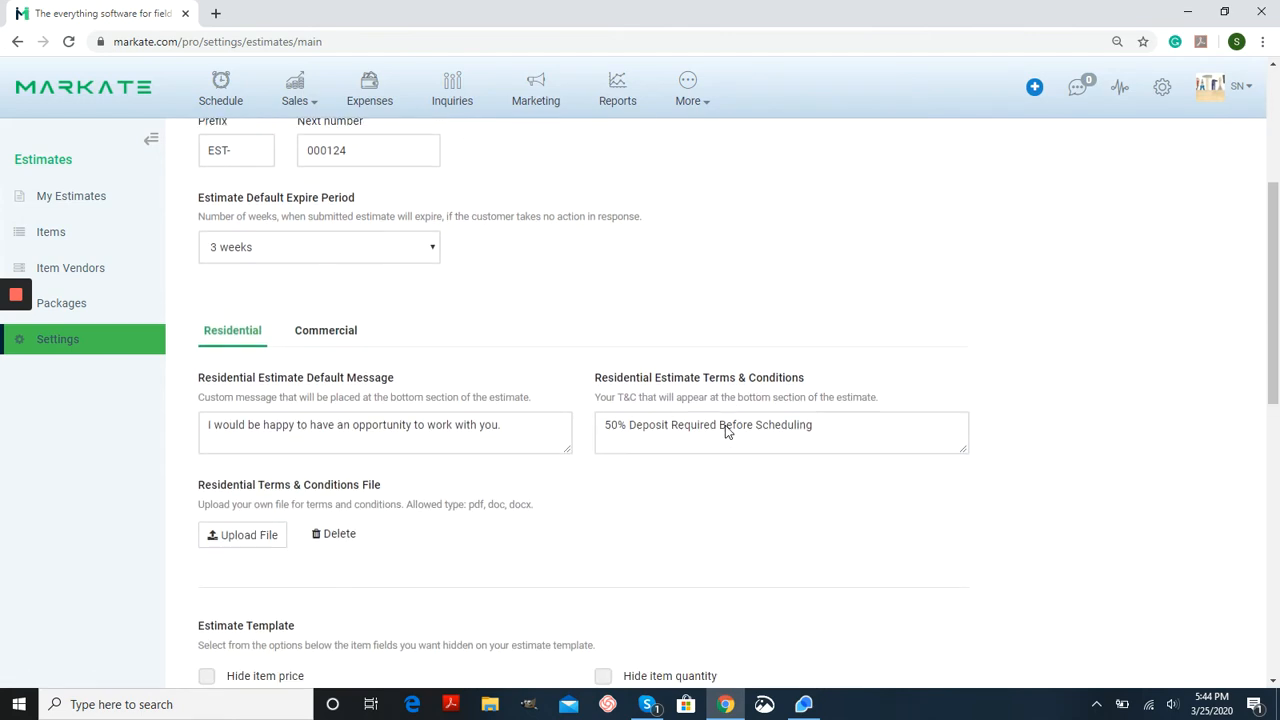
scroll(down, 3)
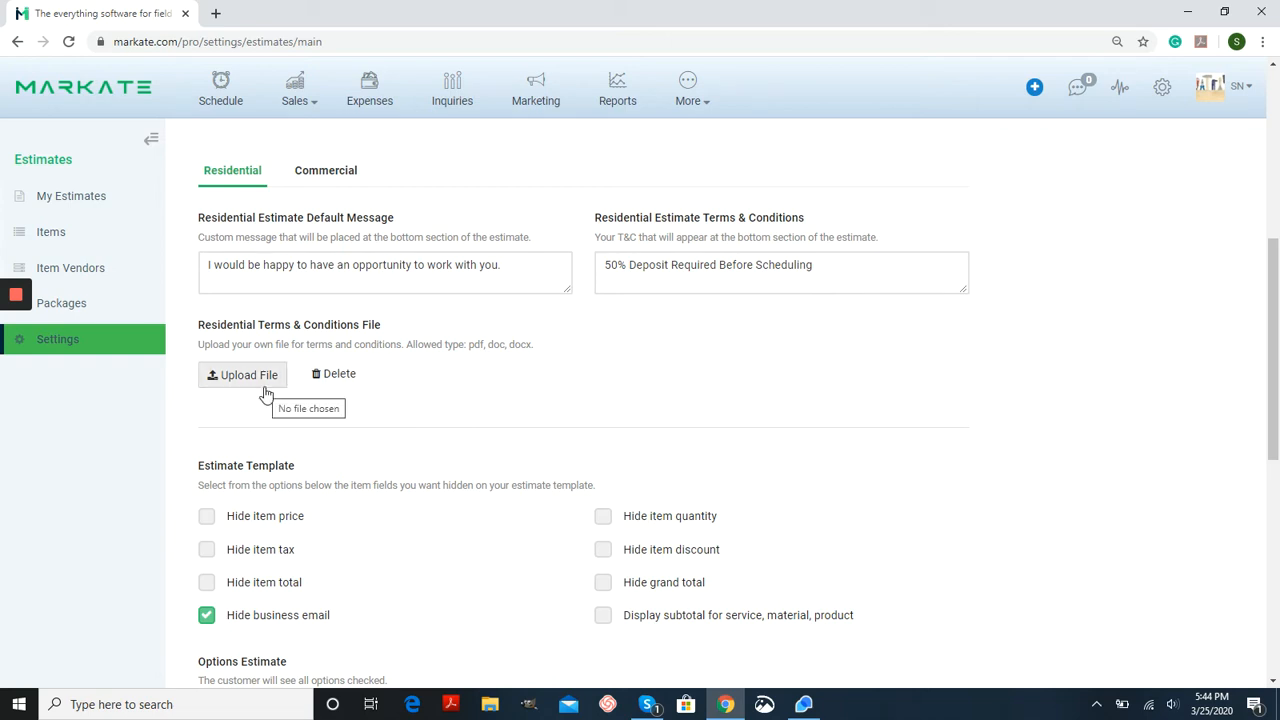
mouse_move(543, 377)
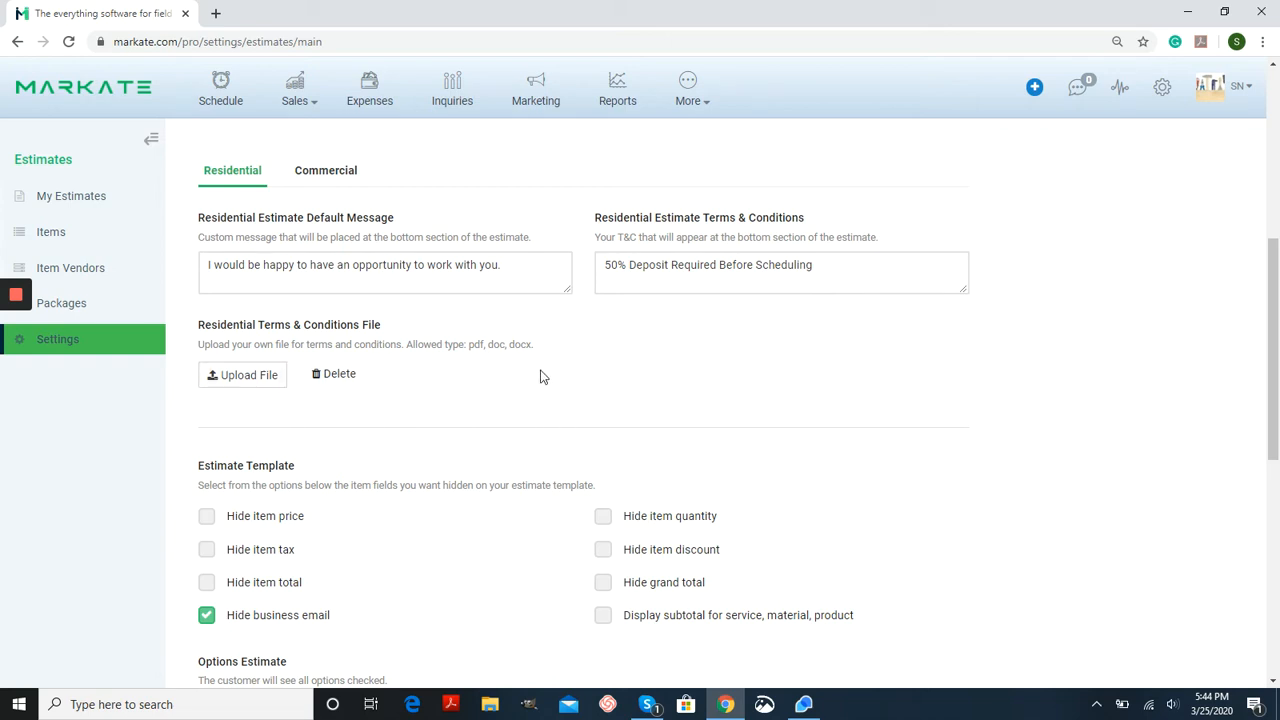
scroll(down, 3)
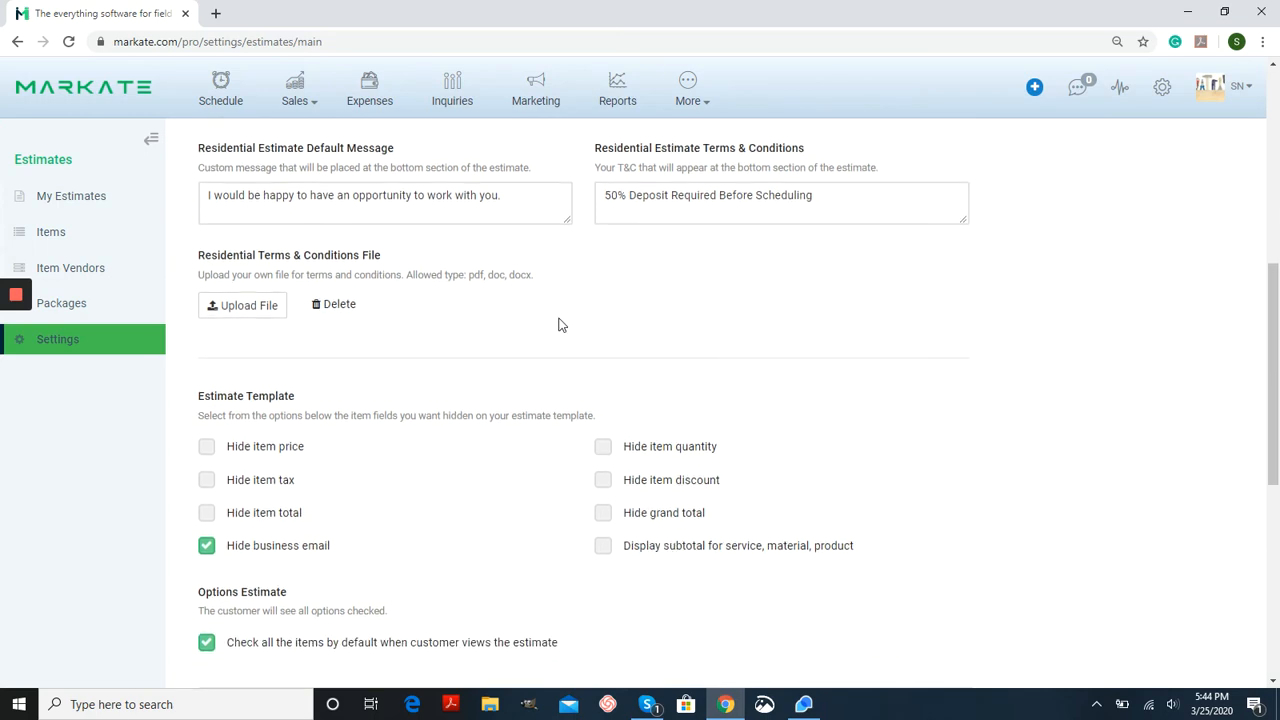
scroll(down, 3)
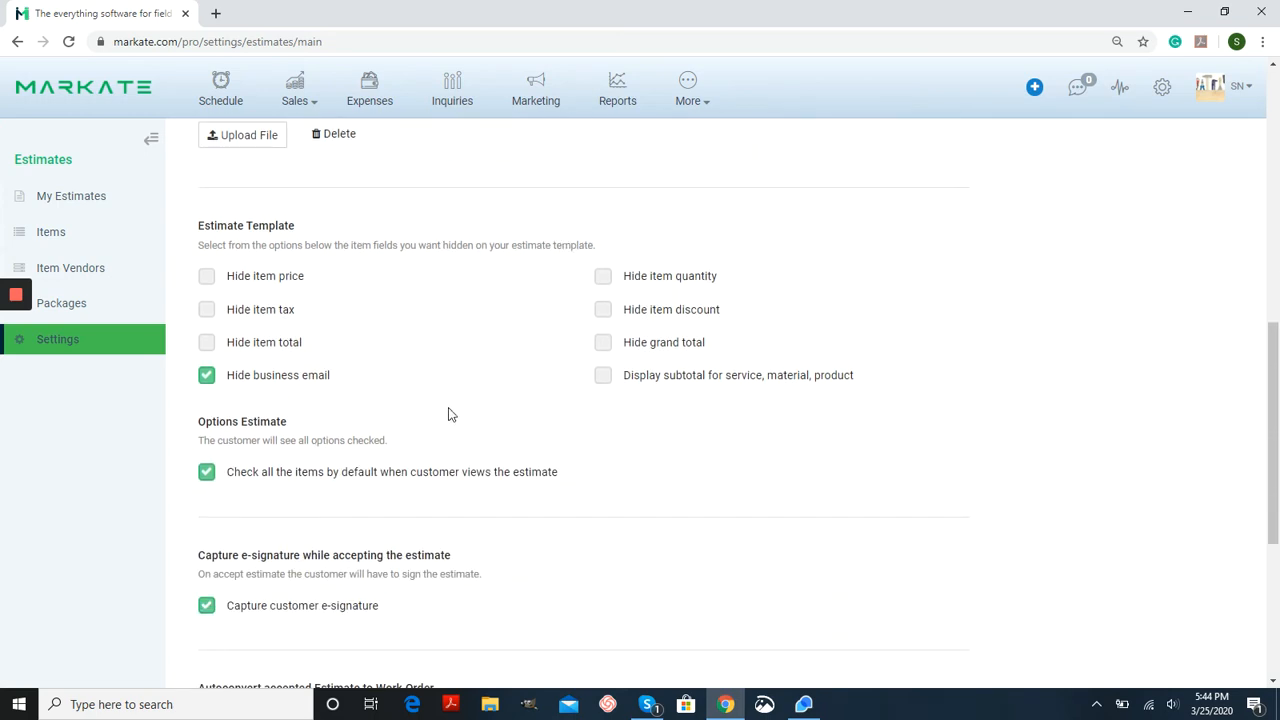
scroll(down, 3)
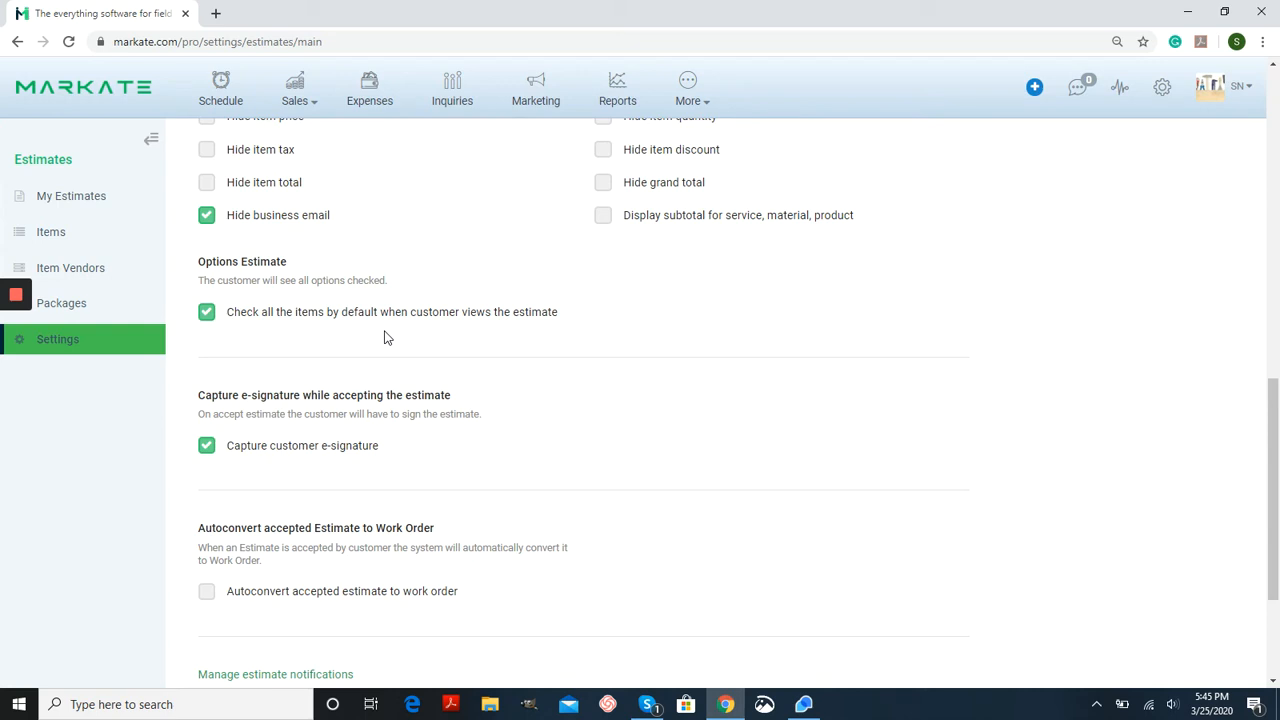
click(207, 311)
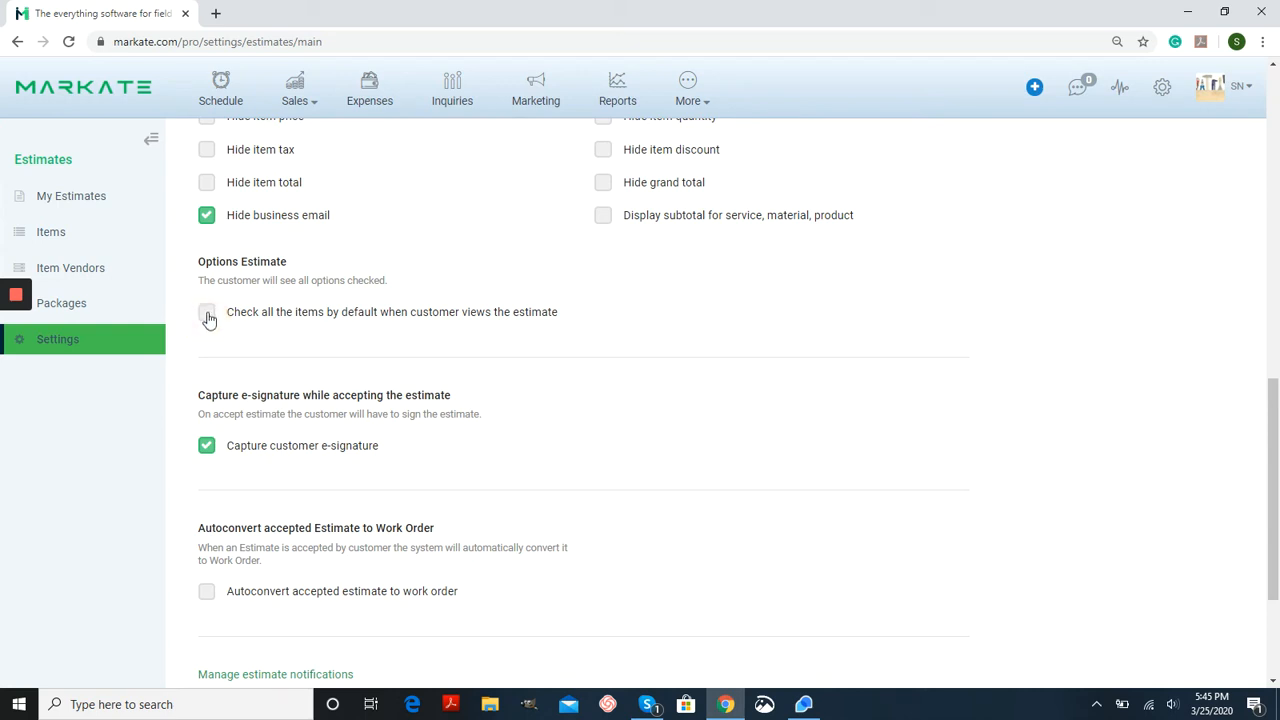
click(207, 311)
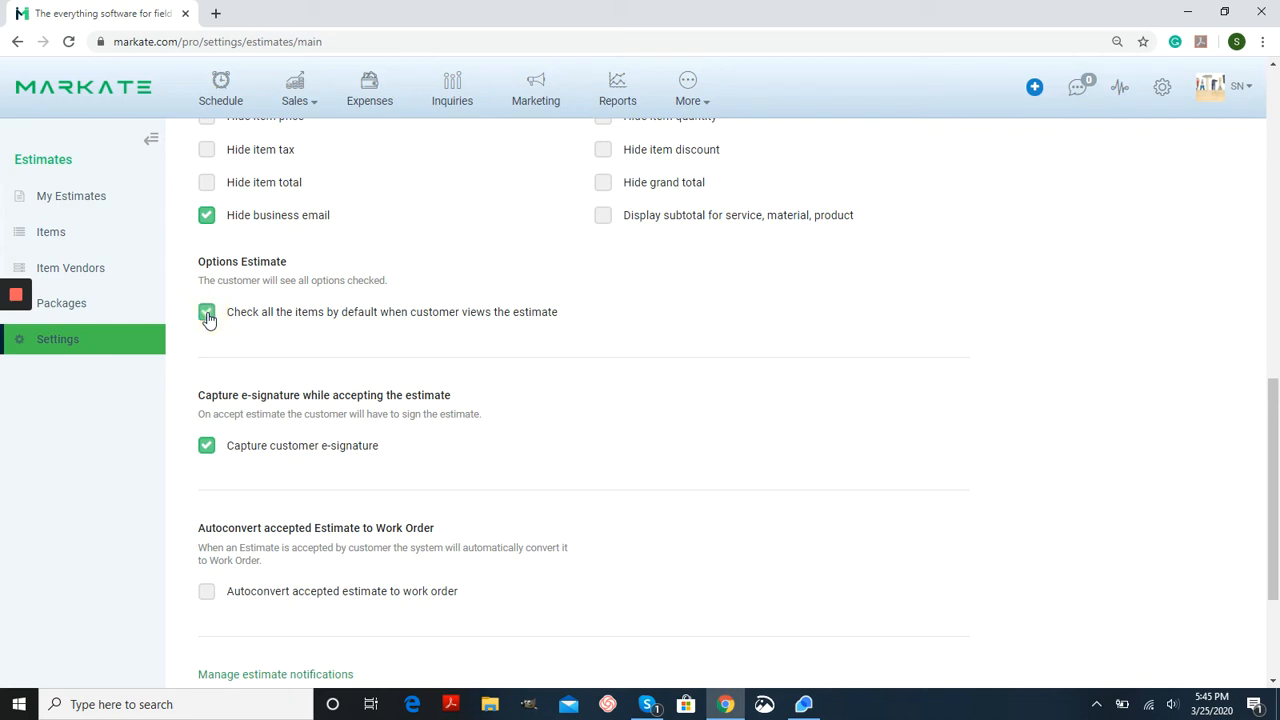
click(206, 311)
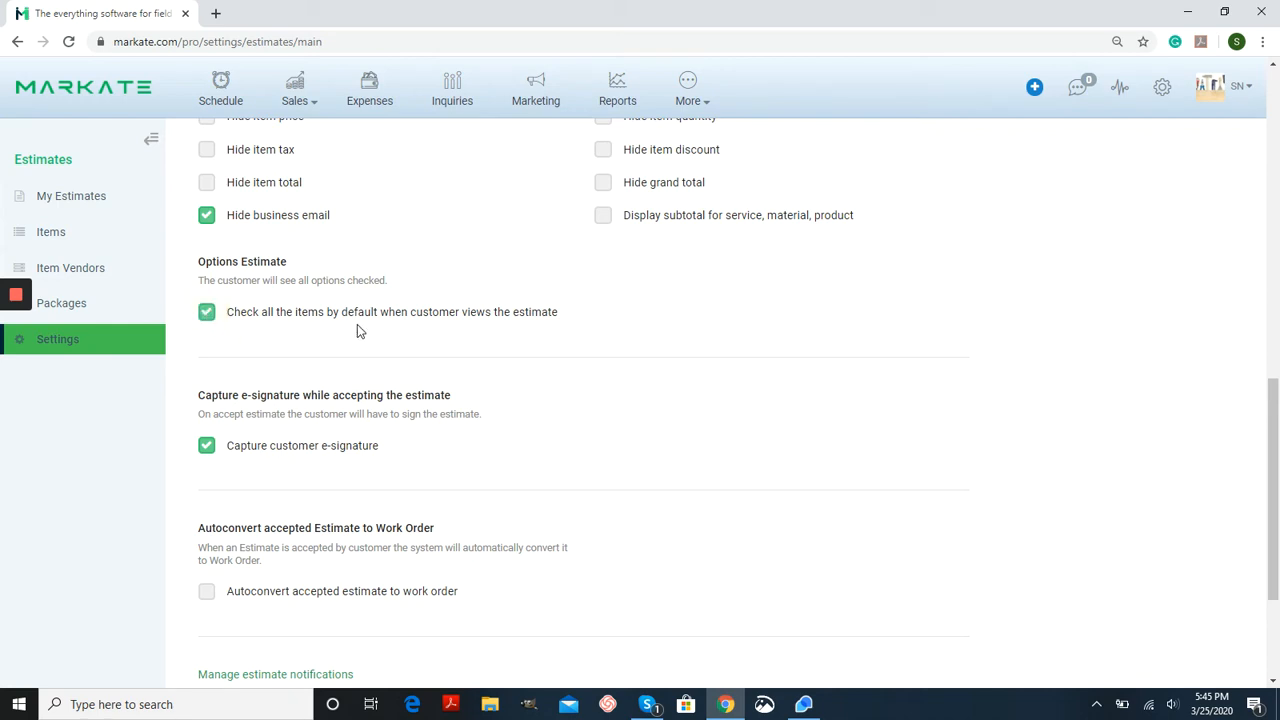
mouse_move(314, 331)
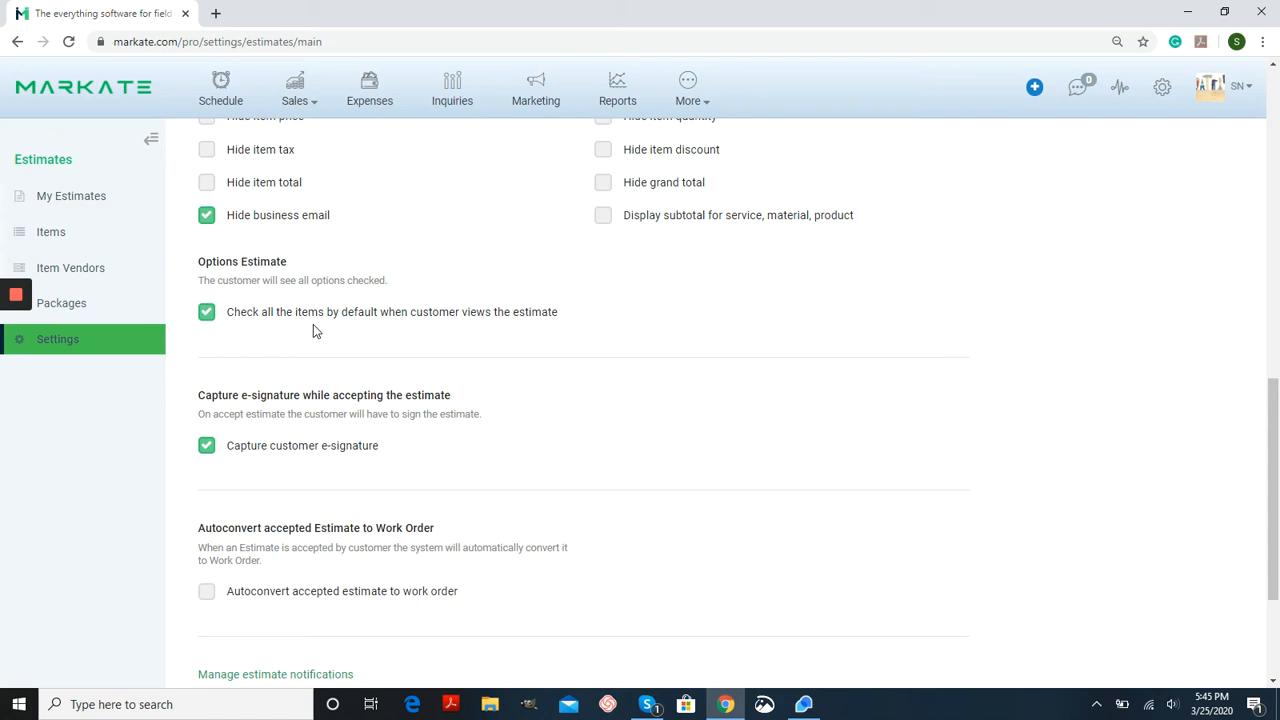
scroll(down, 3)
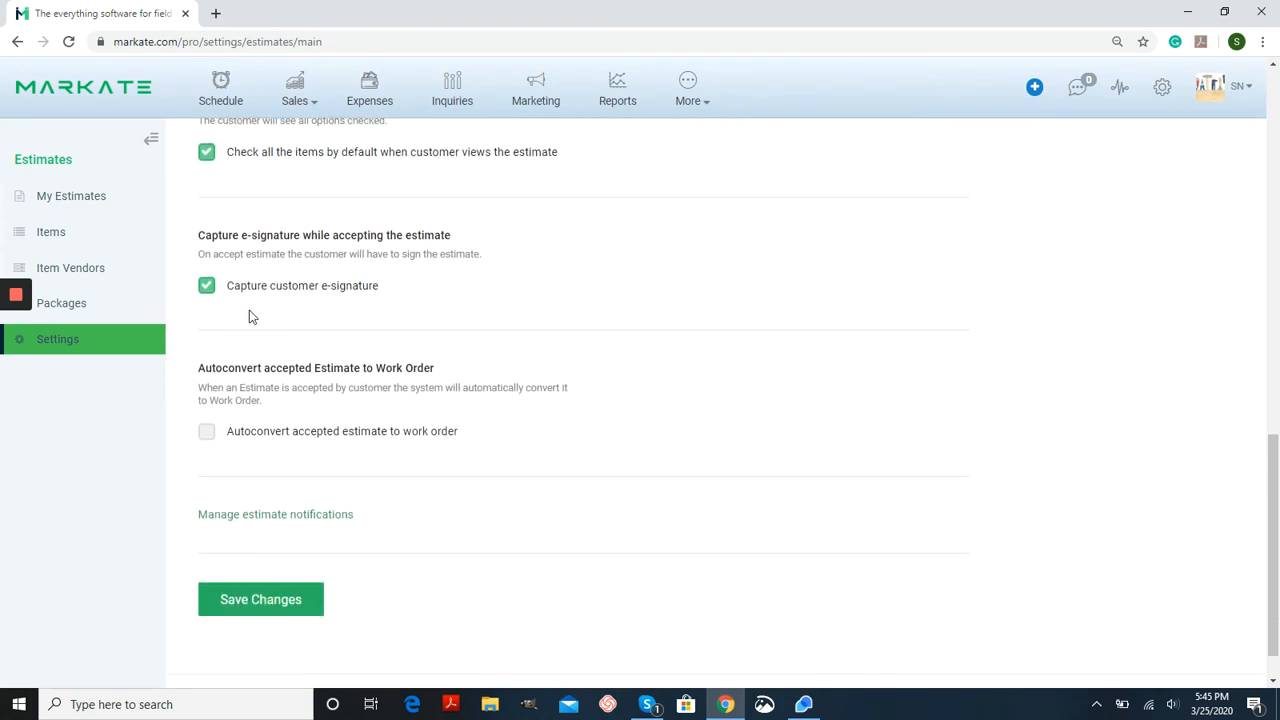
mouse_move(398, 311)
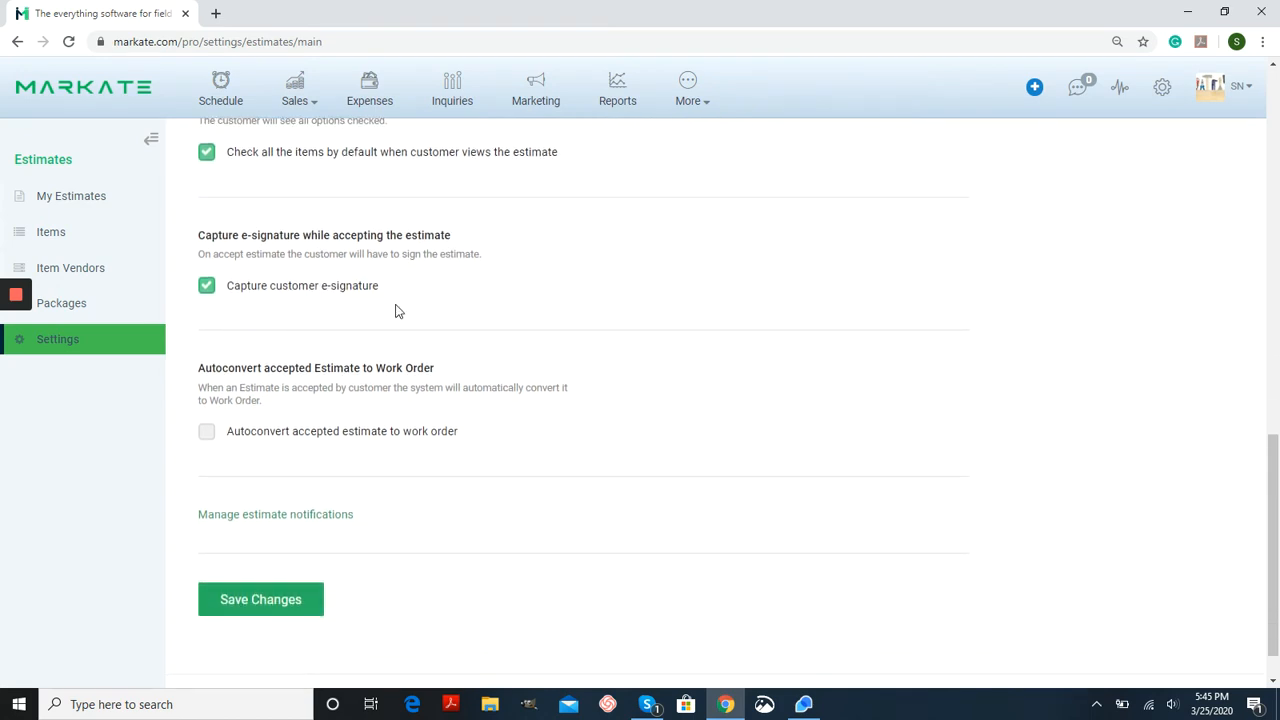
mouse_move(420, 306)
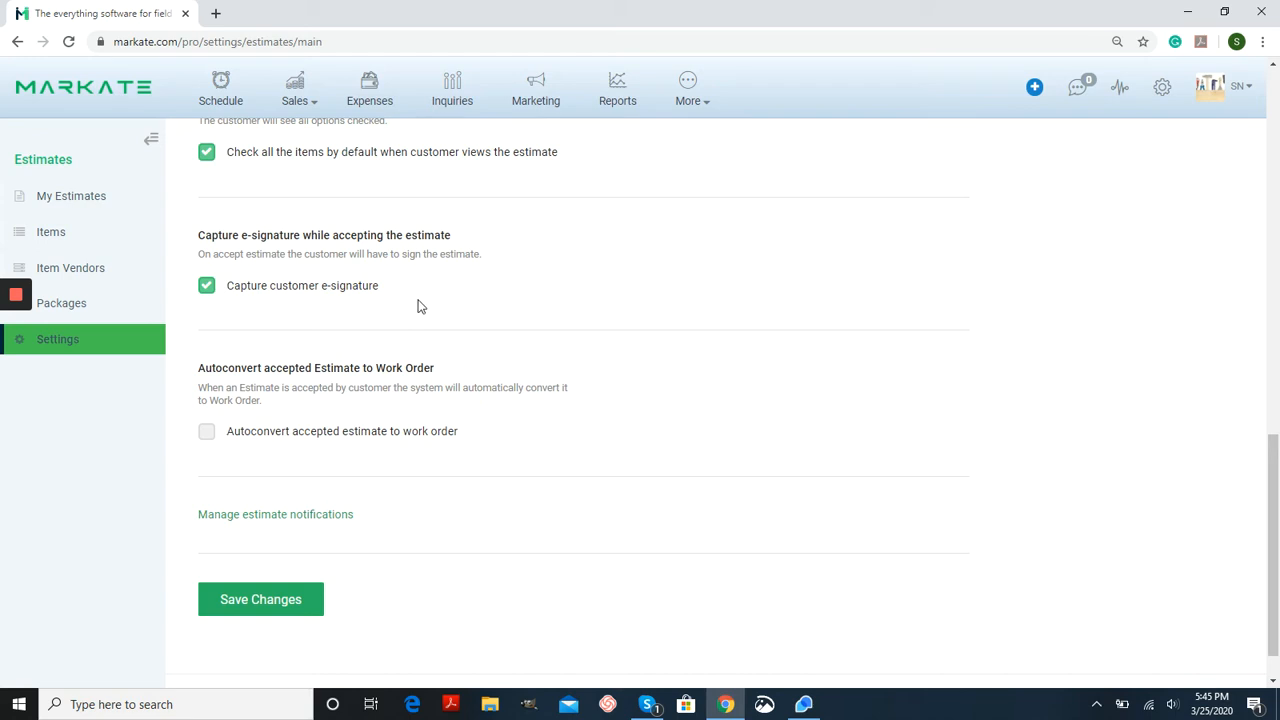
scroll(down, 3)
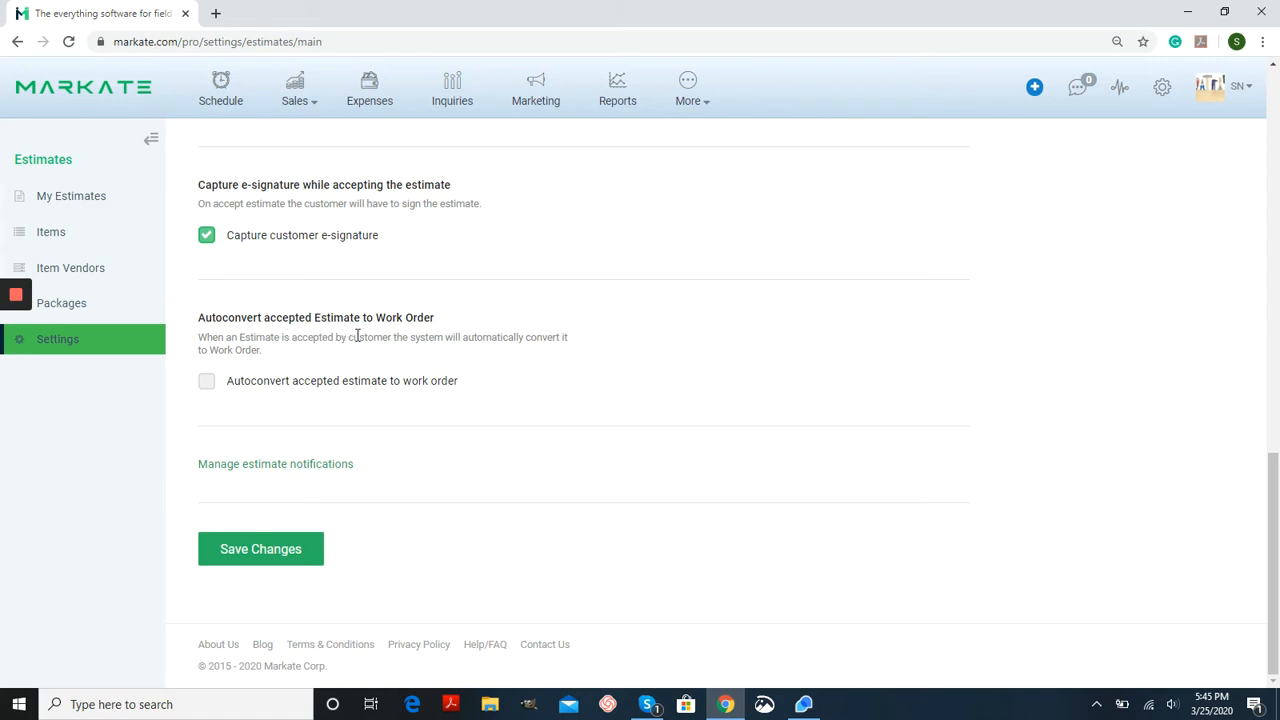
mouse_move(423, 358)
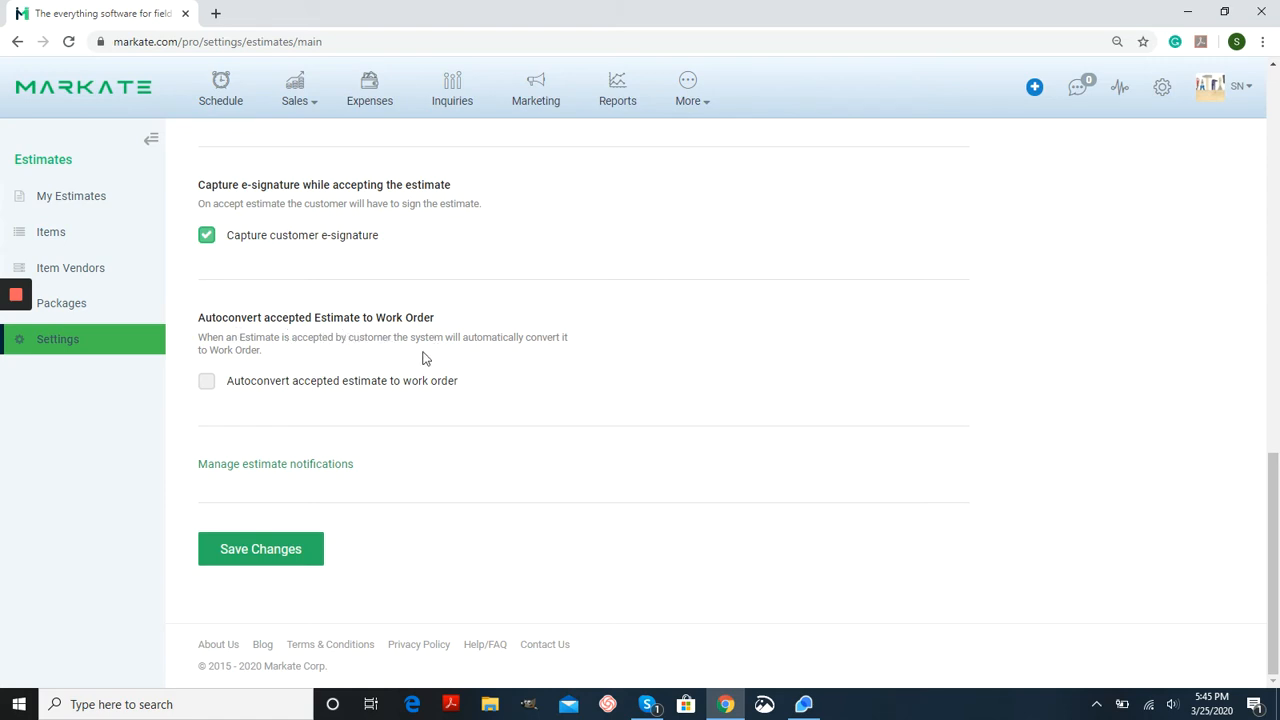
mouse_move(417, 360)
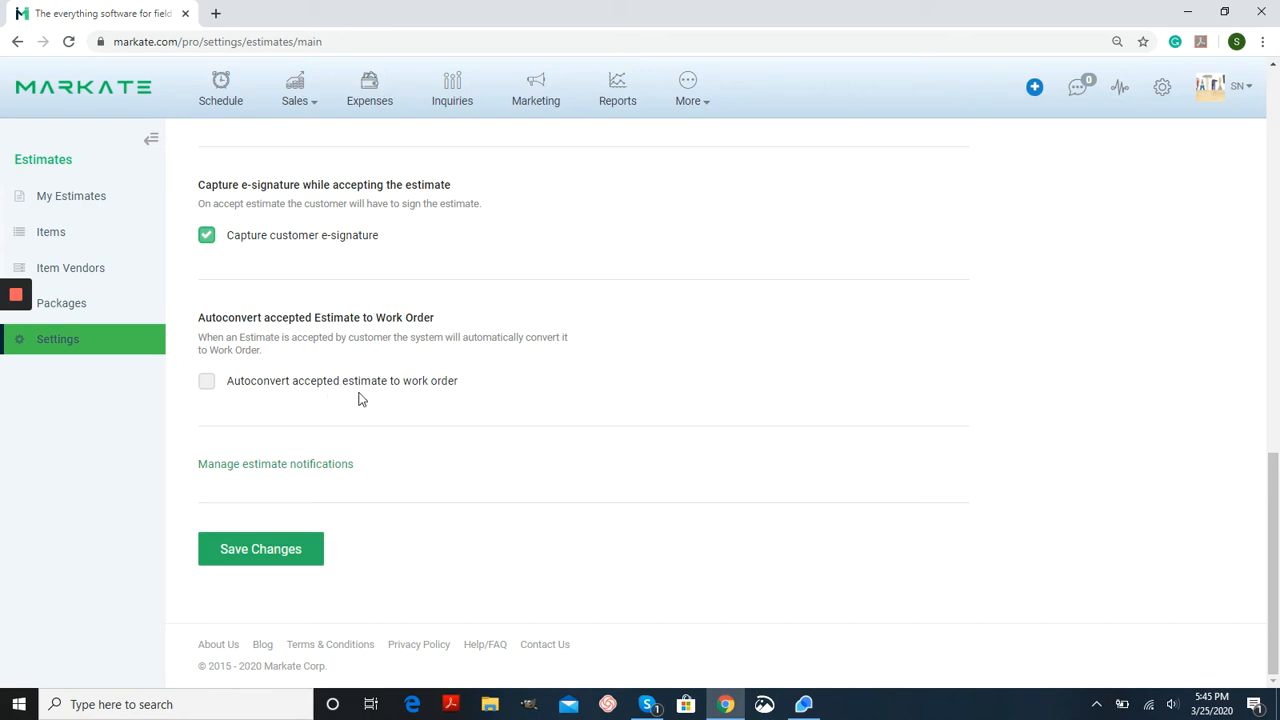
mouse_move(489, 407)
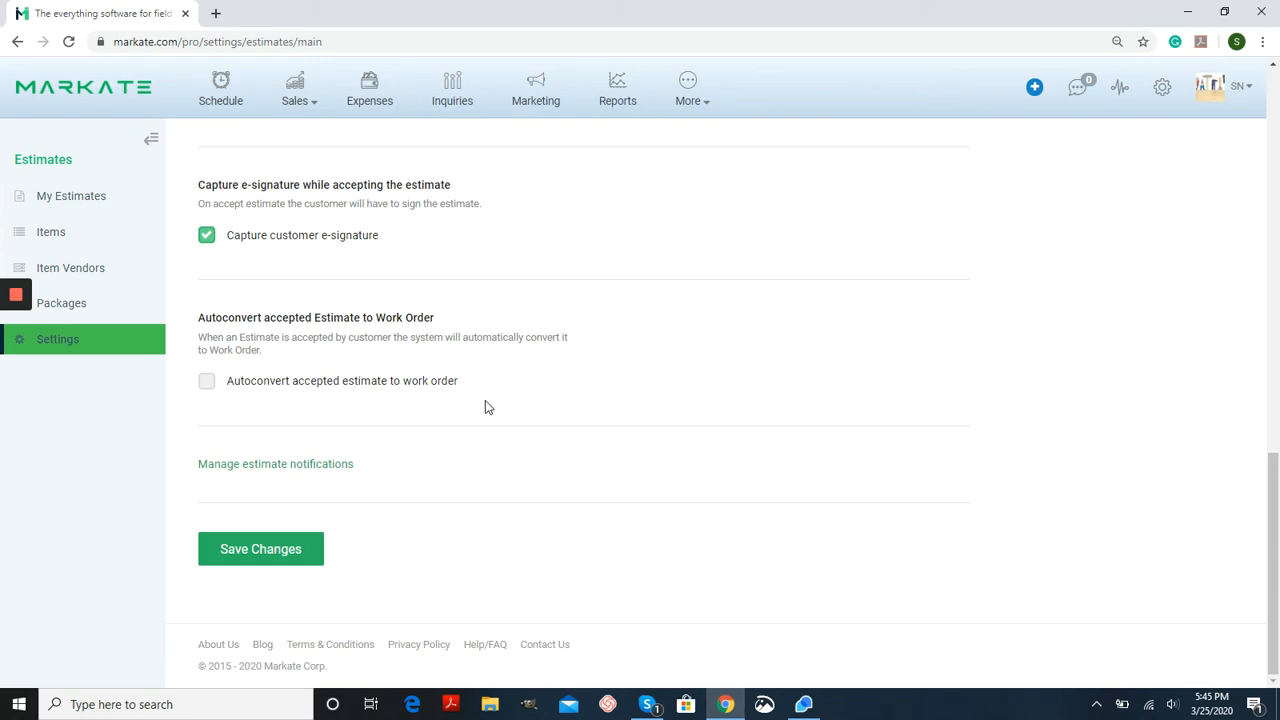
mouse_move(463, 417)
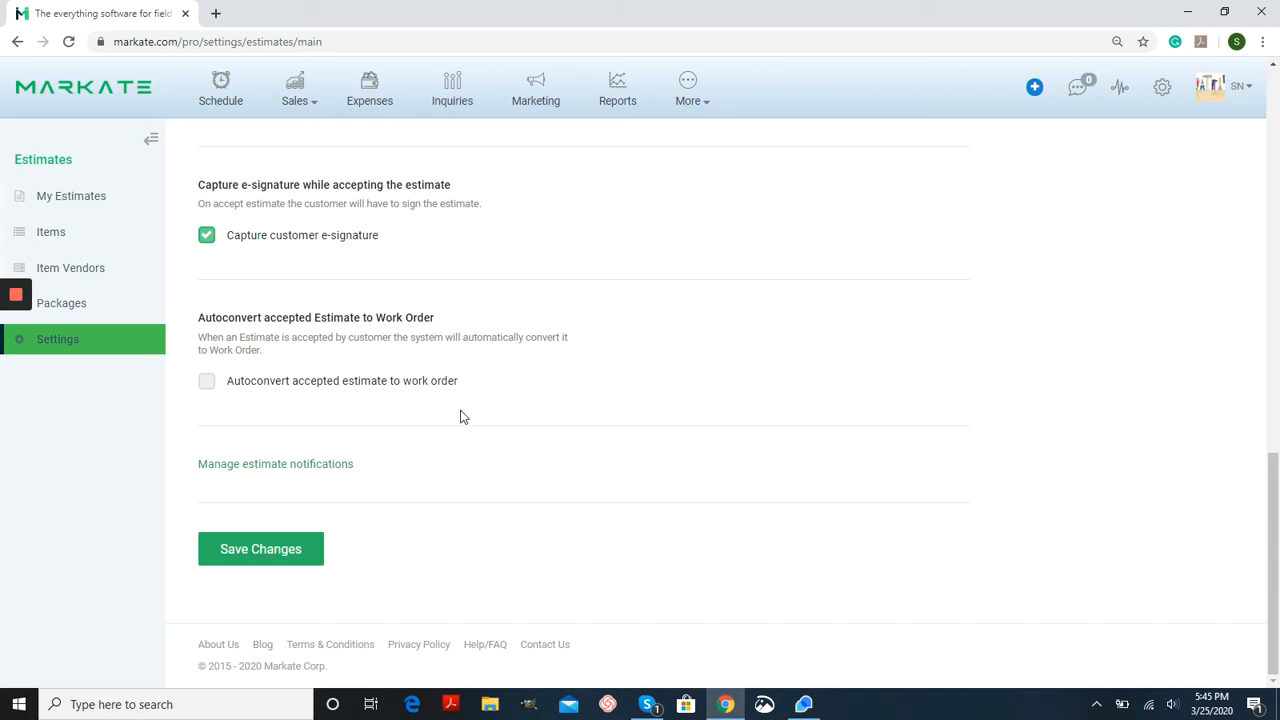
mouse_move(450, 366)
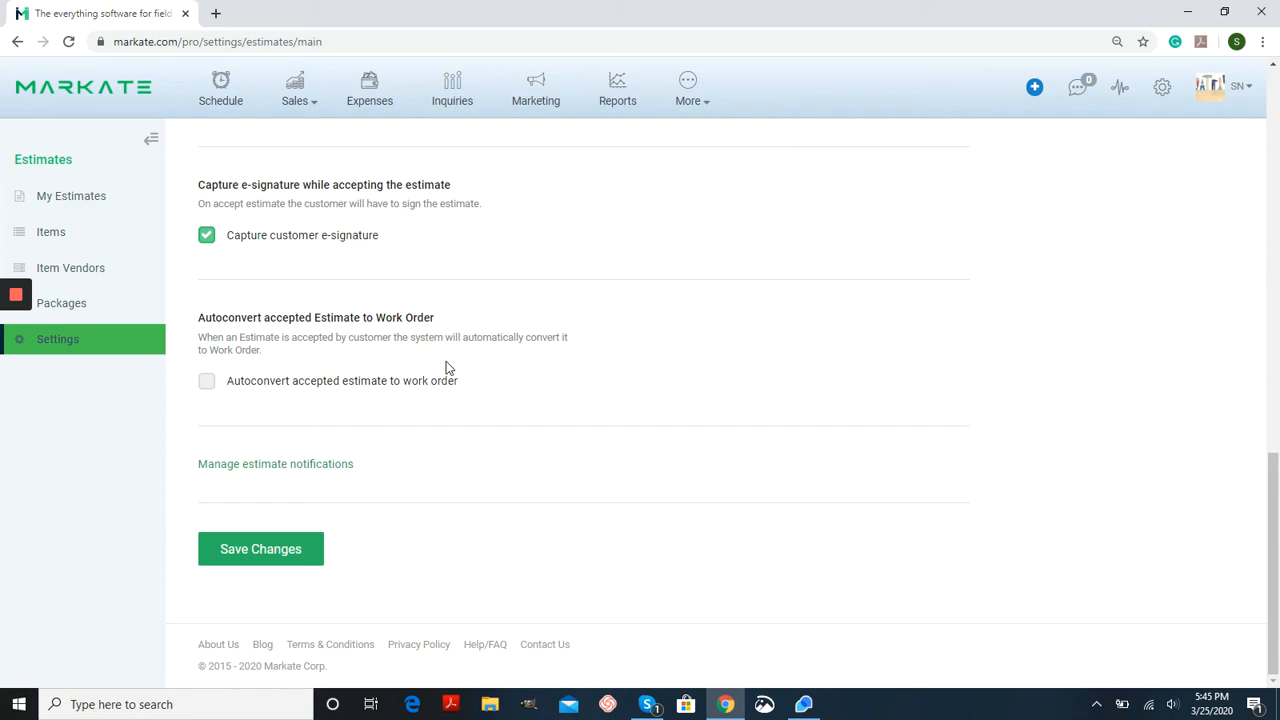
mouse_move(278, 567)
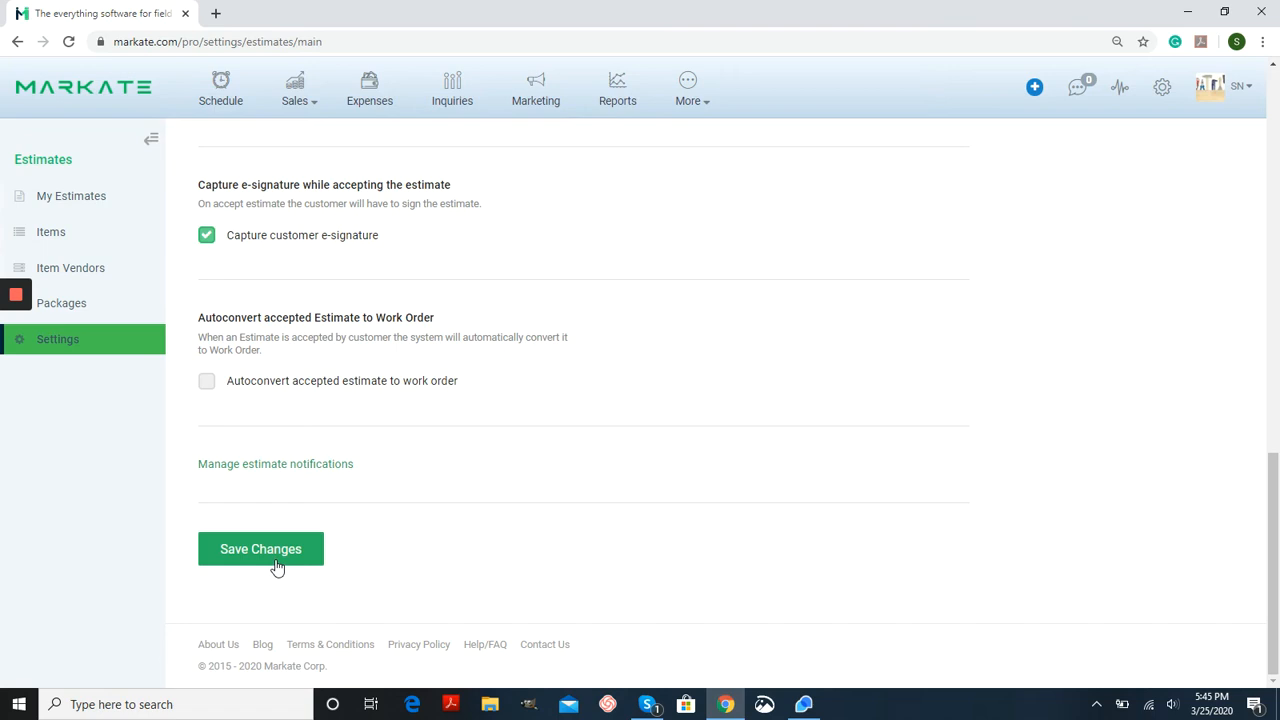
Save the estimate settings and open the Invoices & Payments list of 130 invoices.
click(260, 548)
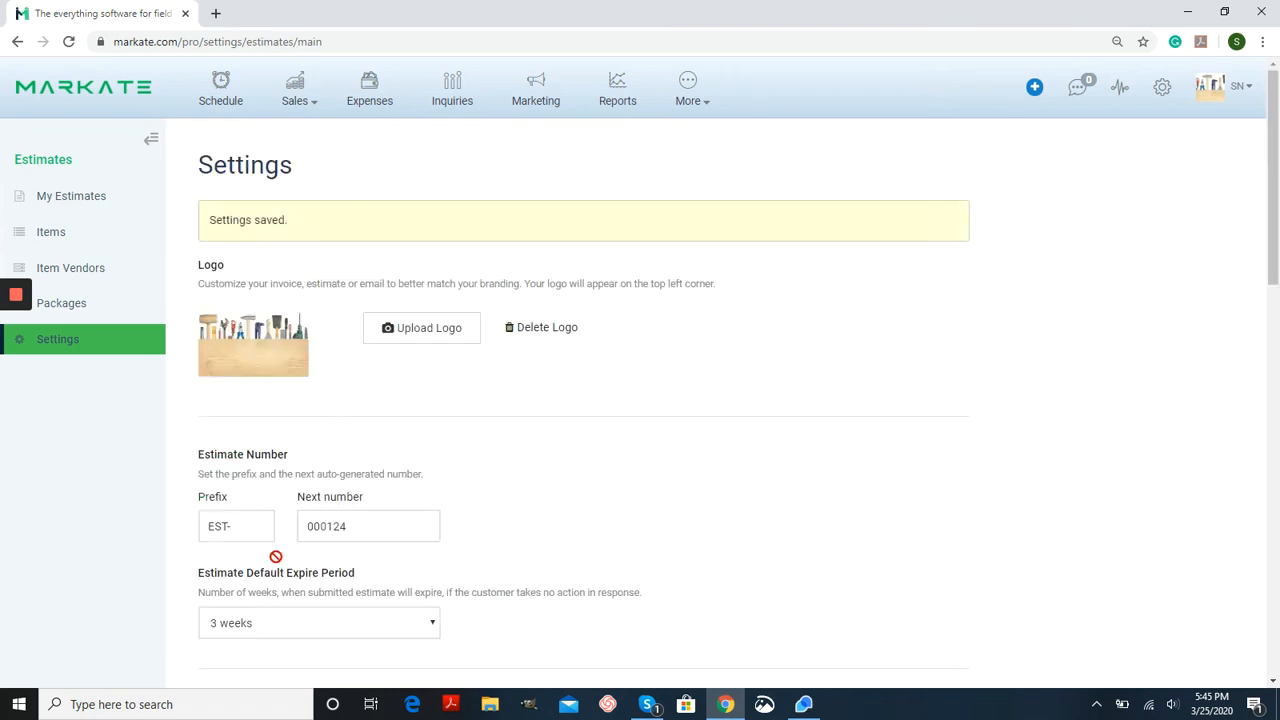
click(295, 88)
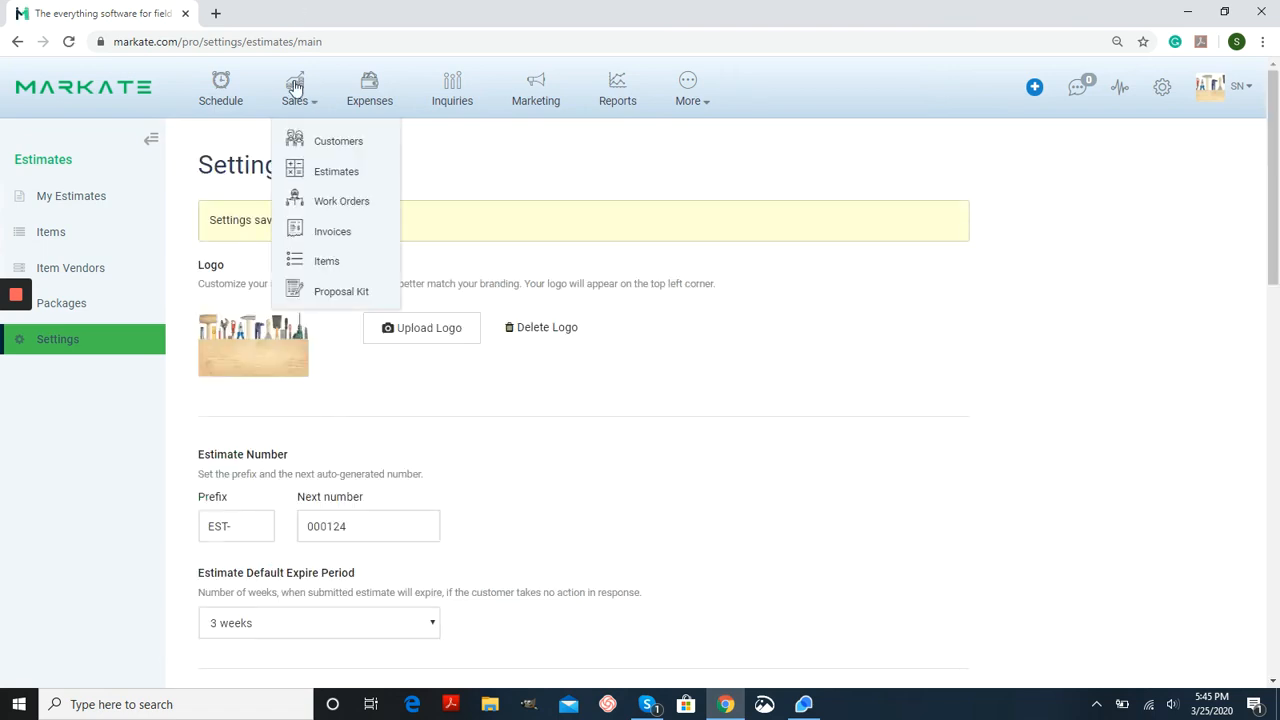
click(332, 231)
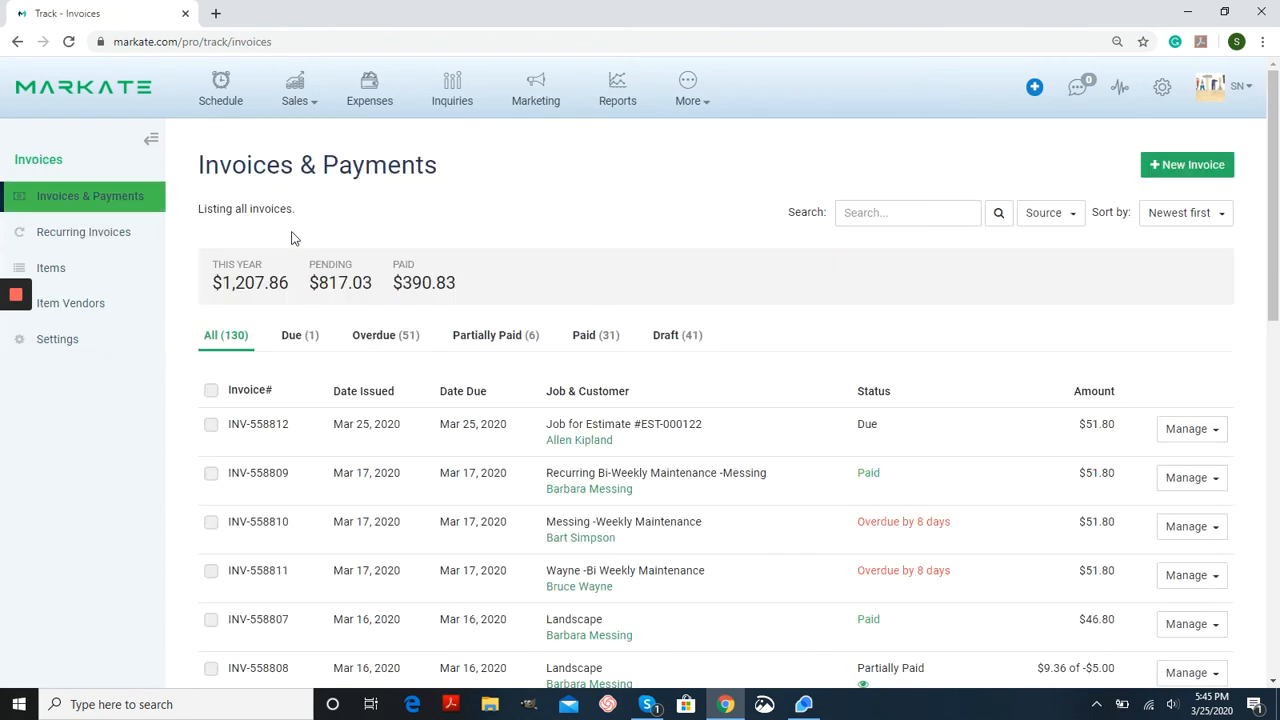
mouse_move(57, 339)
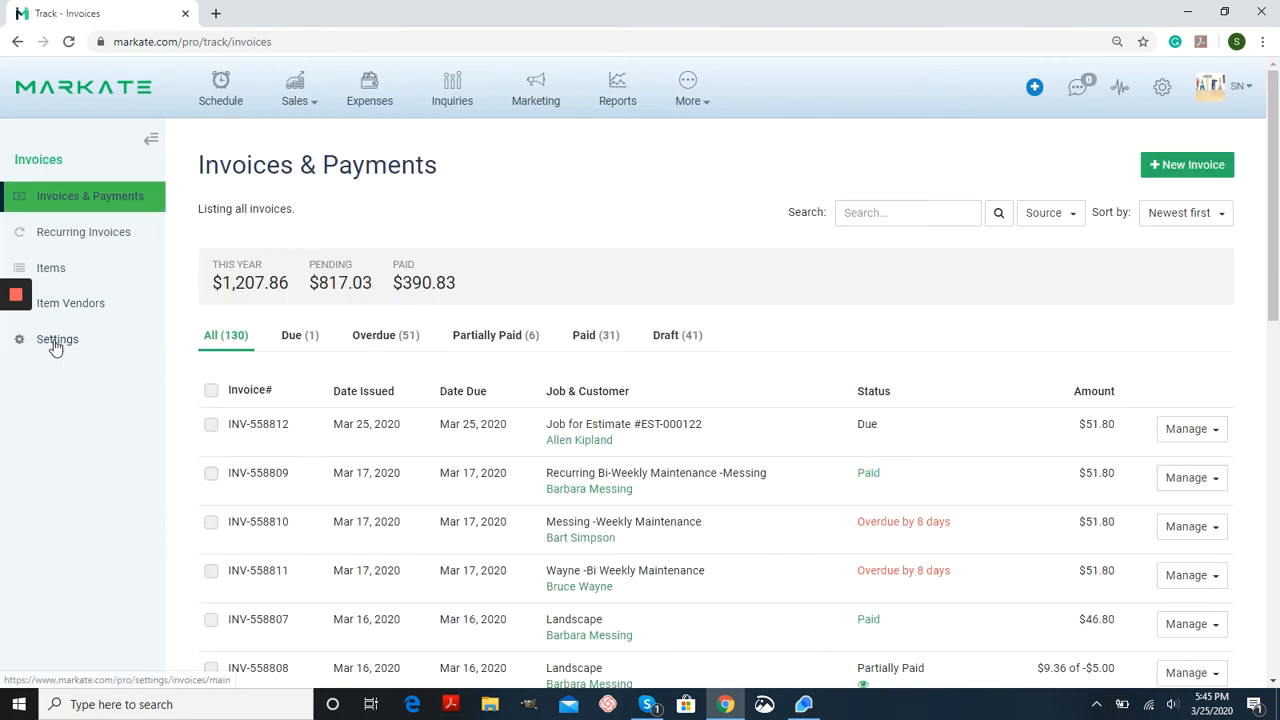
Open invoice settings and review the INV- numbering, residential message, terms and payment methods.
click(57, 339)
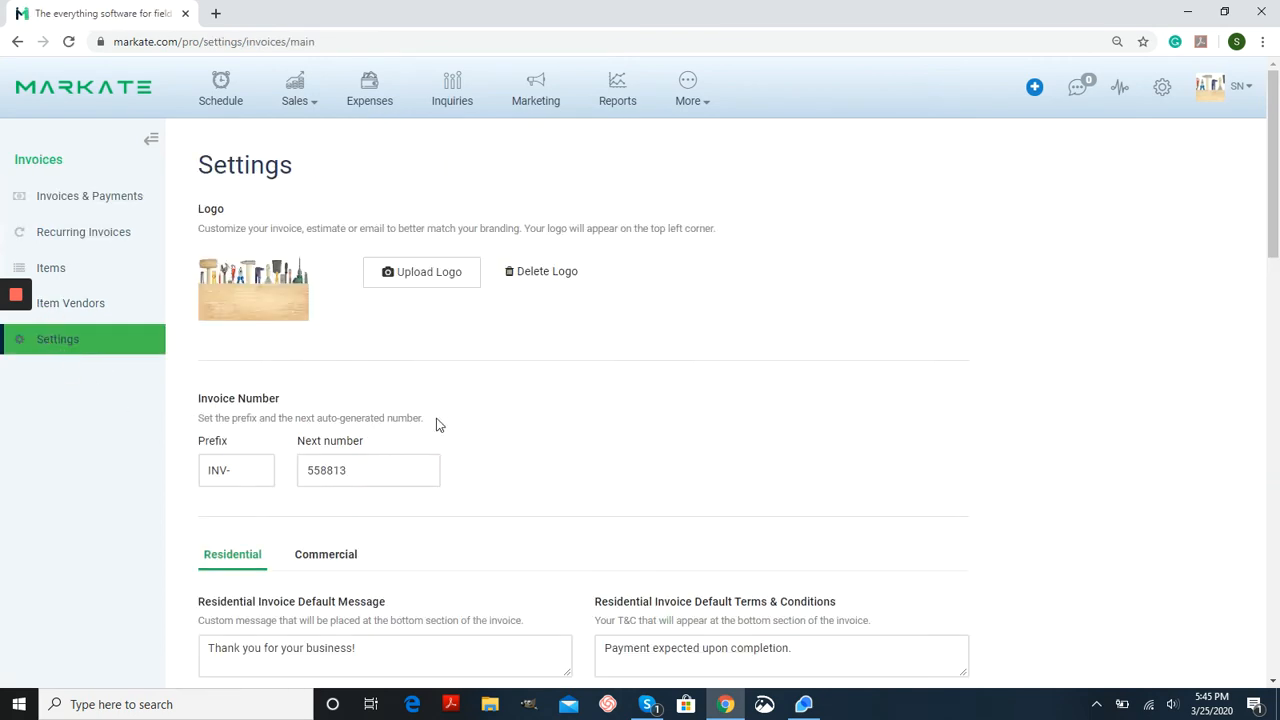
scroll(down, 3)
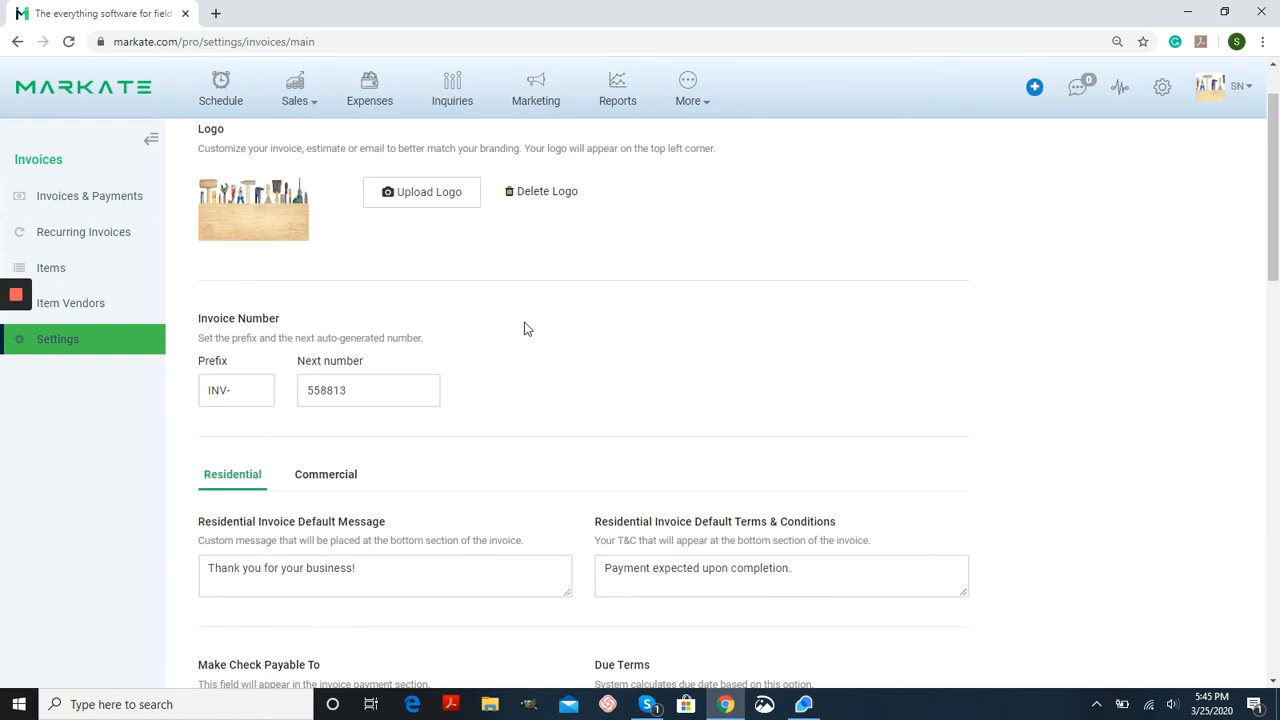
mouse_move(510, 261)
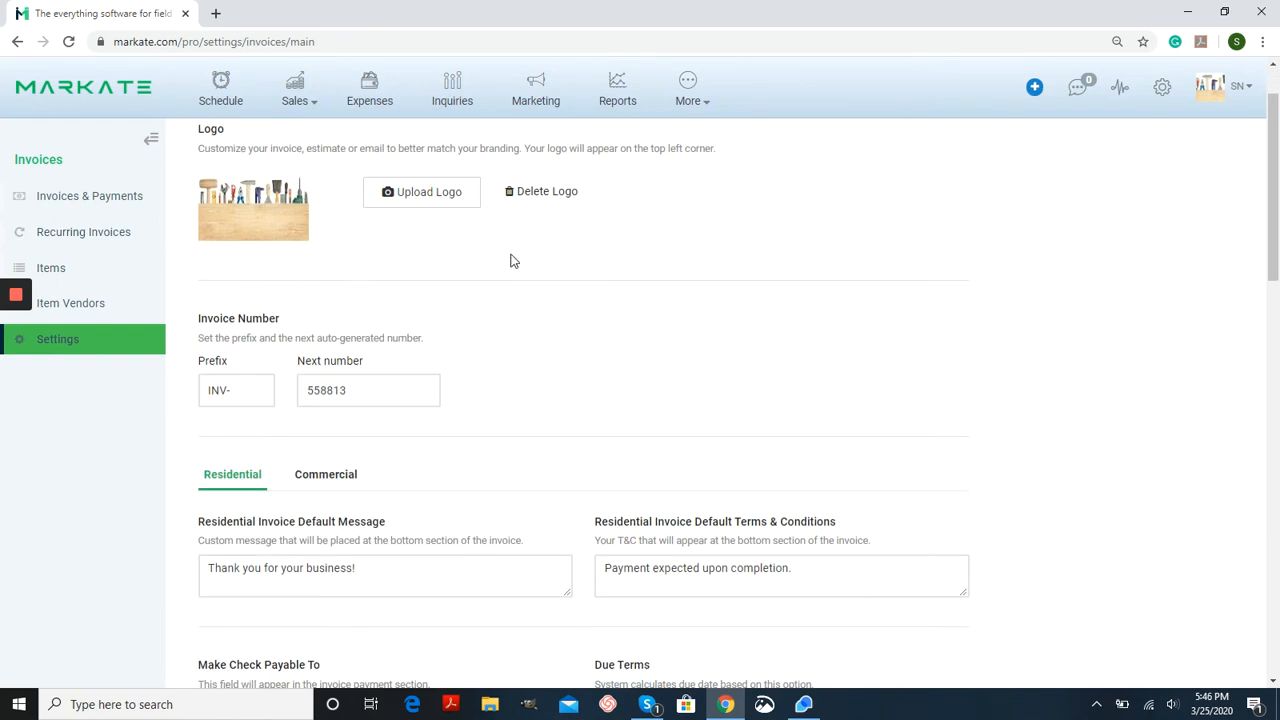
scroll(down, 3)
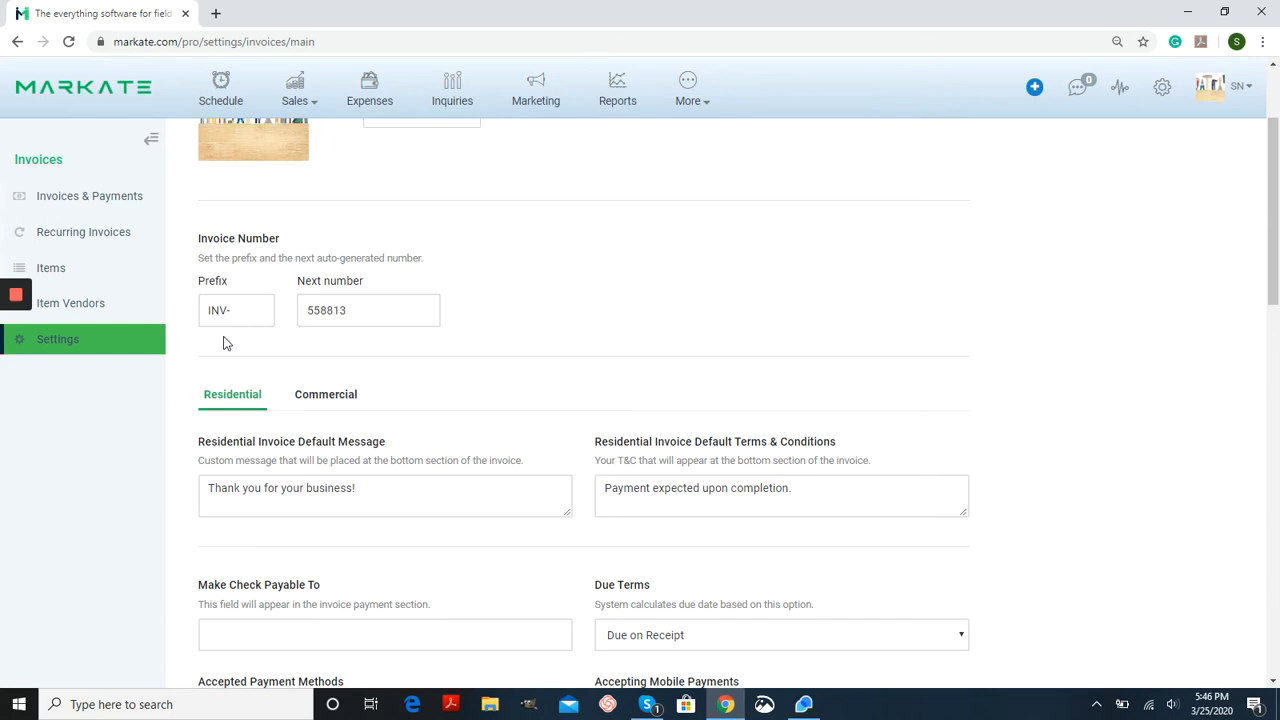
scroll(down, 3)
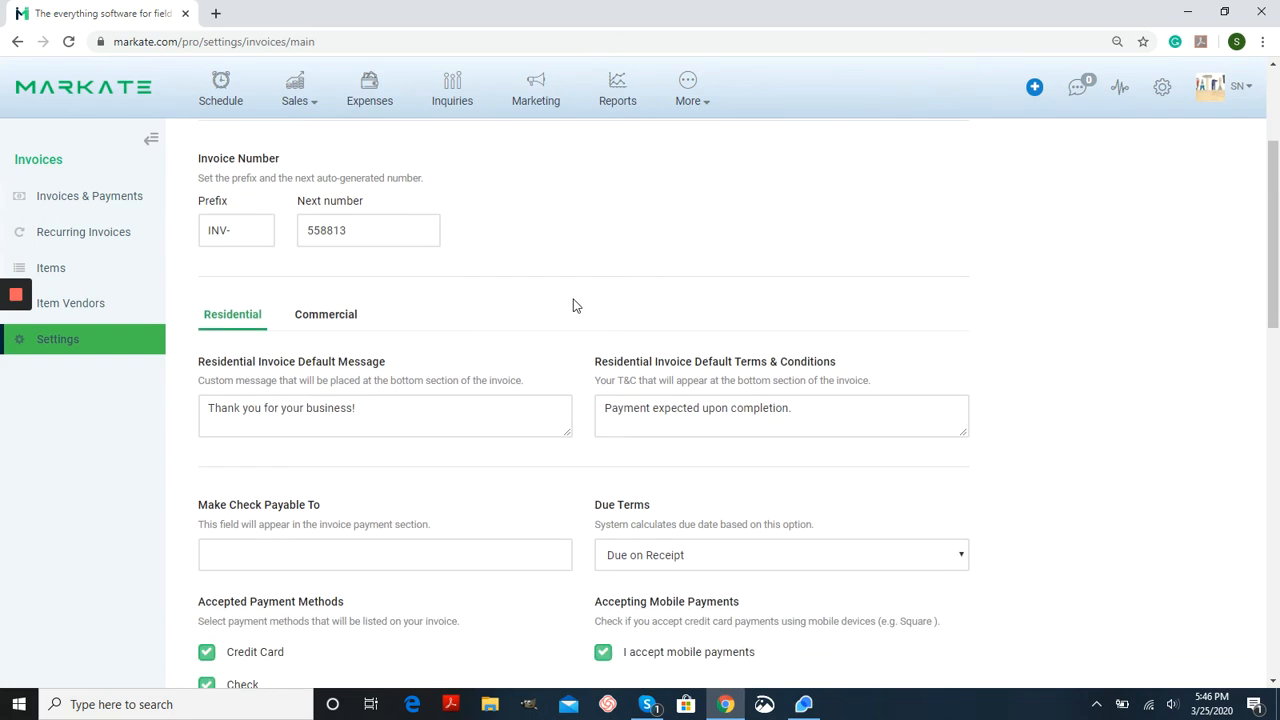
scroll(down, 3)
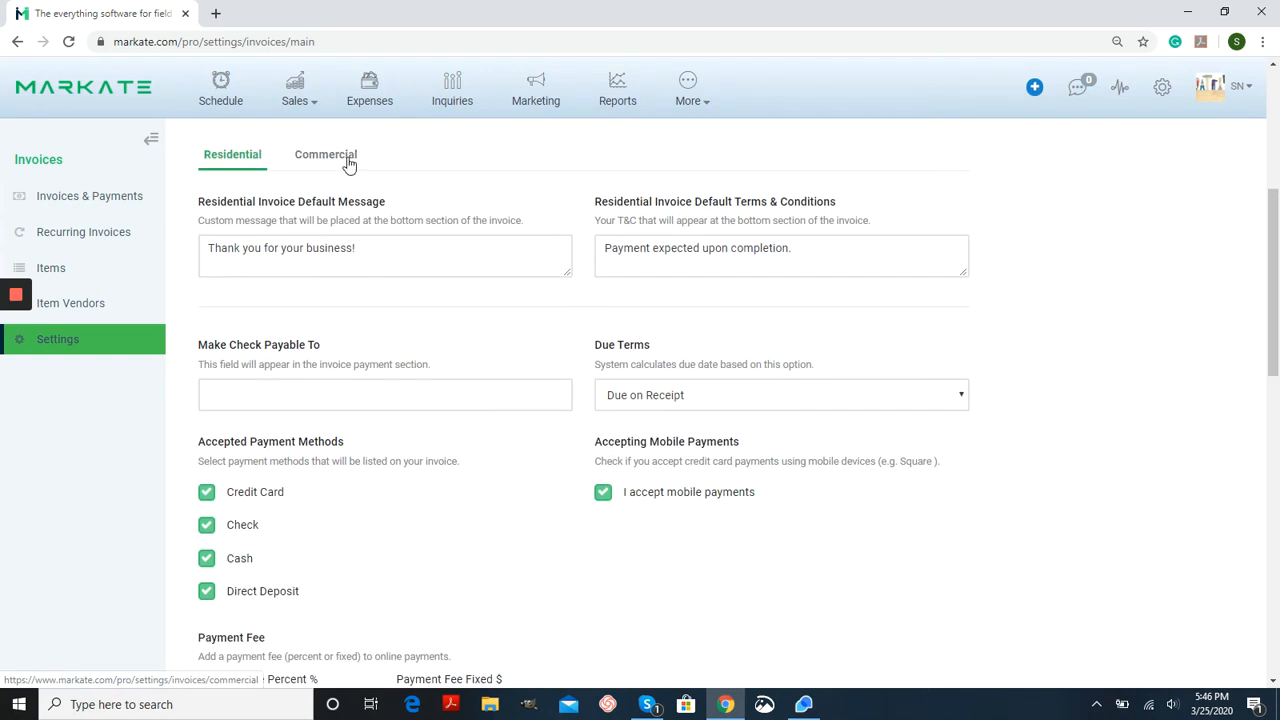
click(325, 154)
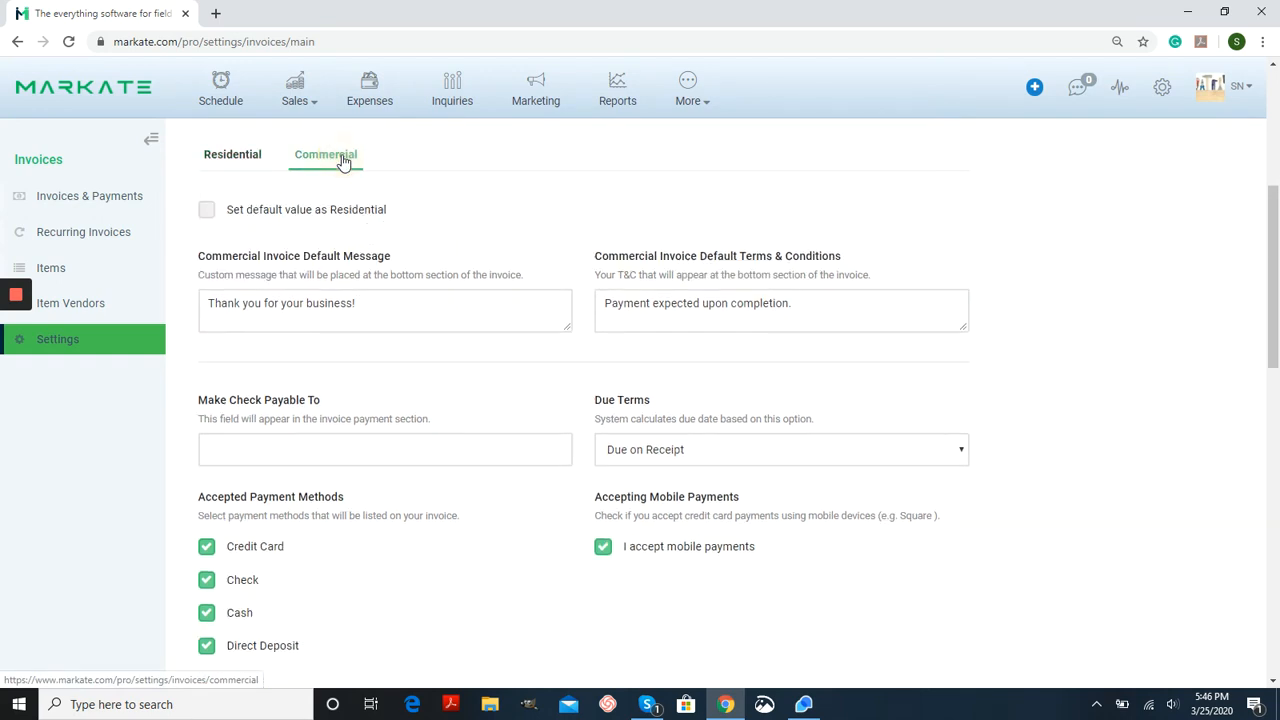
mouse_move(405, 230)
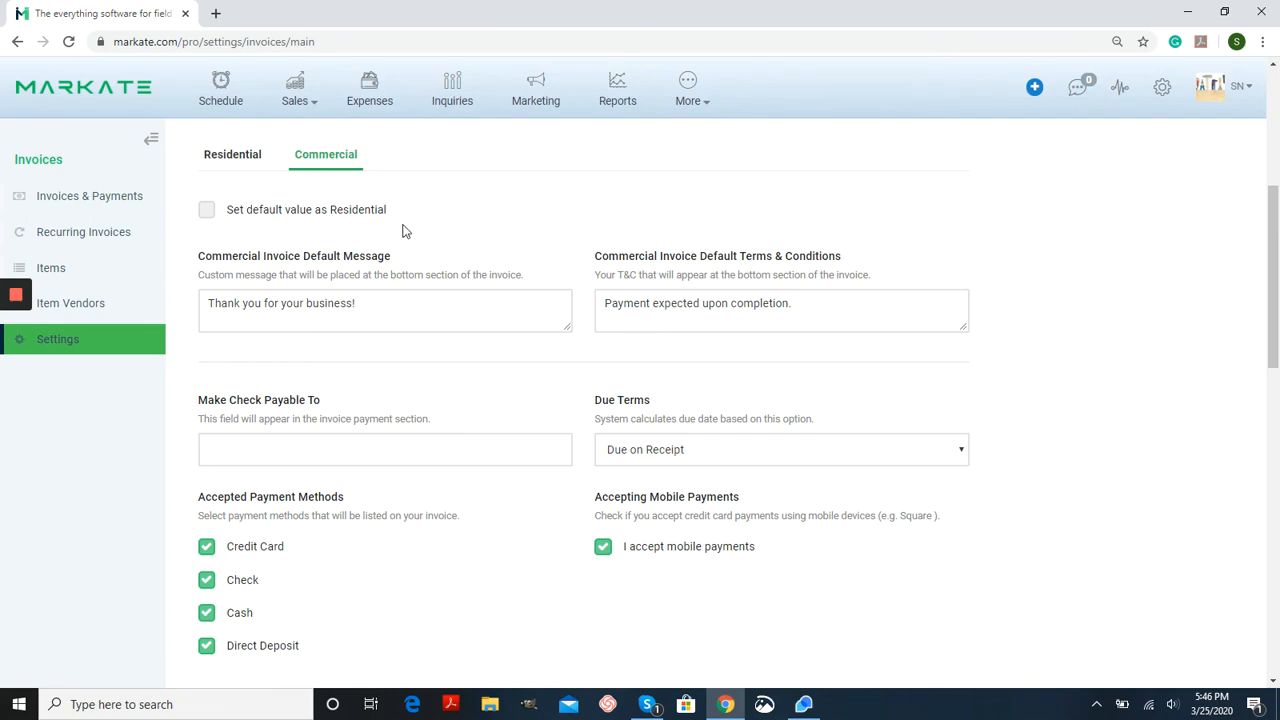
scroll(down, 3)
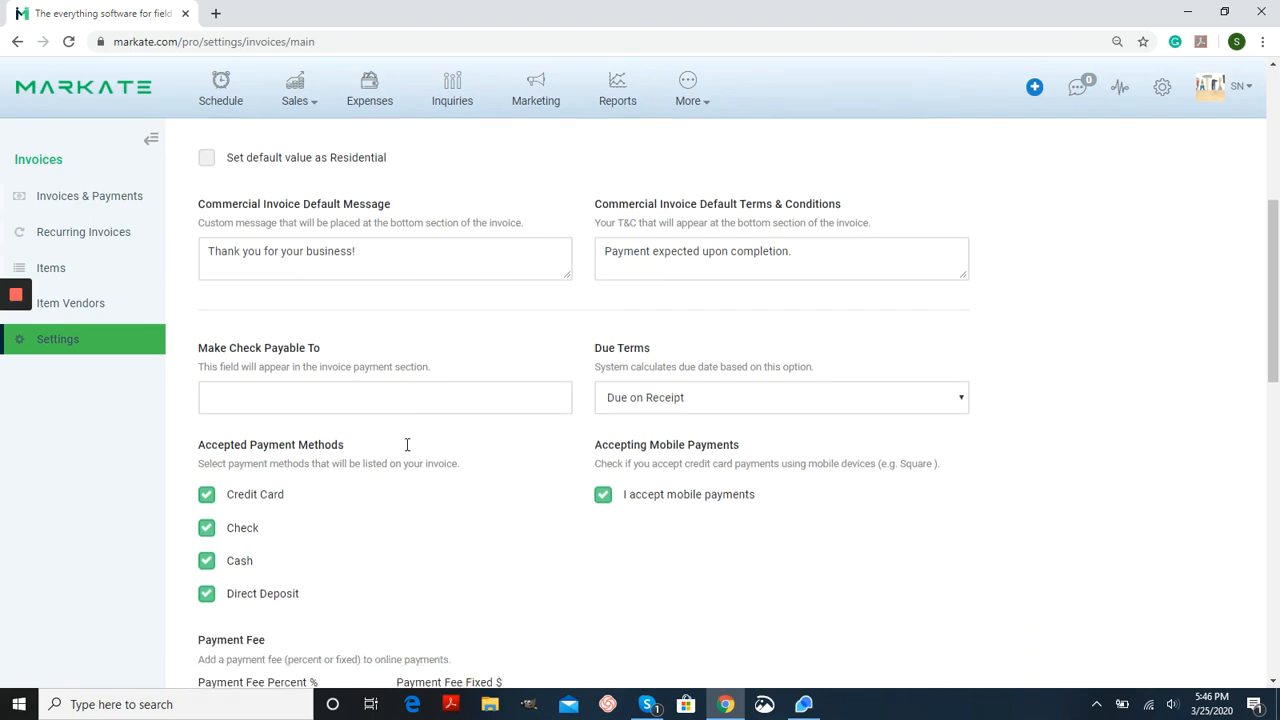
scroll(up, 3)
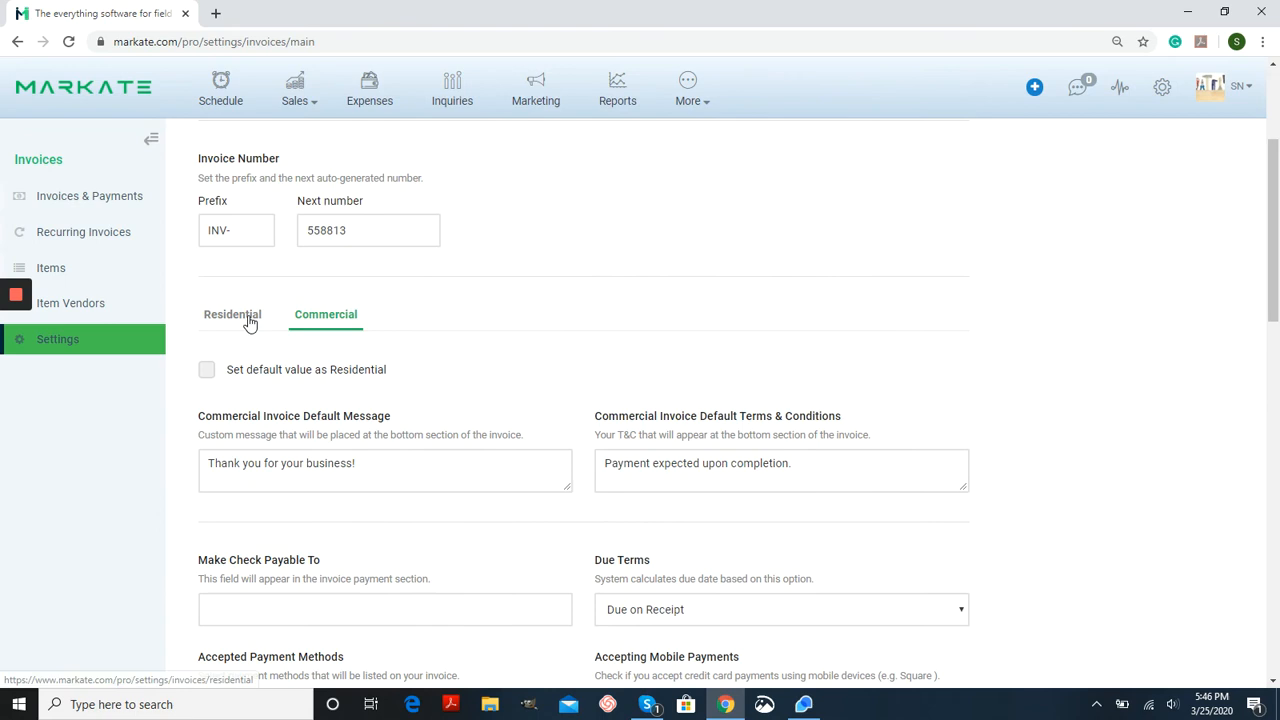
click(232, 314)
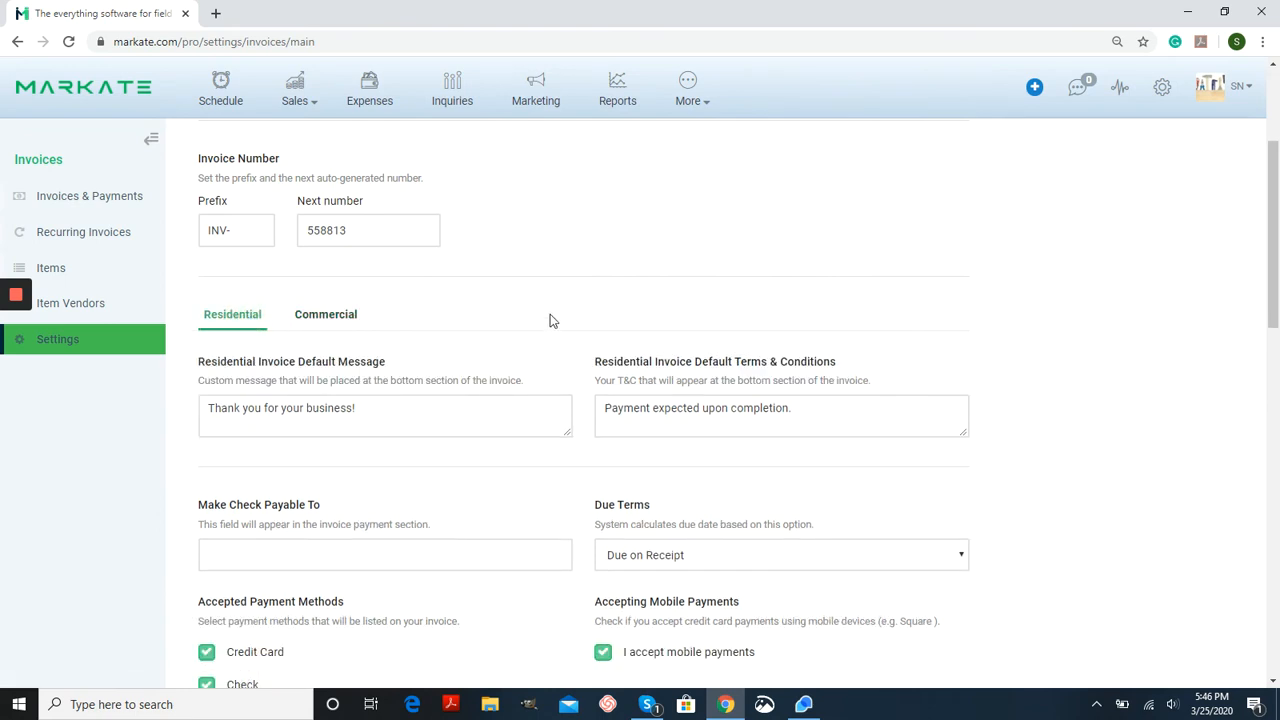
scroll(down, 3)
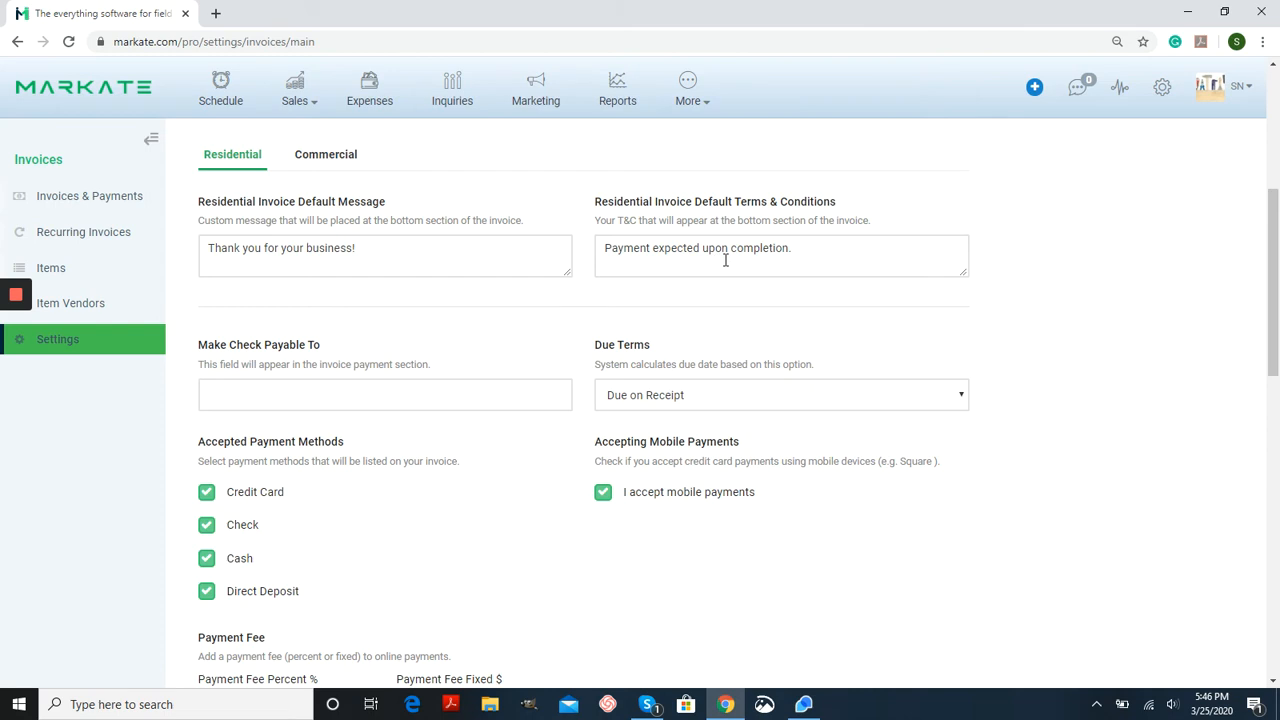
scroll(down, 3)
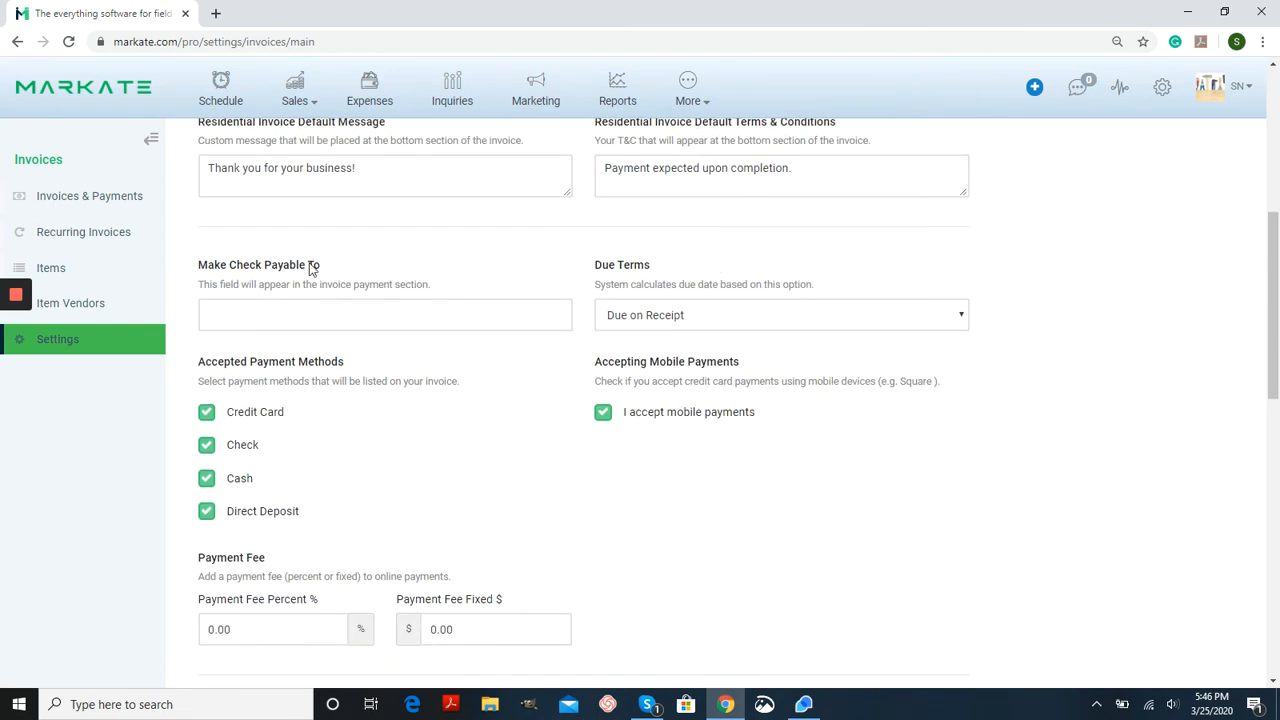
click(385, 314)
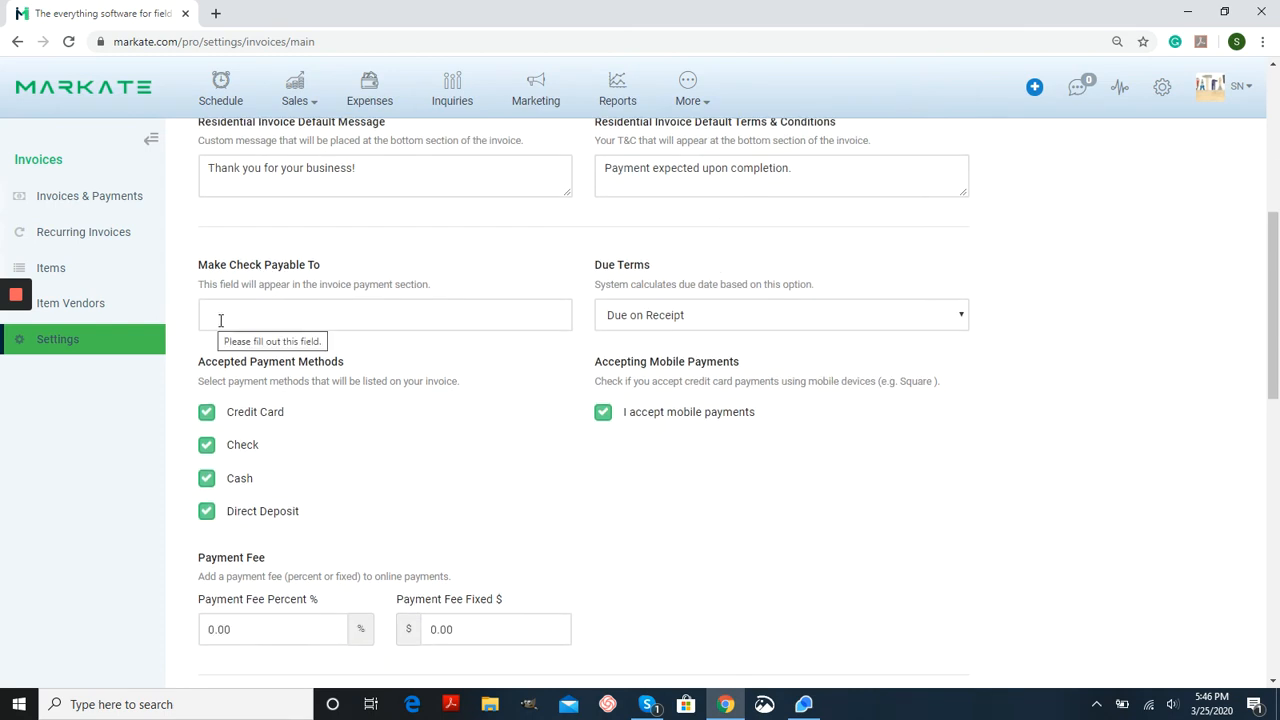
mouse_move(552, 368)
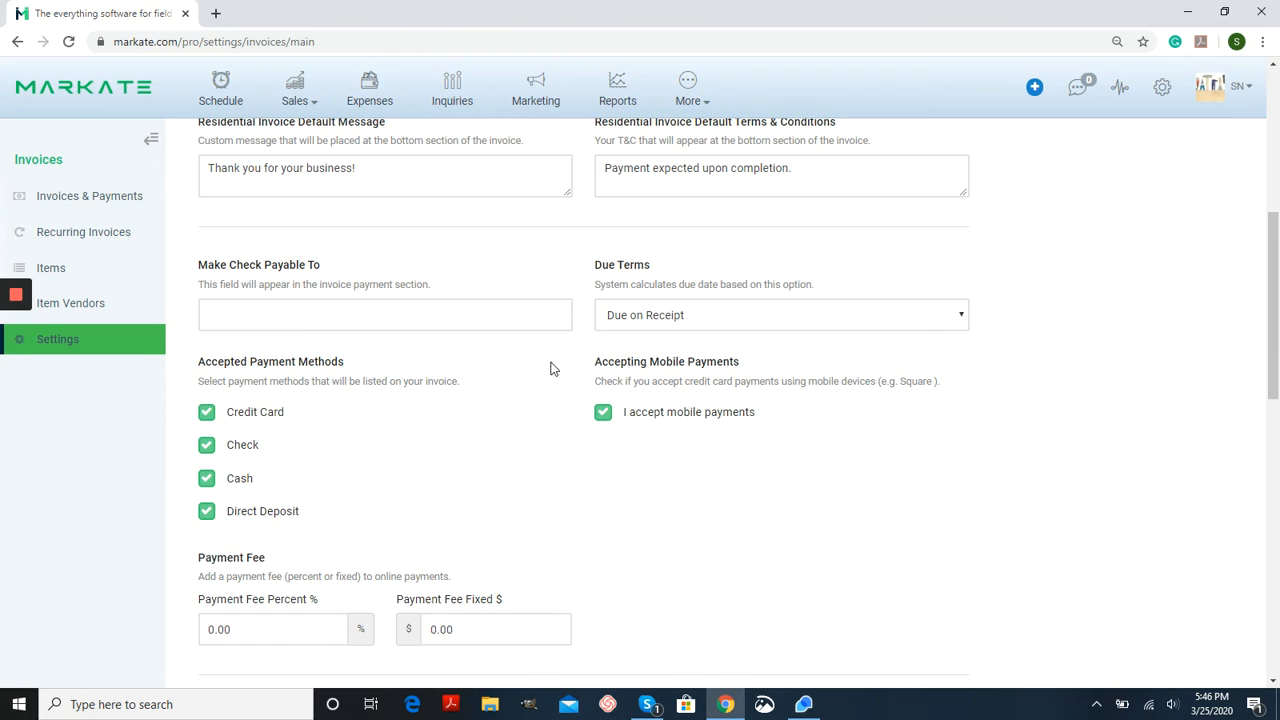
click(780, 315)
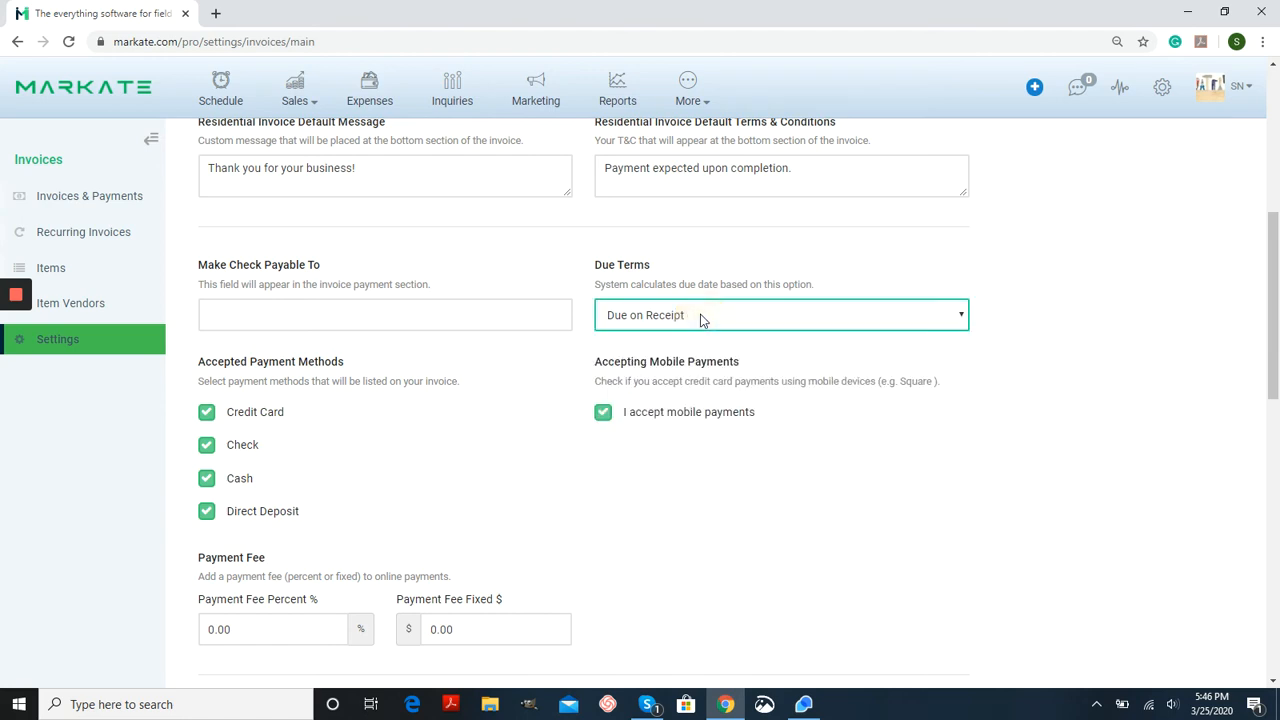
scroll(down, 3)
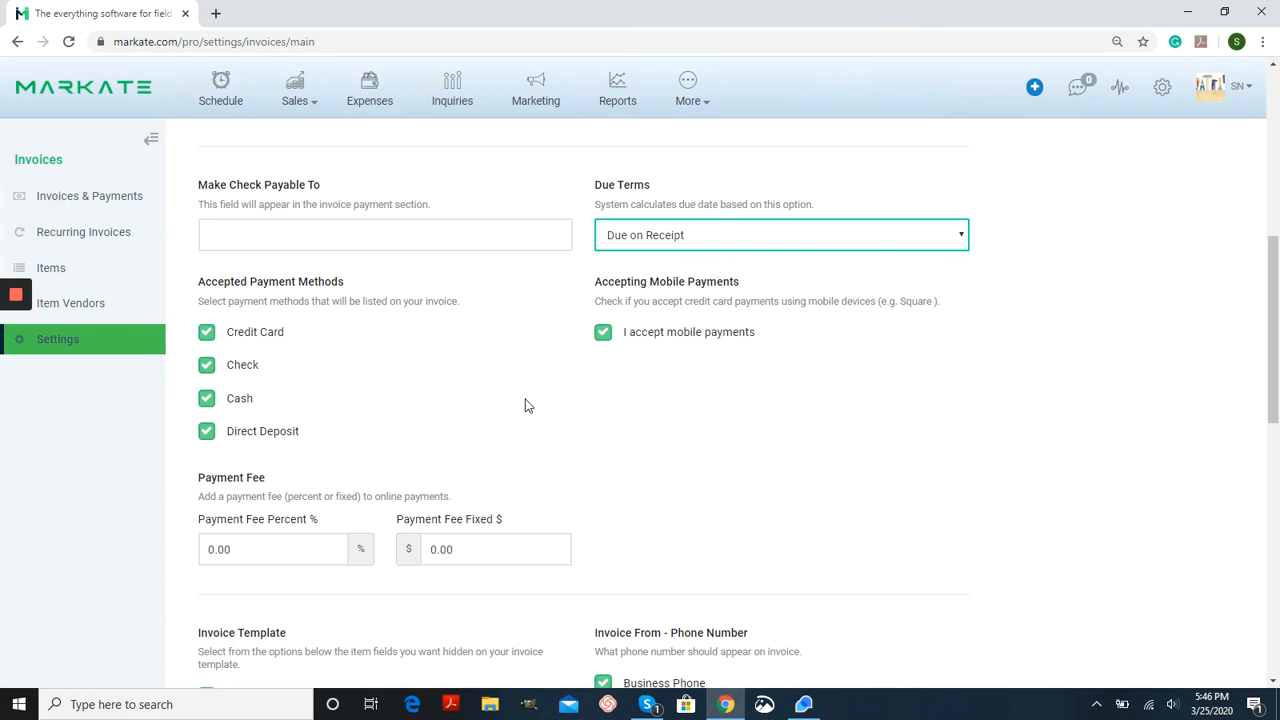
mouse_move(641, 453)
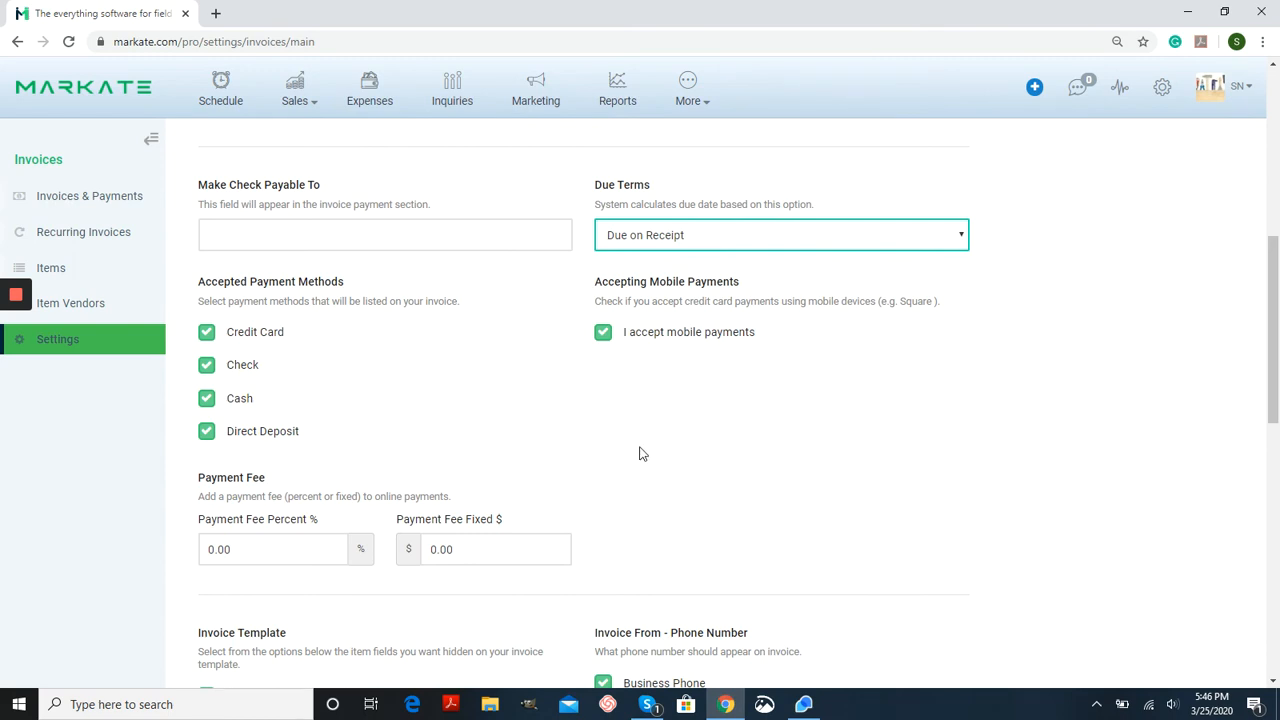
mouse_move(1120, 297)
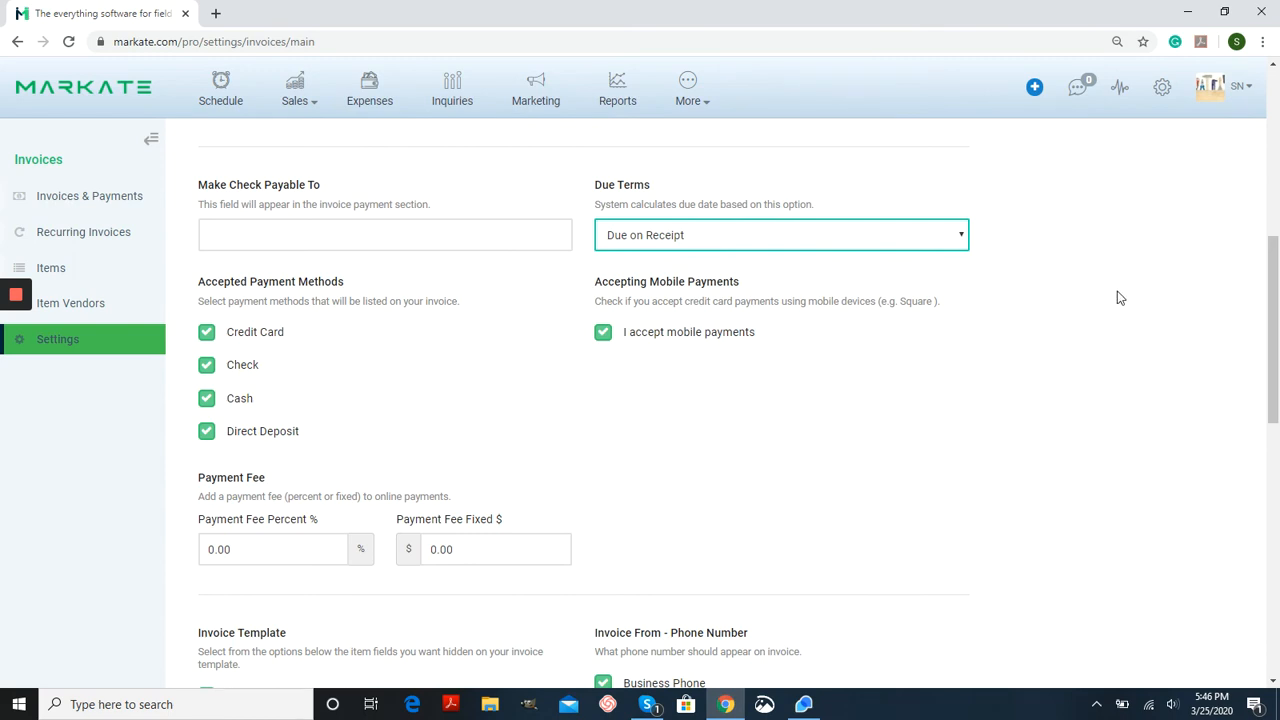
mouse_move(1162, 87)
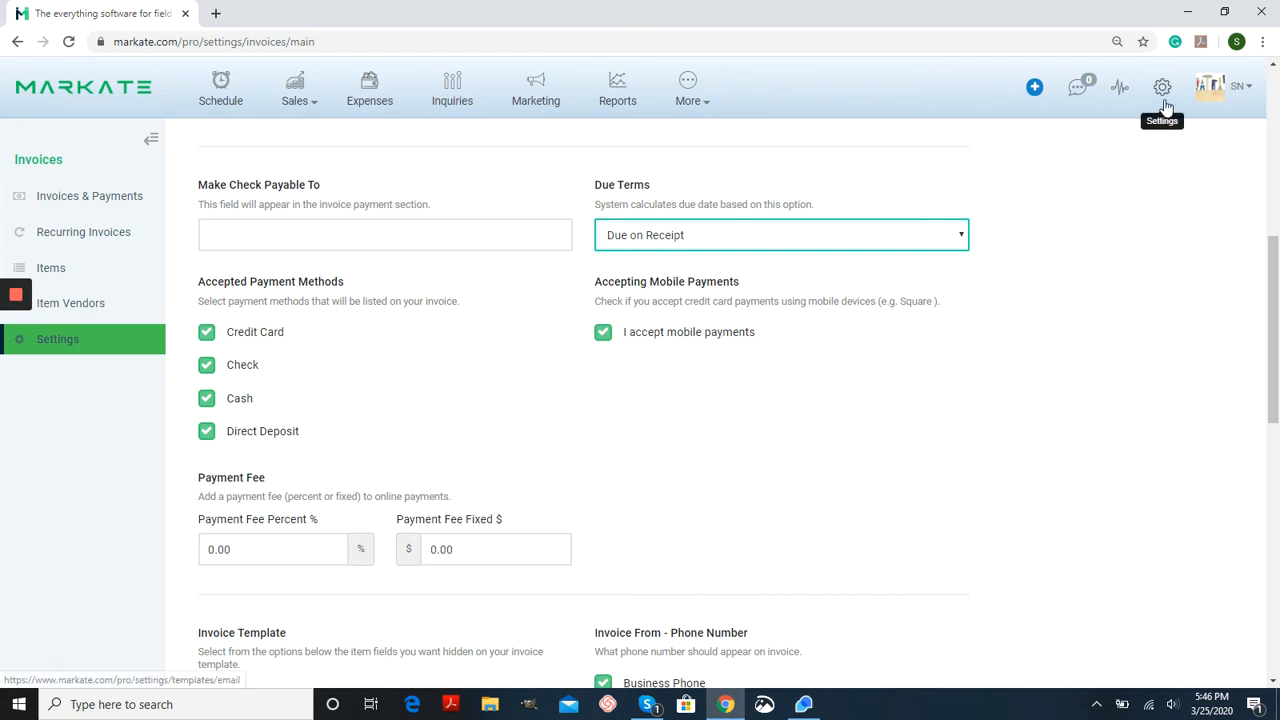
mouse_move(655, 353)
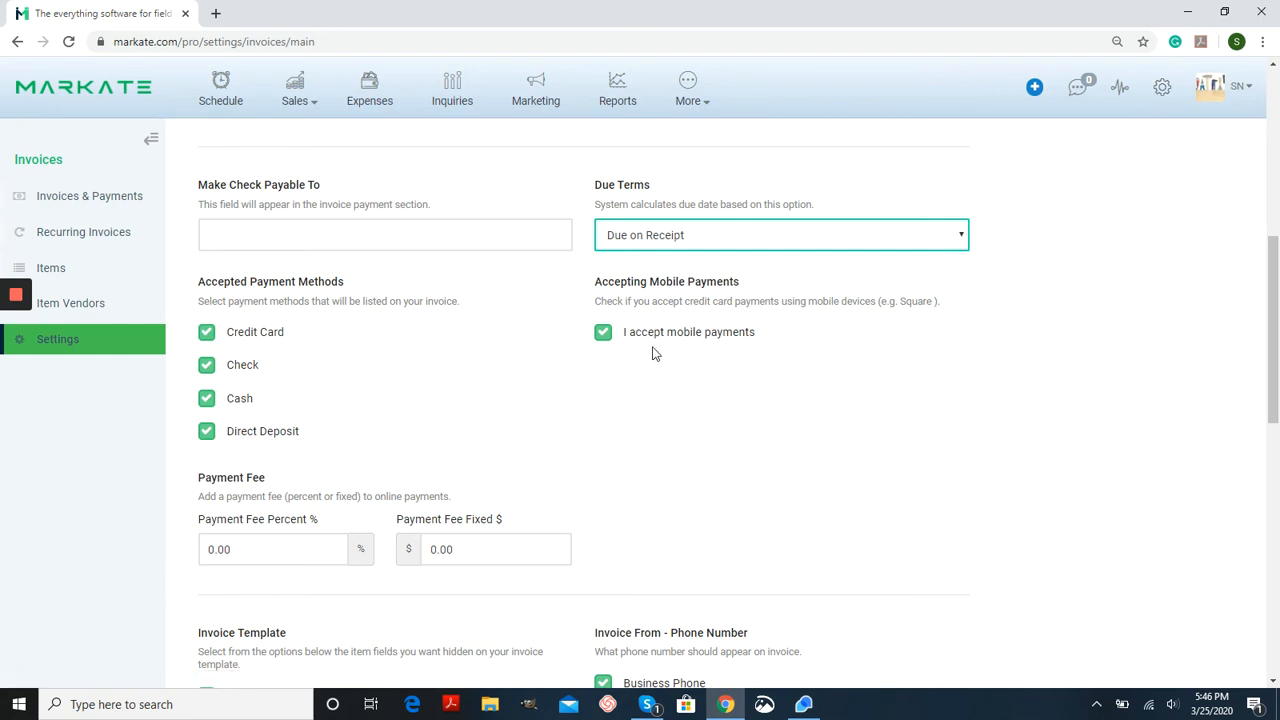
mouse_move(285, 339)
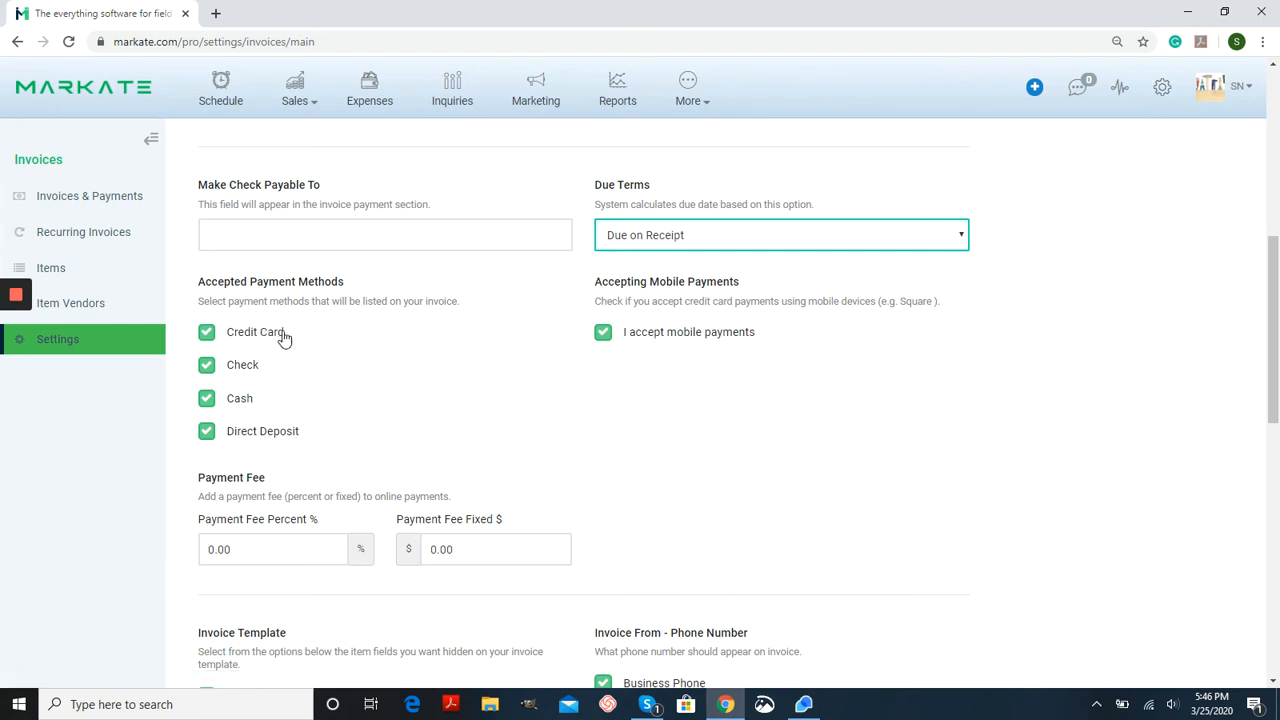
mouse_move(453, 315)
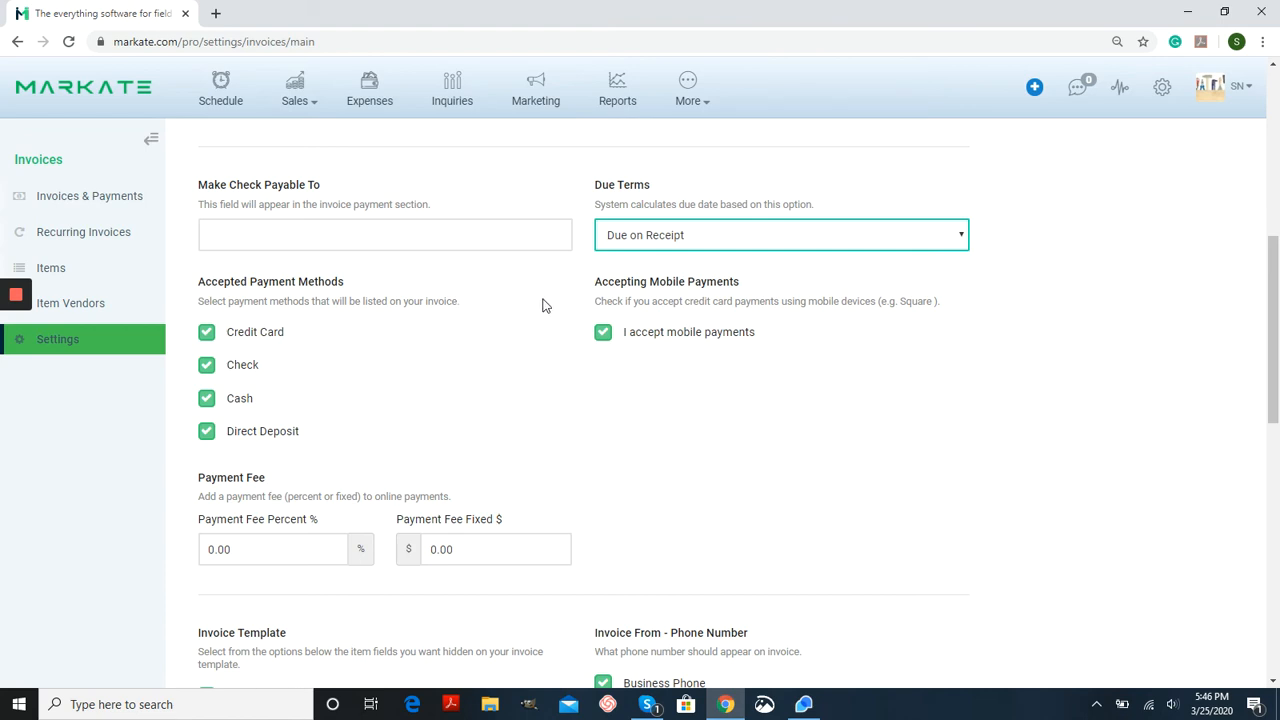
scroll(down, 3)
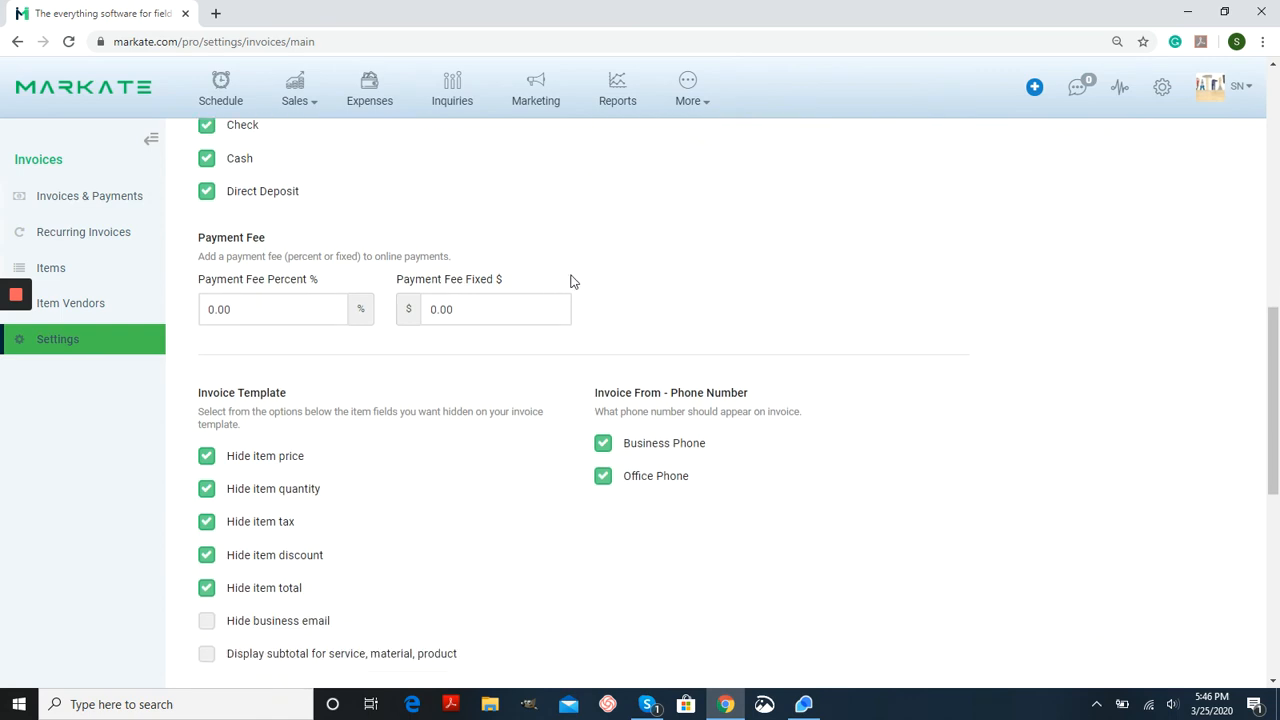
mouse_move(314, 317)
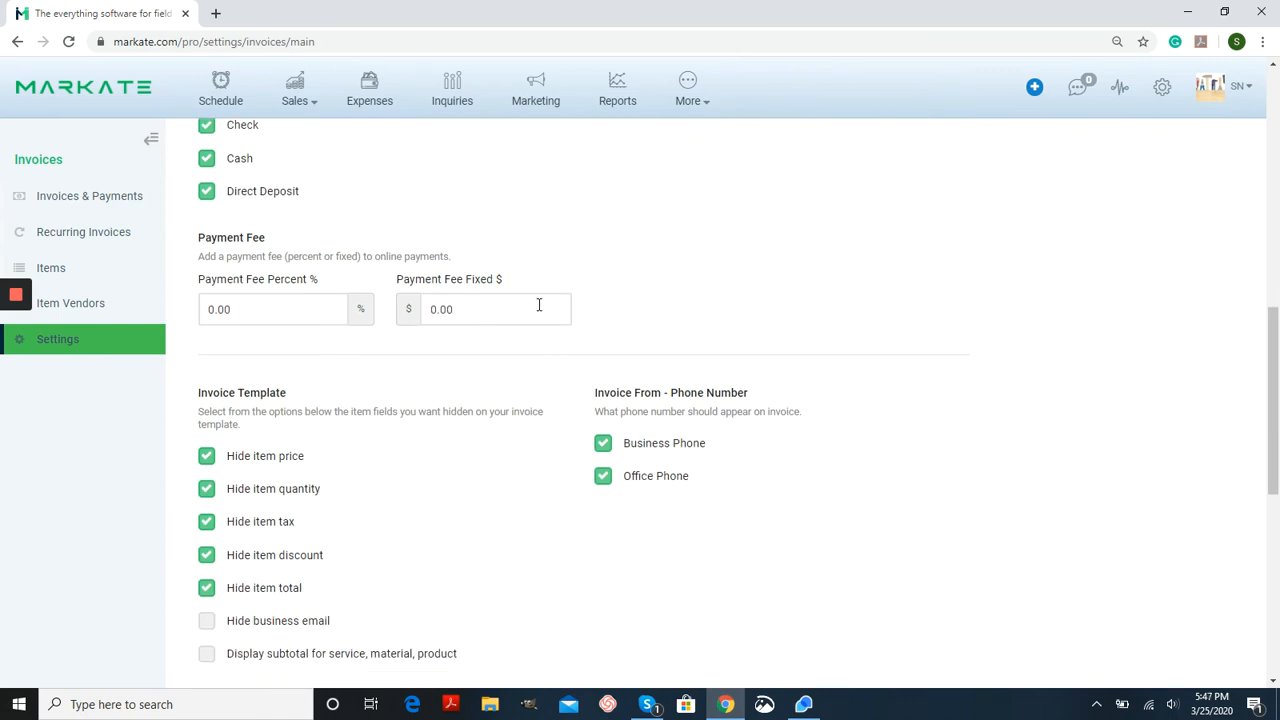
mouse_move(387, 251)
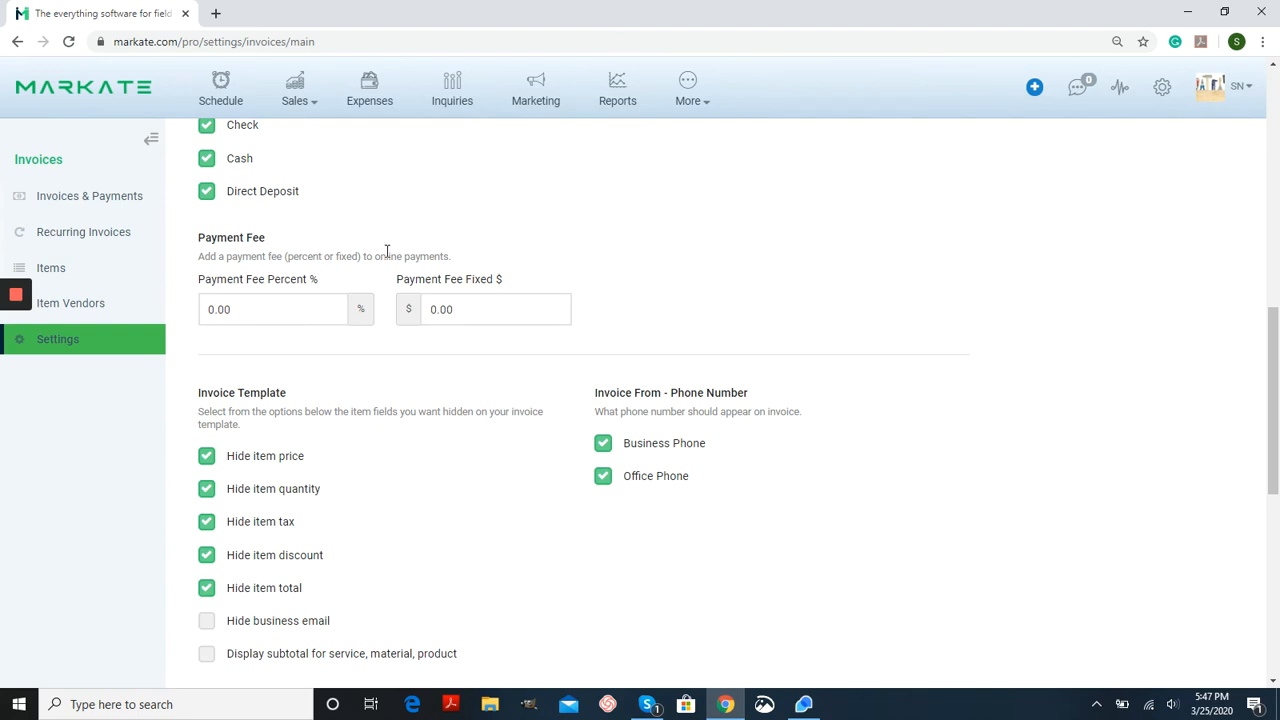
scroll(down, 3)
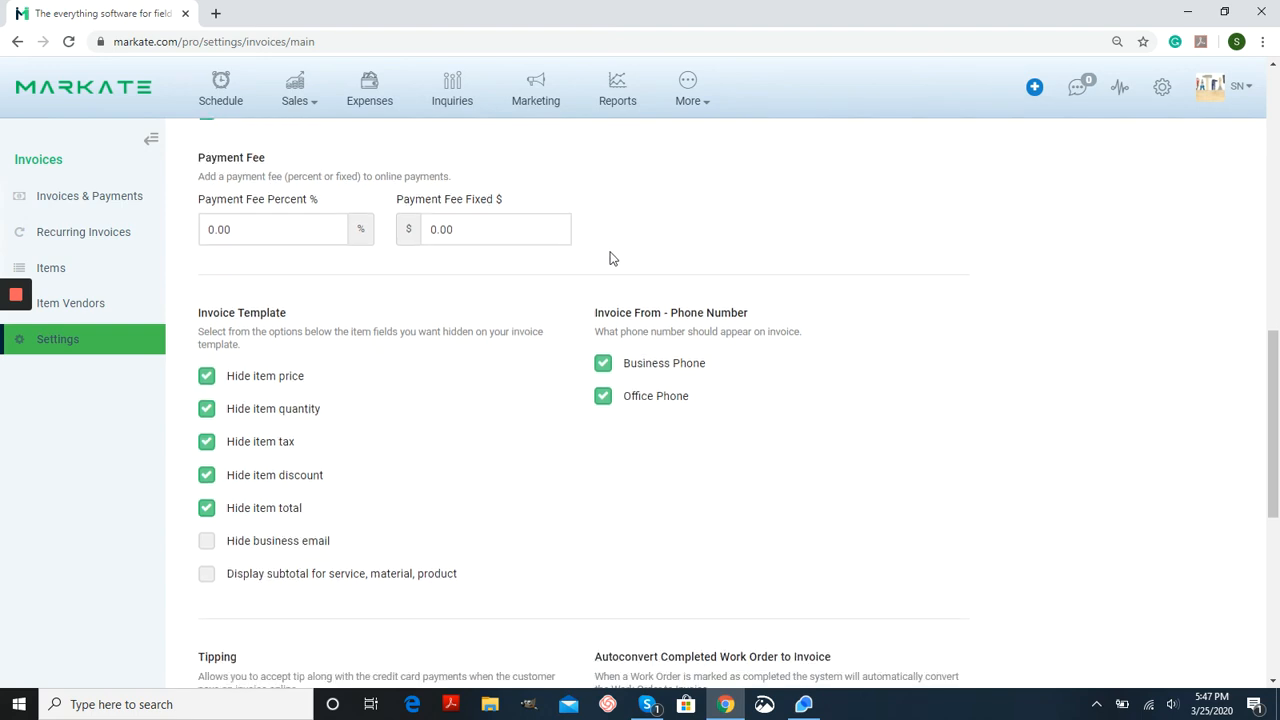
scroll(down, 3)
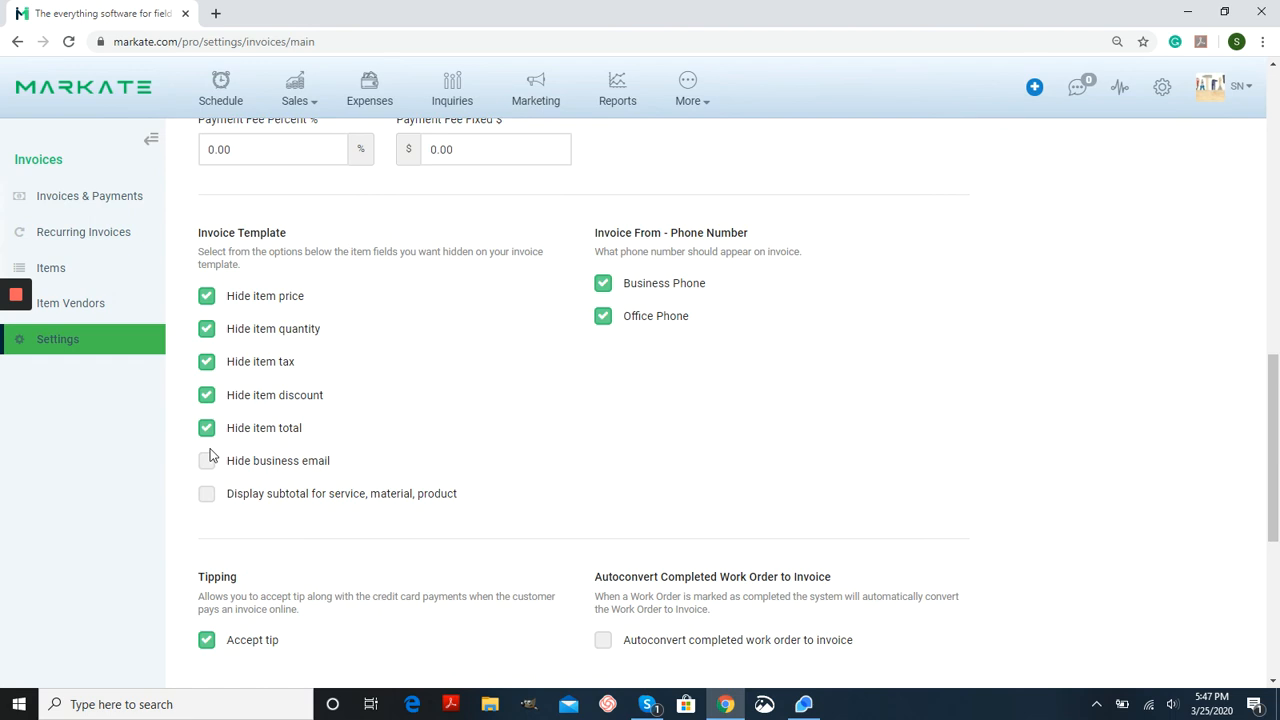
mouse_move(547, 444)
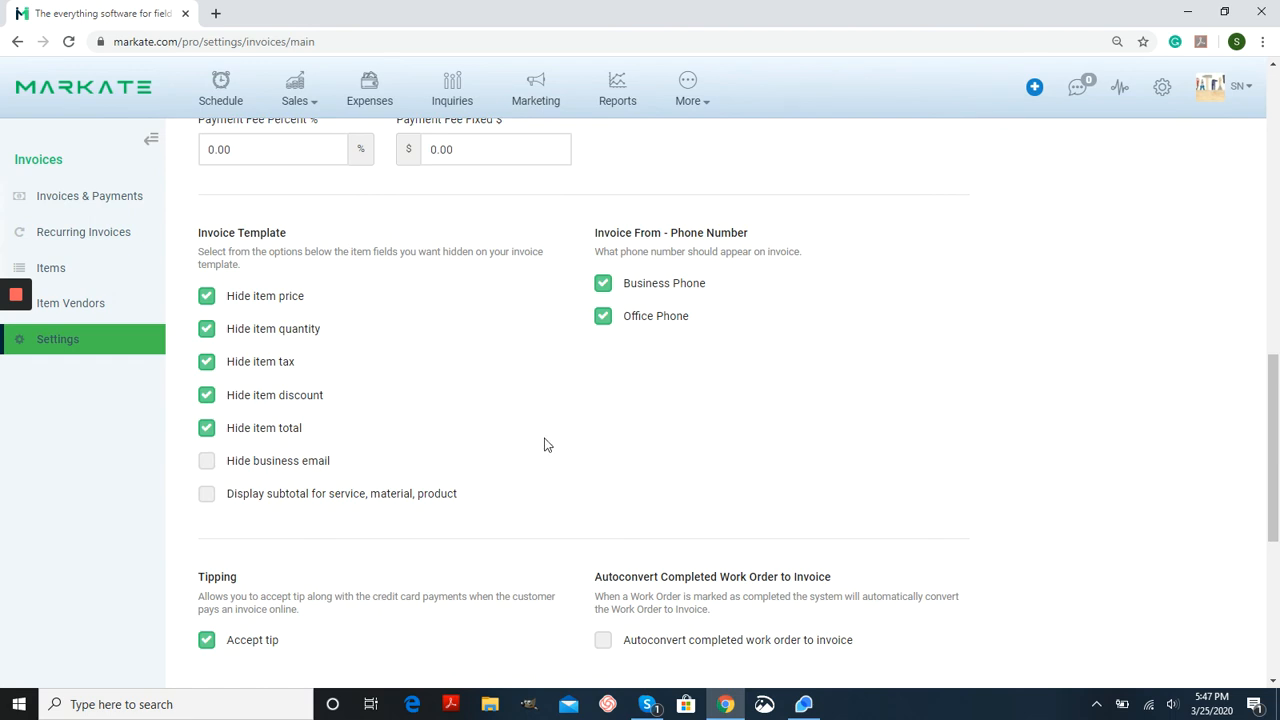
scroll(down, 3)
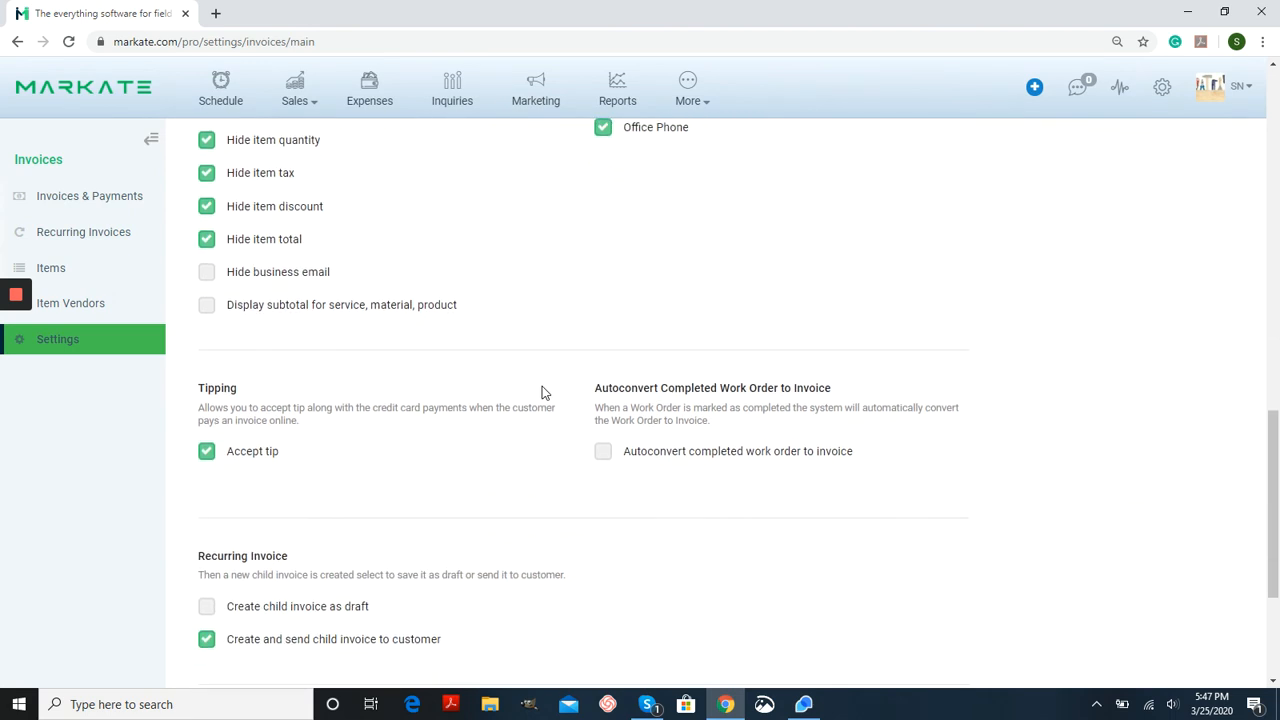
scroll(down, 3)
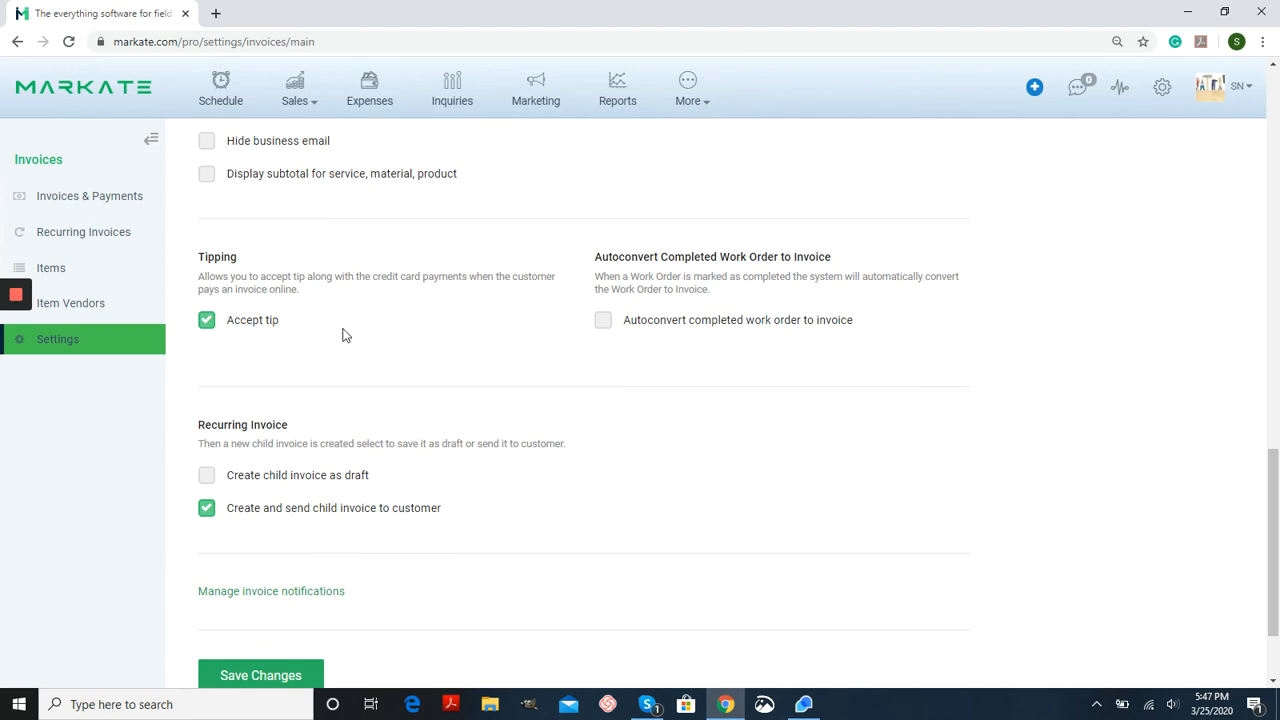
mouse_move(715, 330)
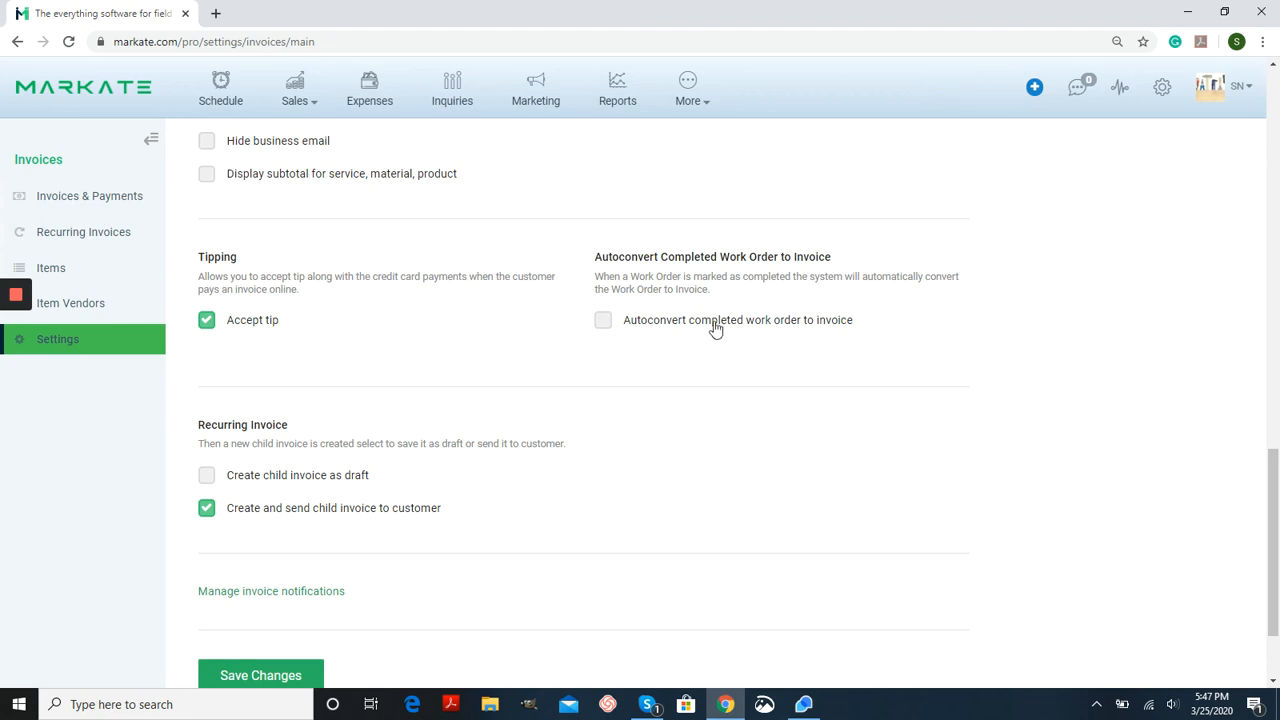
mouse_move(730, 305)
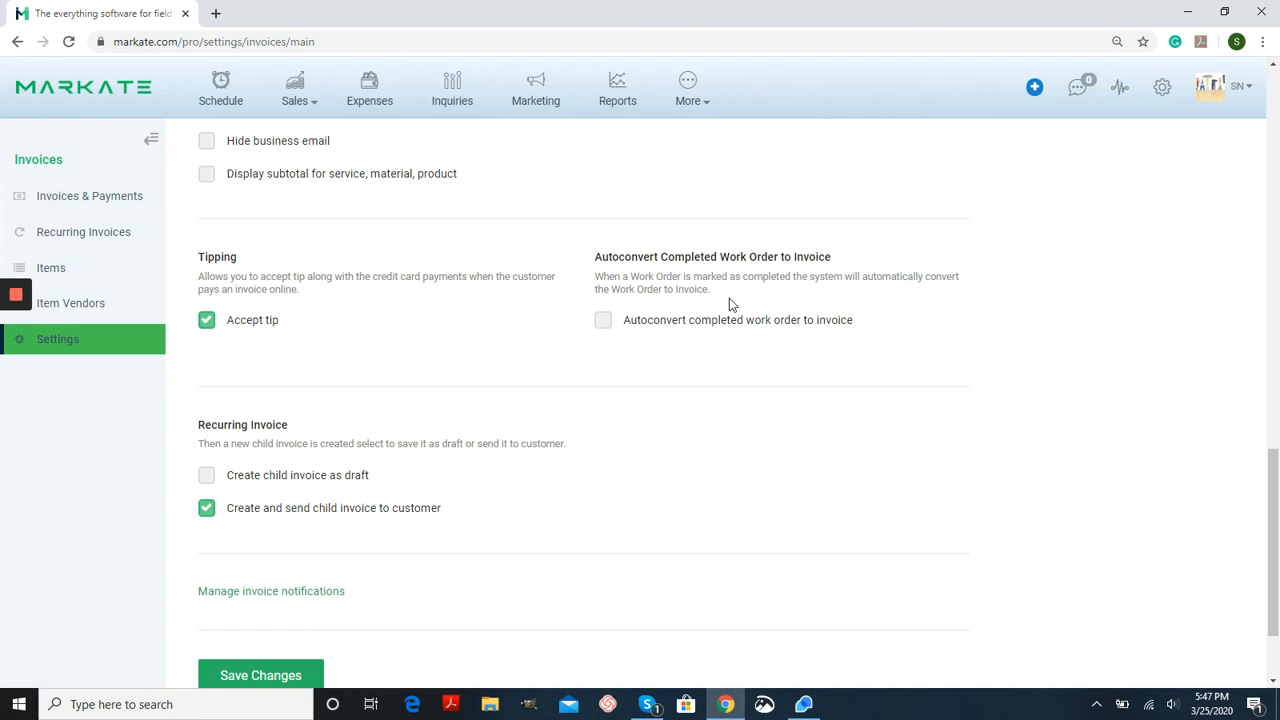
mouse_move(742, 368)
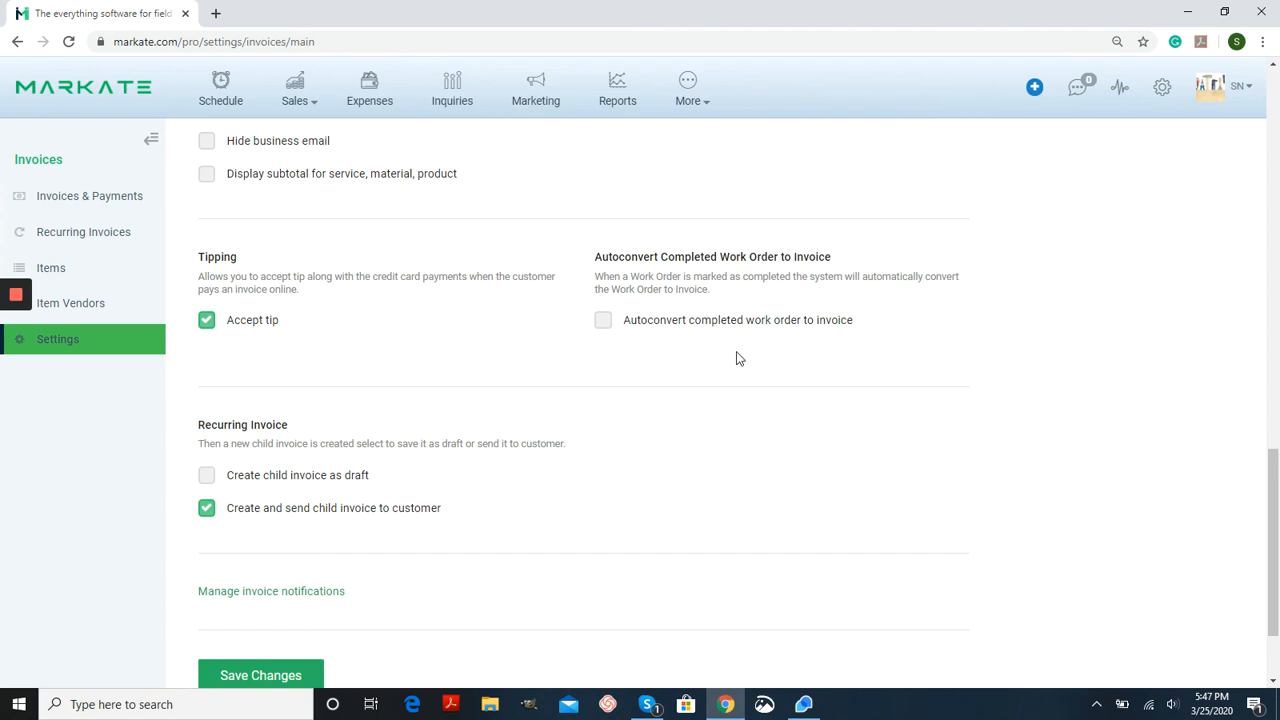
mouse_move(790, 353)
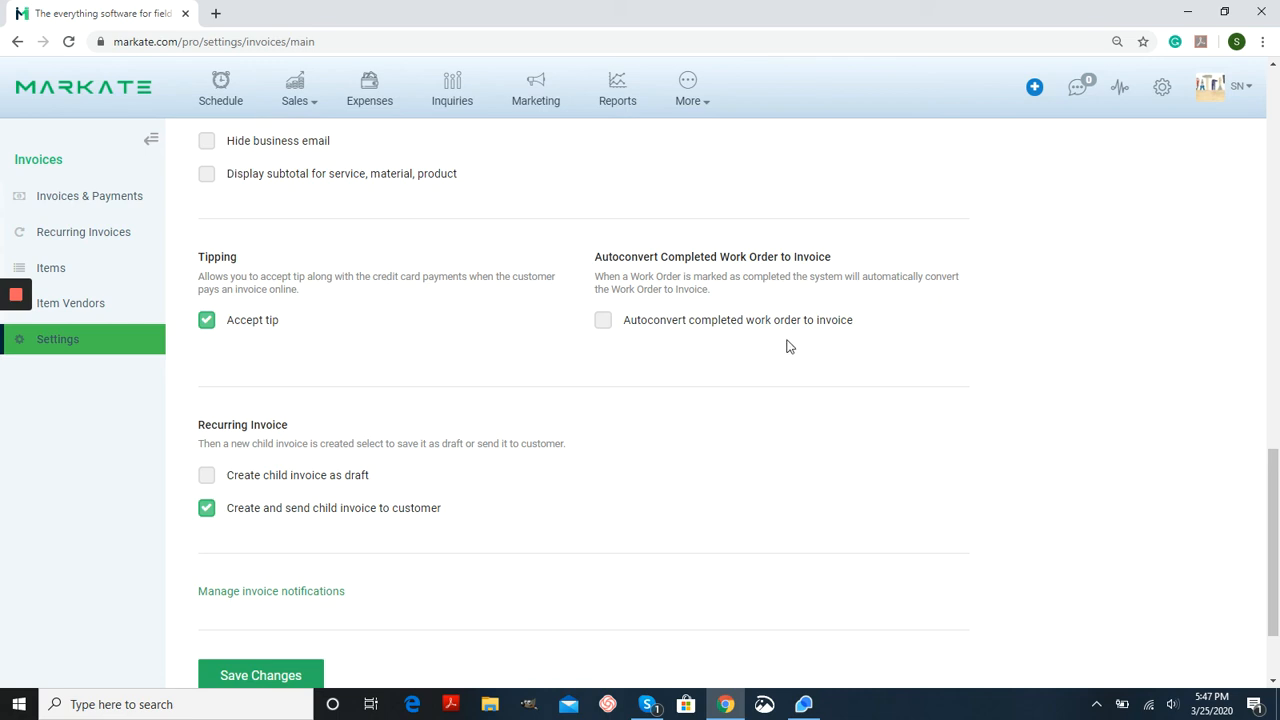
scroll(down, 3)
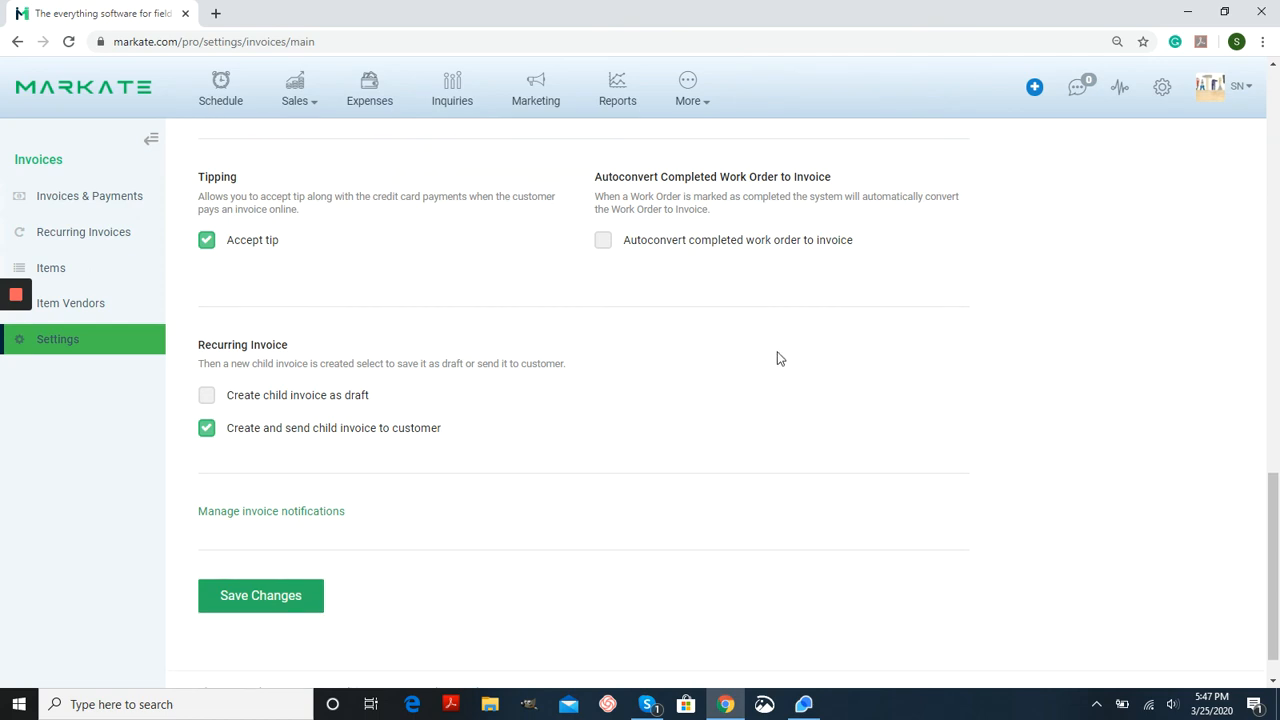
mouse_move(318, 344)
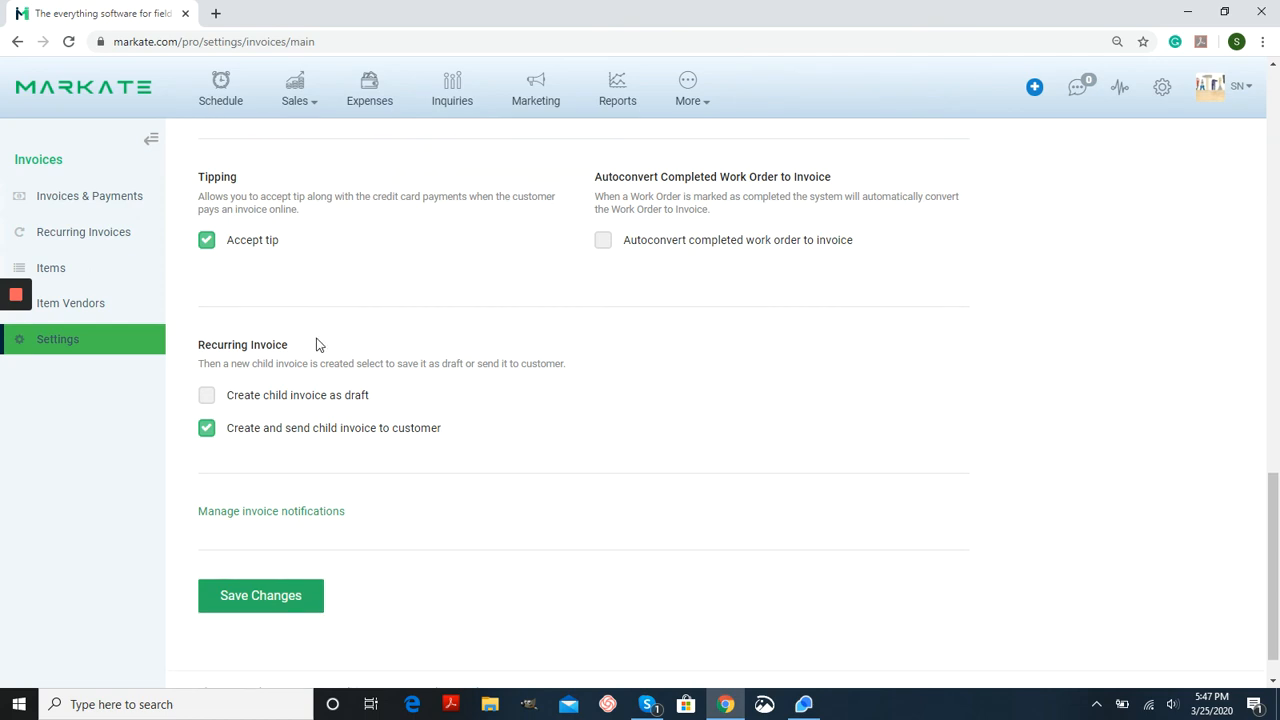
mouse_move(342, 350)
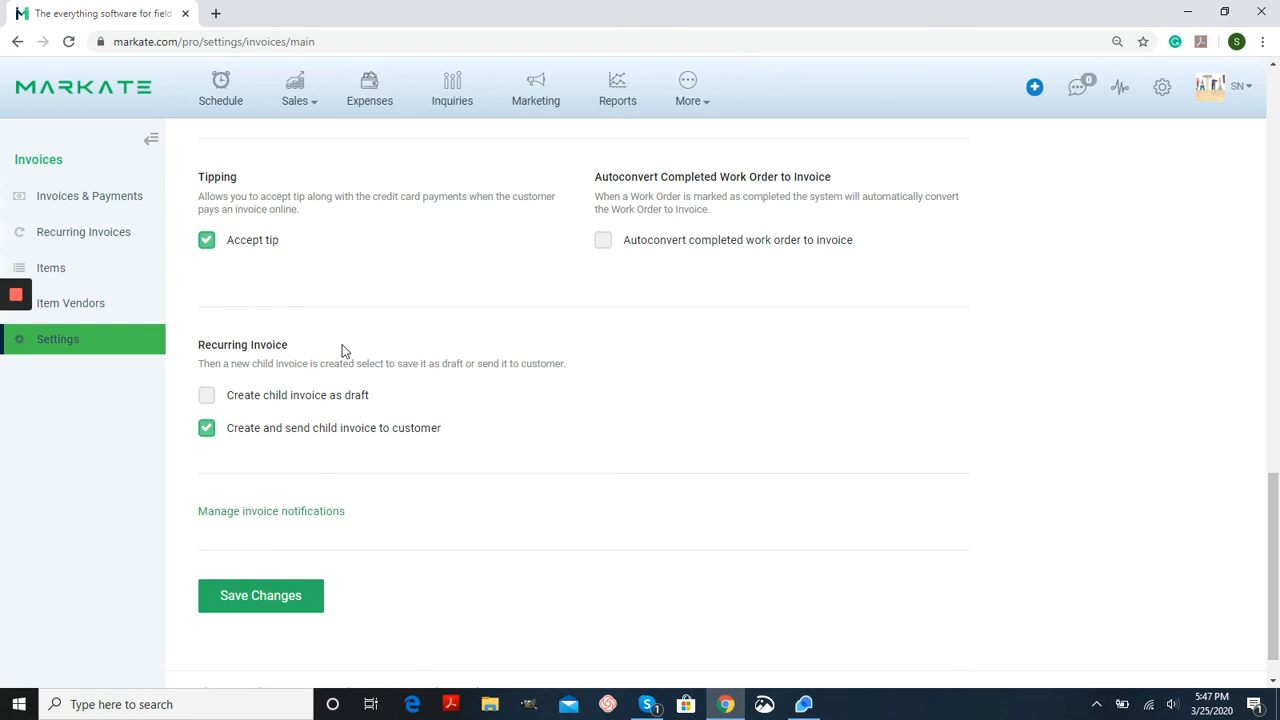
mouse_move(274, 414)
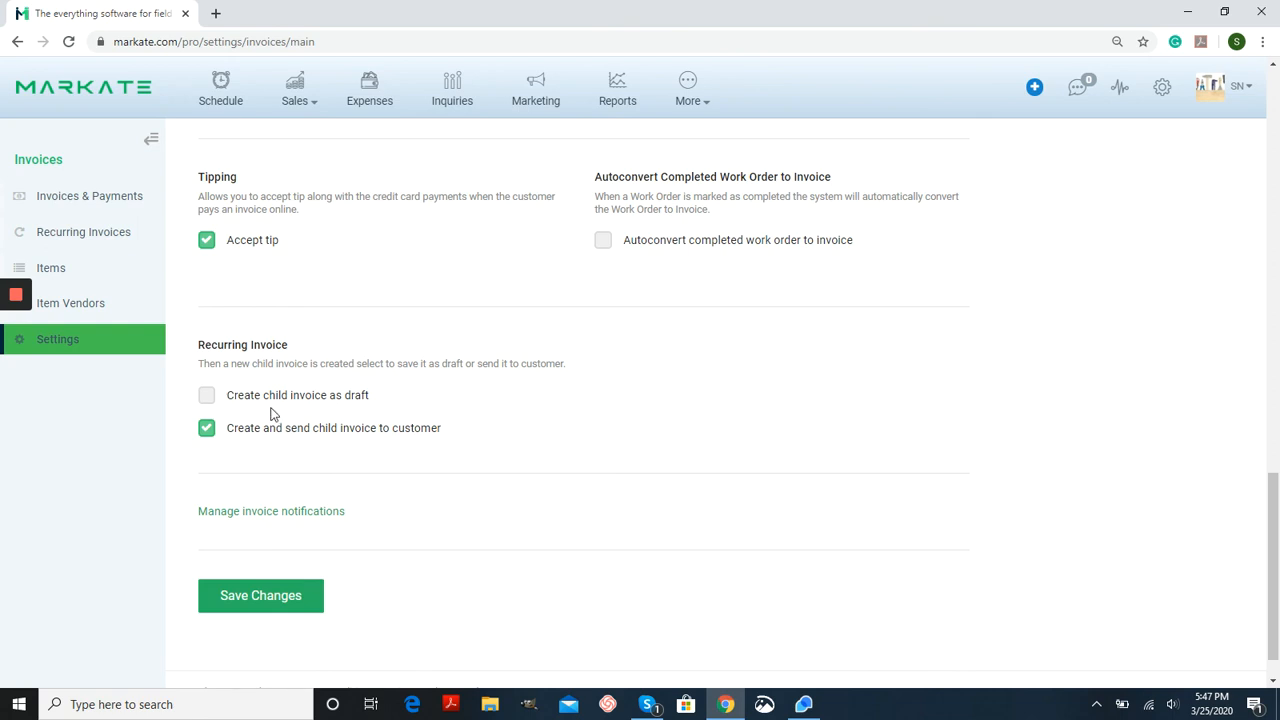
mouse_move(320, 415)
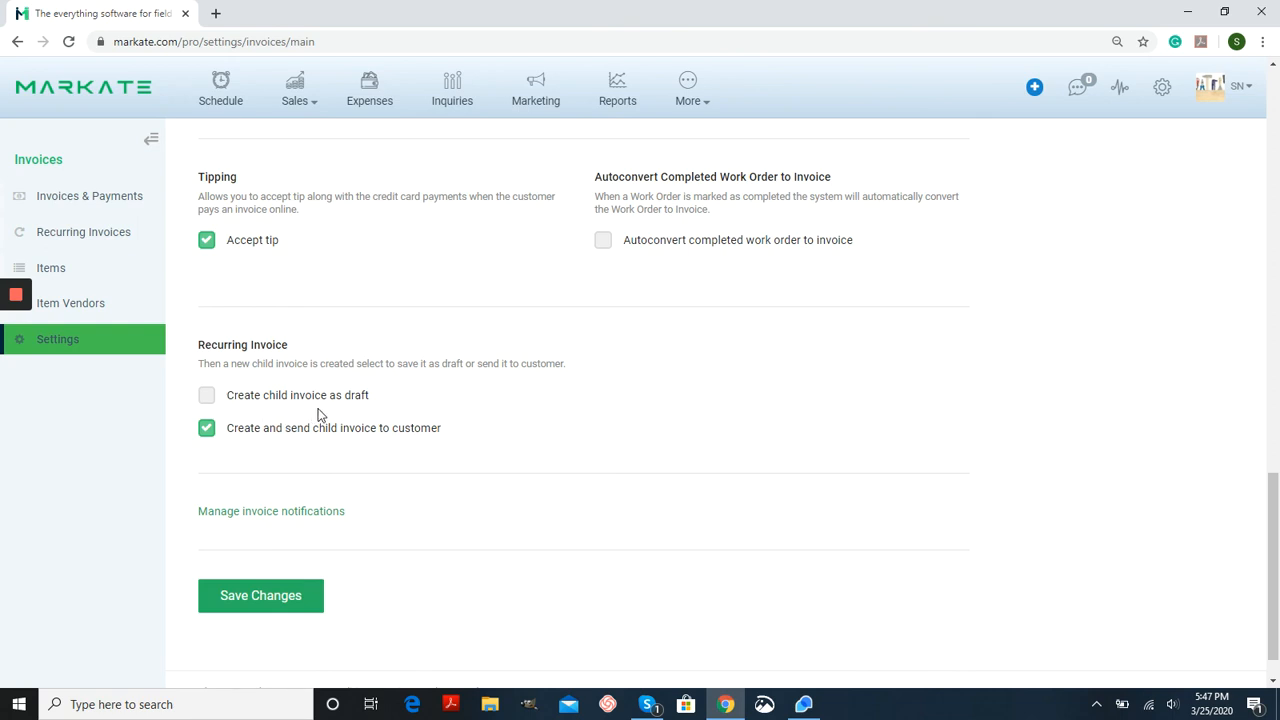
mouse_move(390, 403)
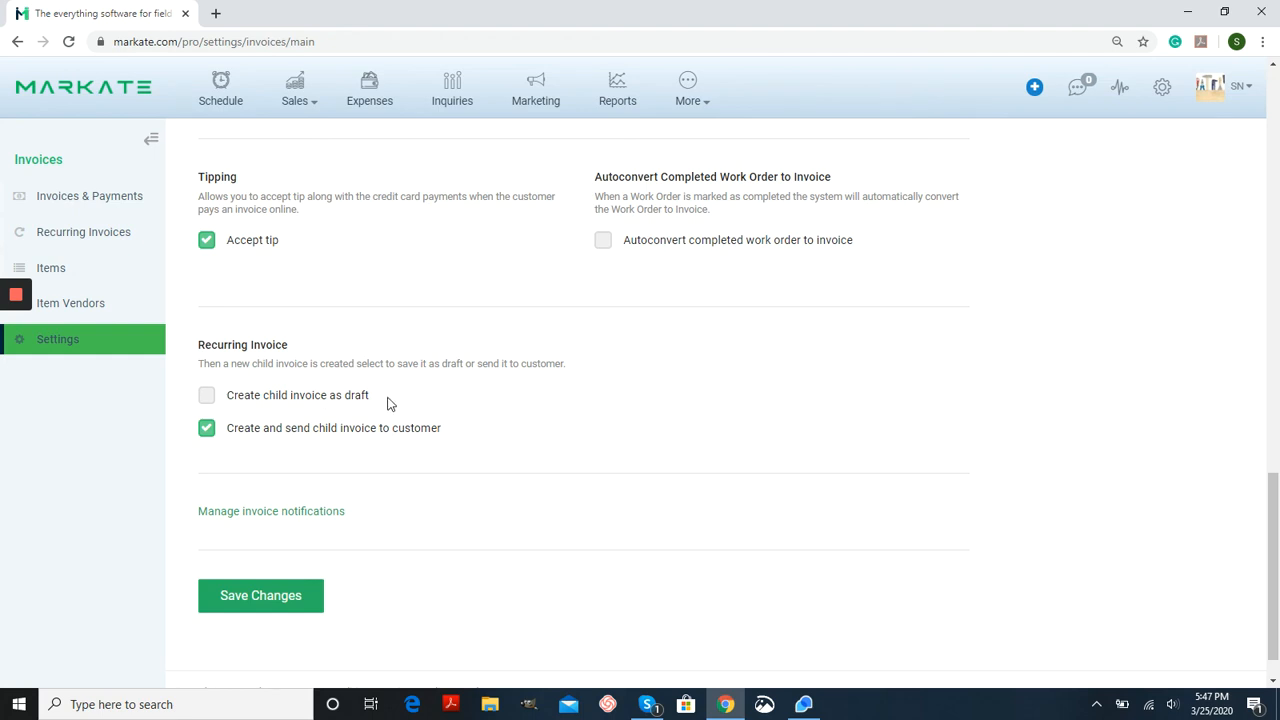
mouse_move(337, 457)
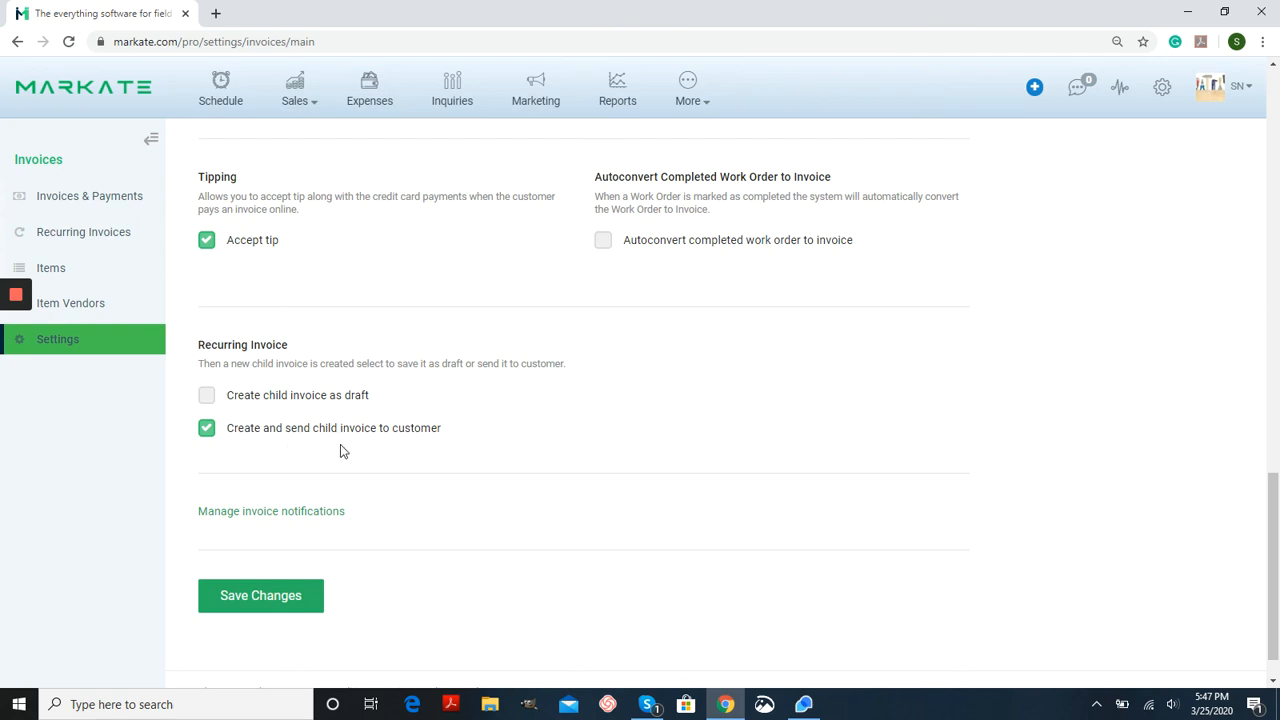
mouse_move(446, 447)
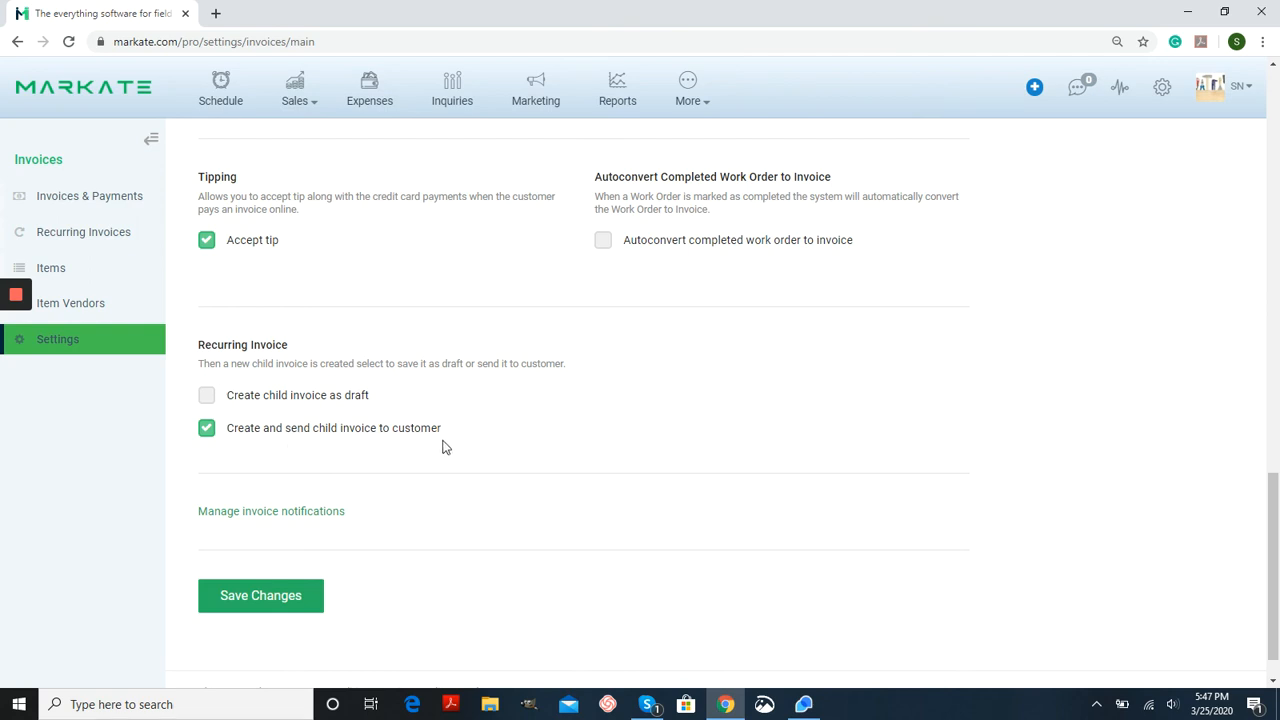
mouse_move(518, 451)
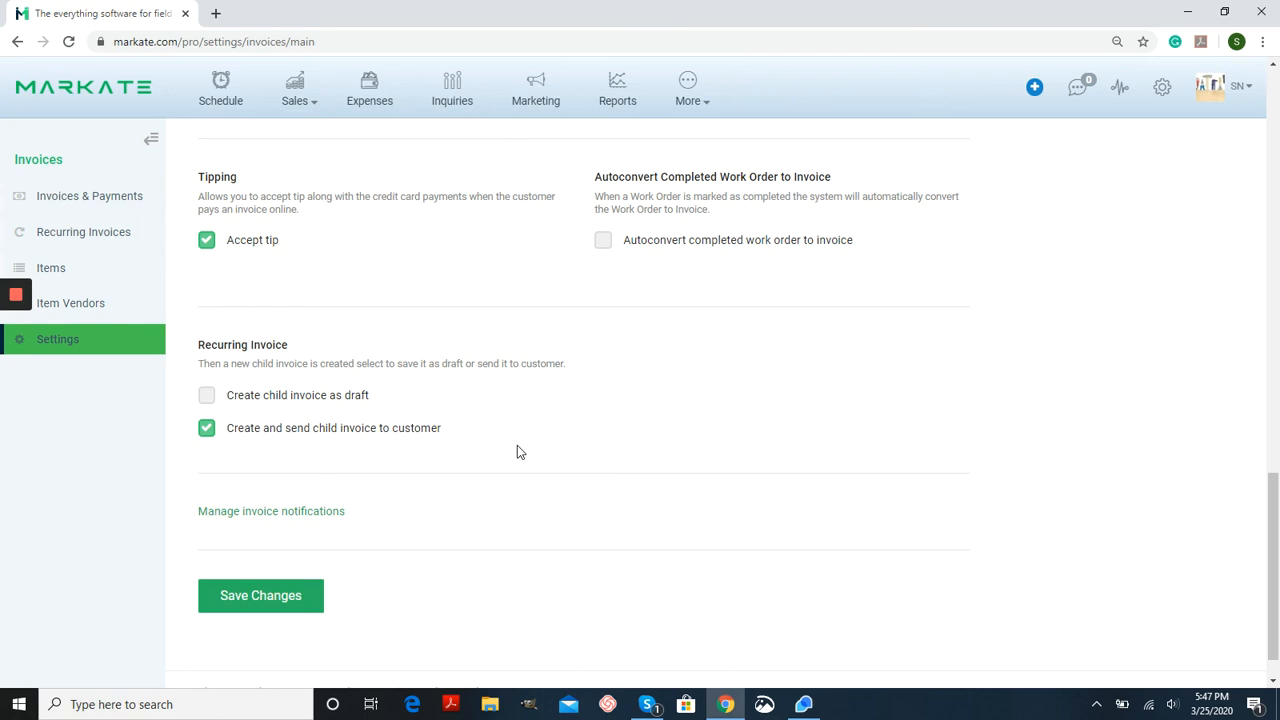
mouse_move(235, 608)
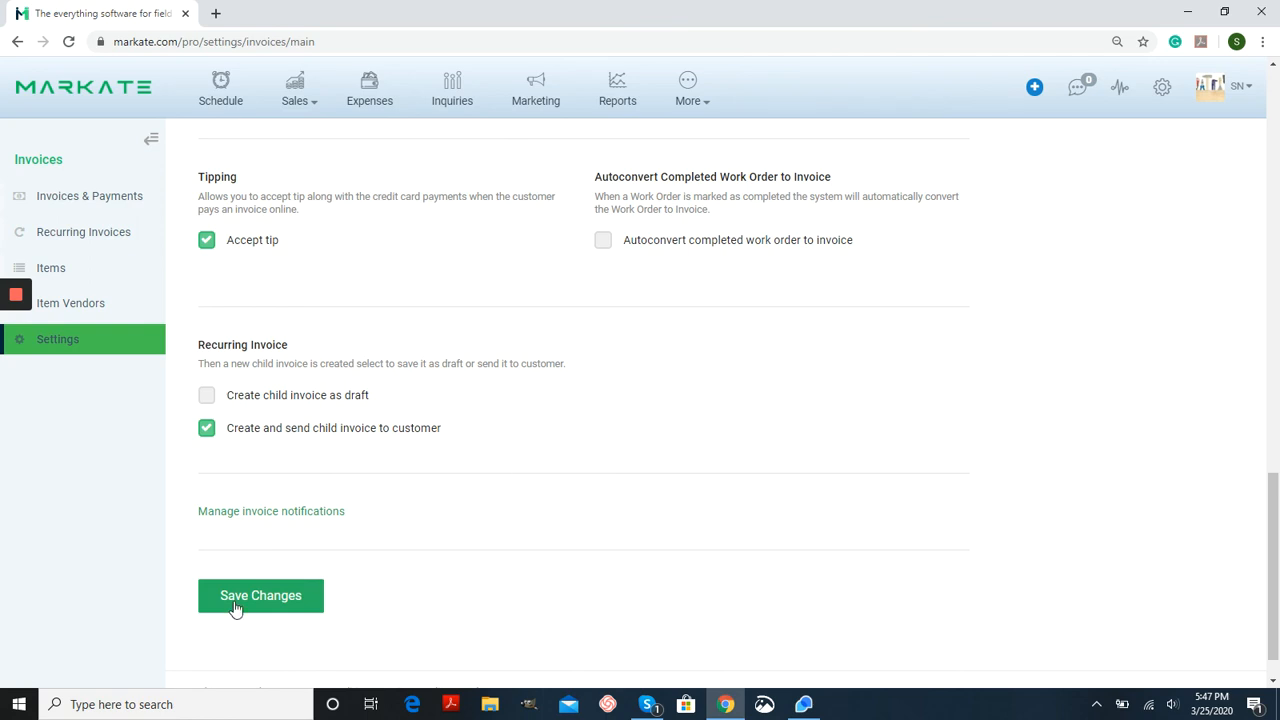
Save the changed invoice settings to get the 'Settings saved' confirmation.
click(260, 595)
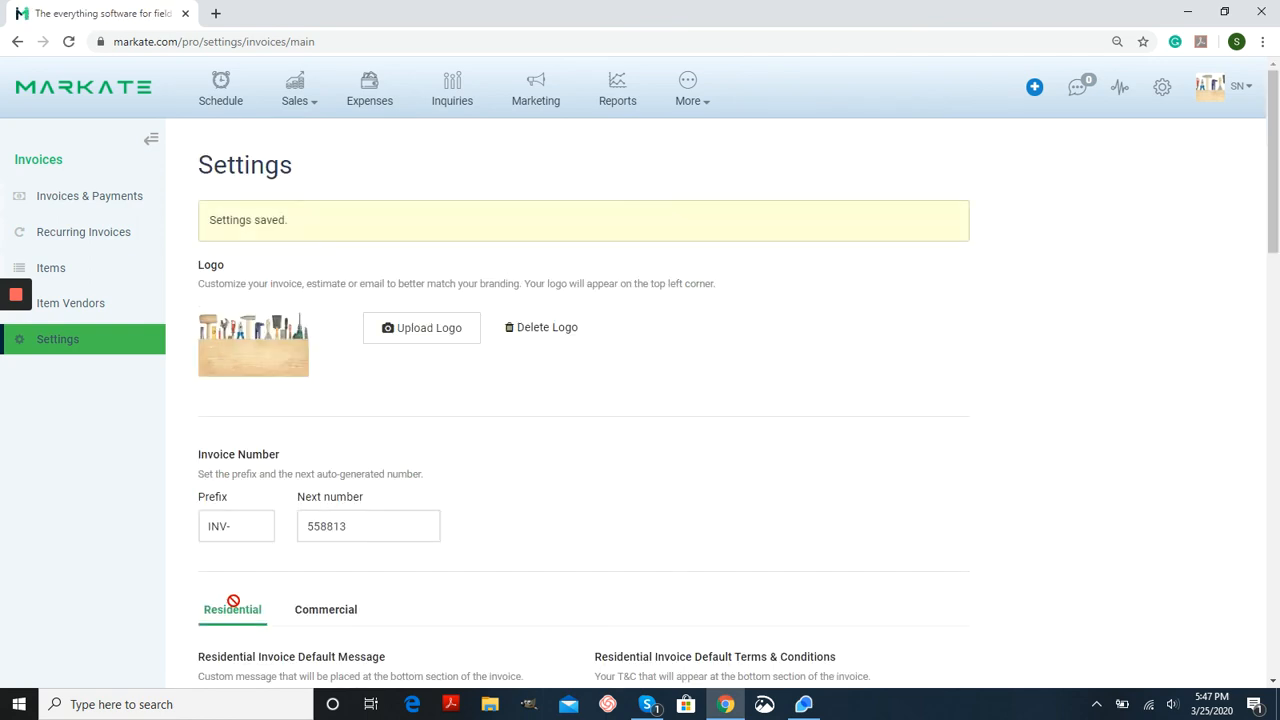
mouse_move(890, 447)
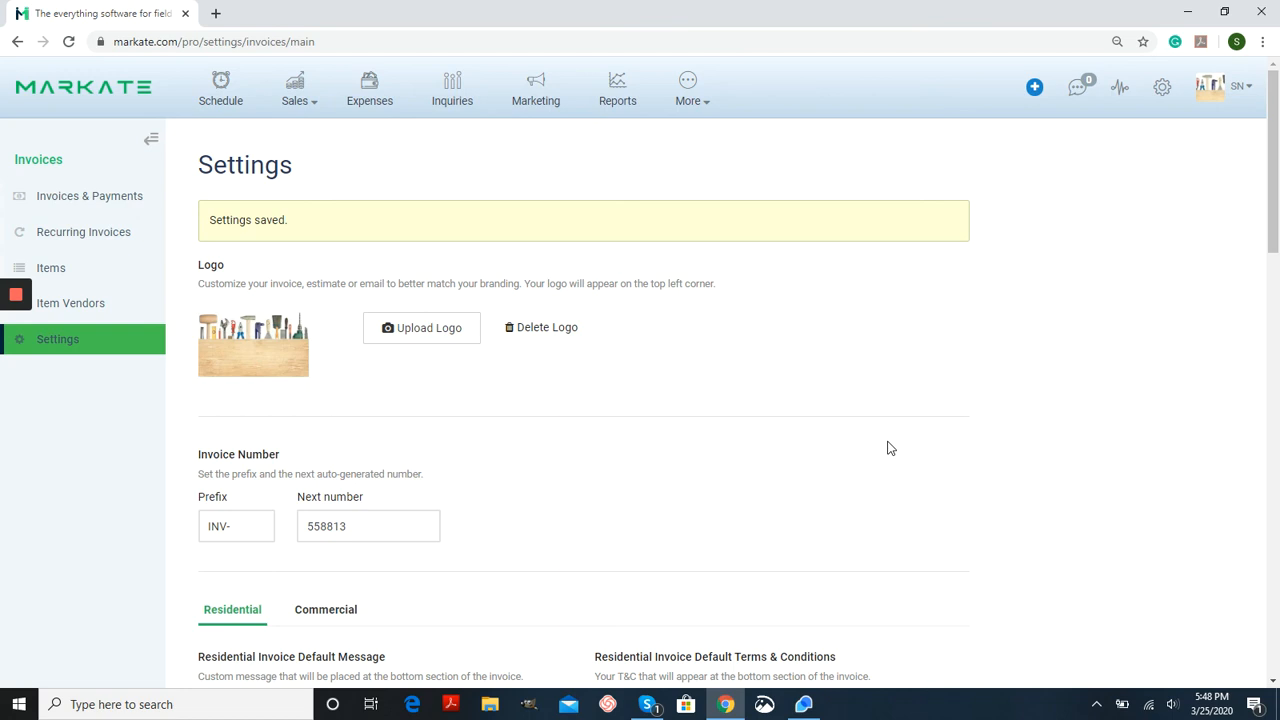
mouse_move(667, 439)
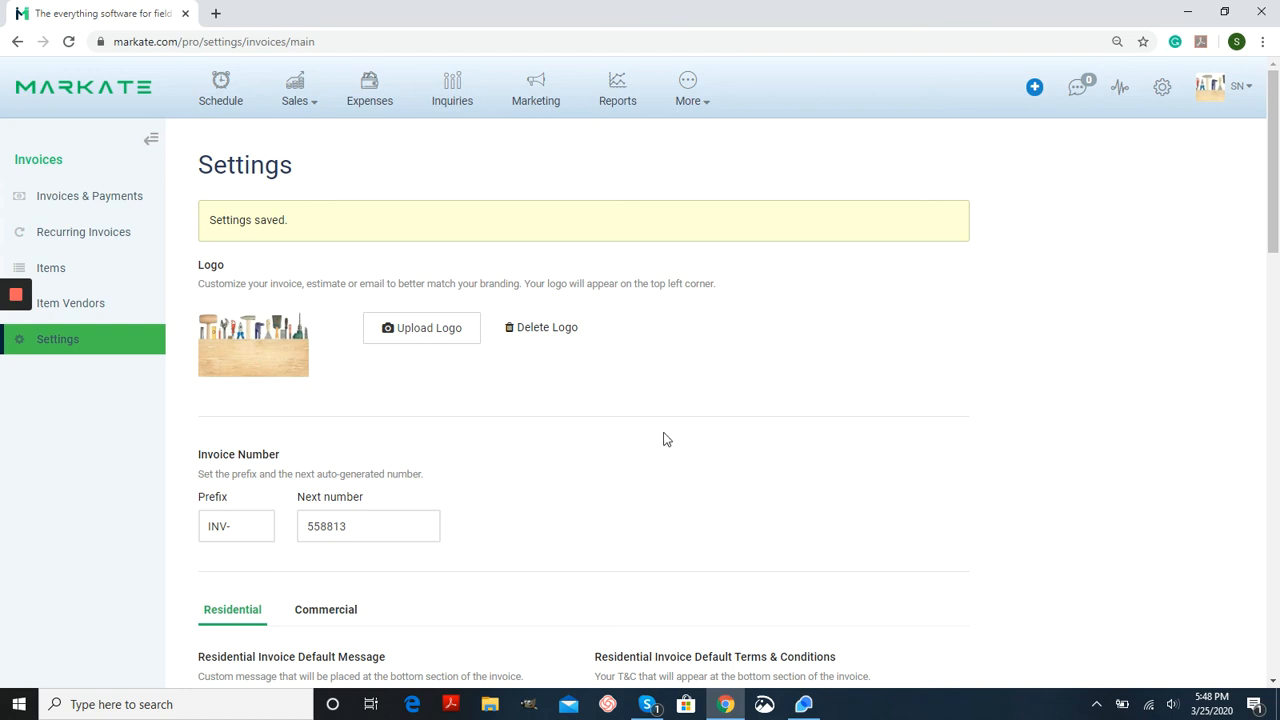